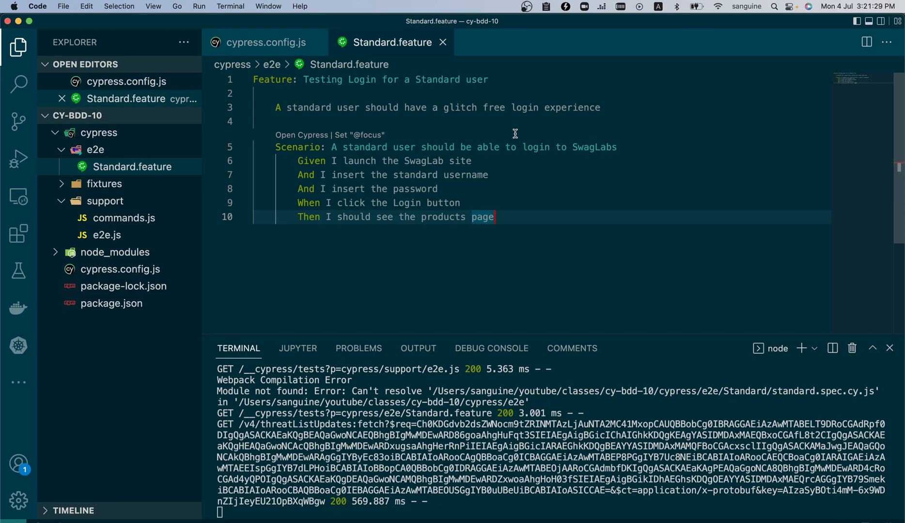
mouse_move(552, 197)
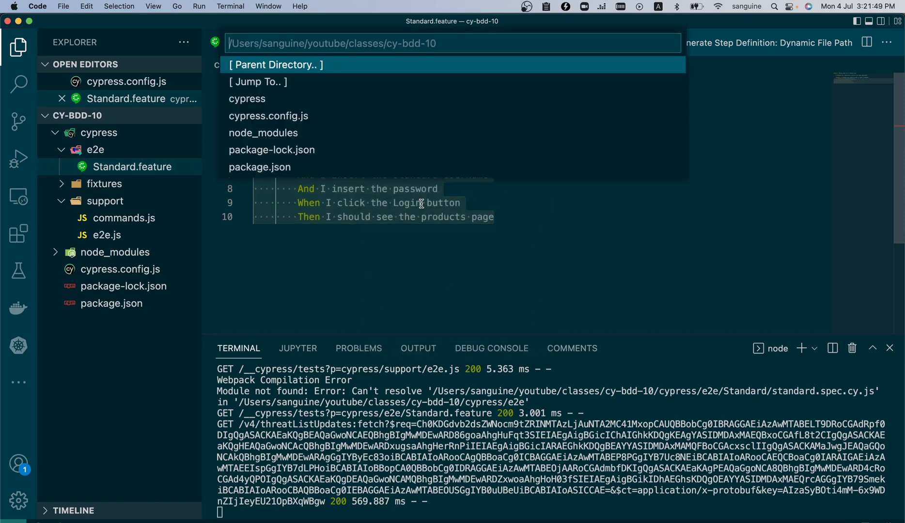
Step: Create a new Standard folder inside the e2e folder
left_click(246, 98)
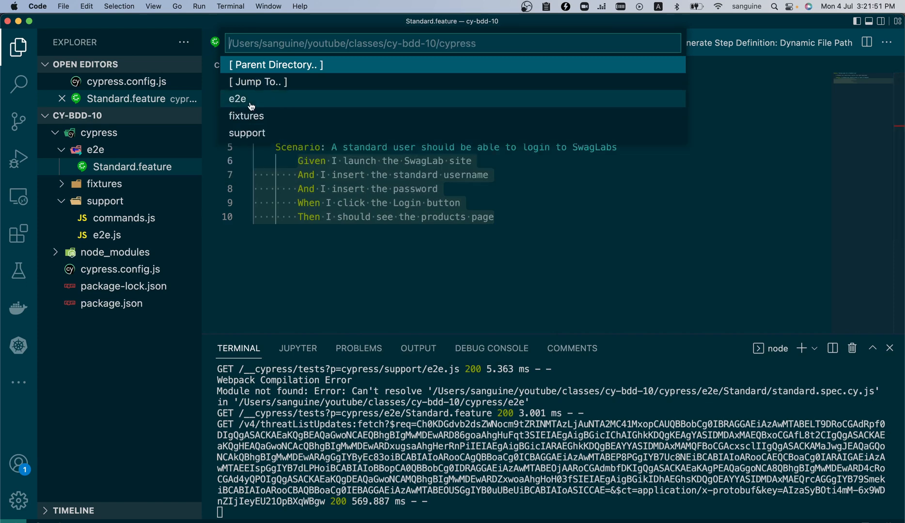
right_click(95, 150)
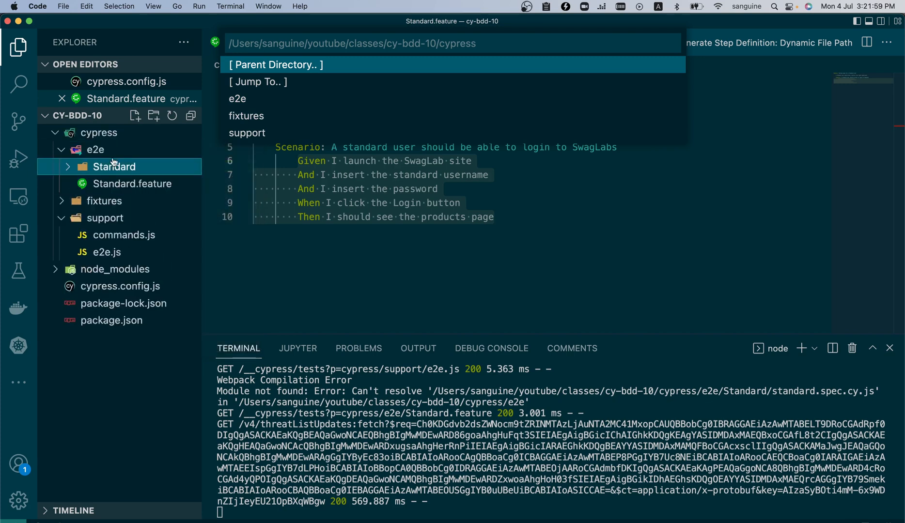
Step: Add a new file named standard.spec.cy.js inside the Standard folder
right_click(114, 166)
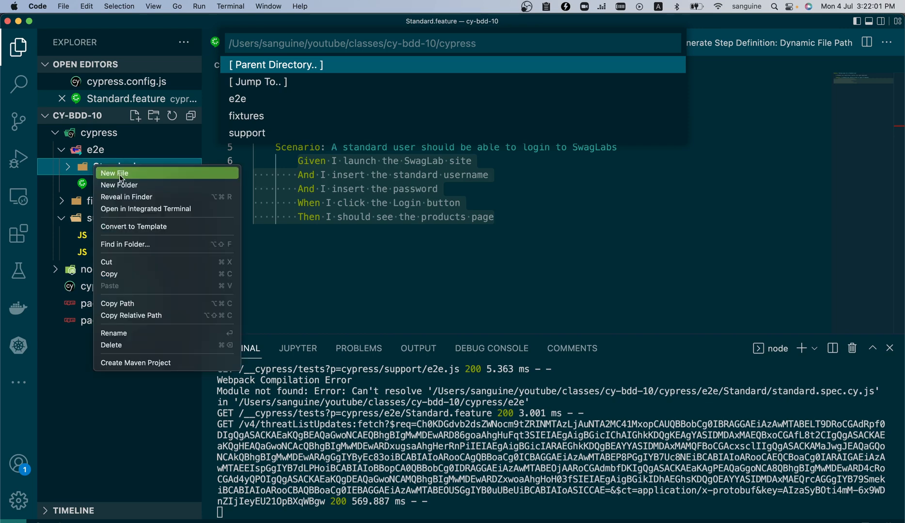
left_click(114, 174)
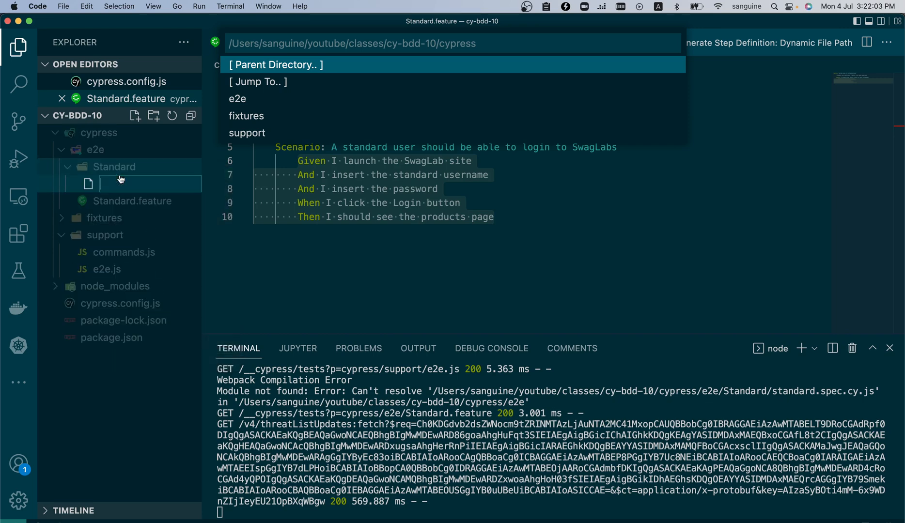
type("standard")
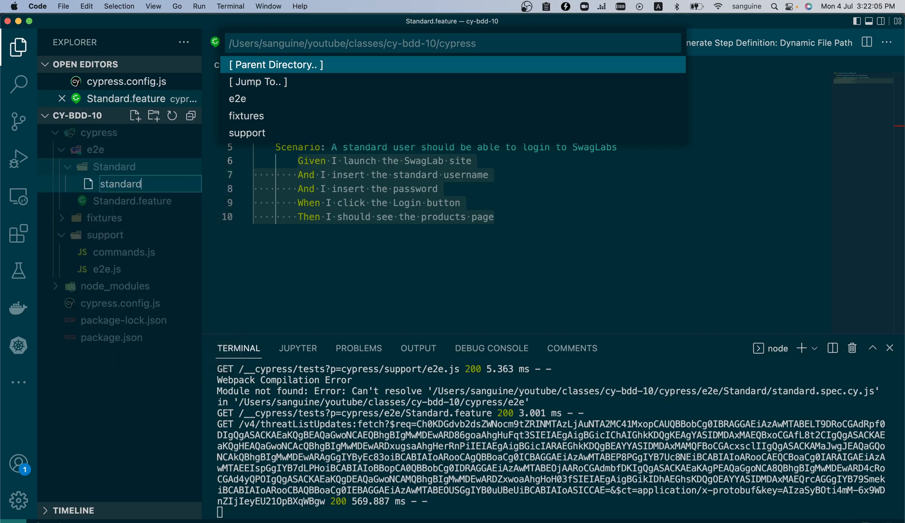
type(".spec")
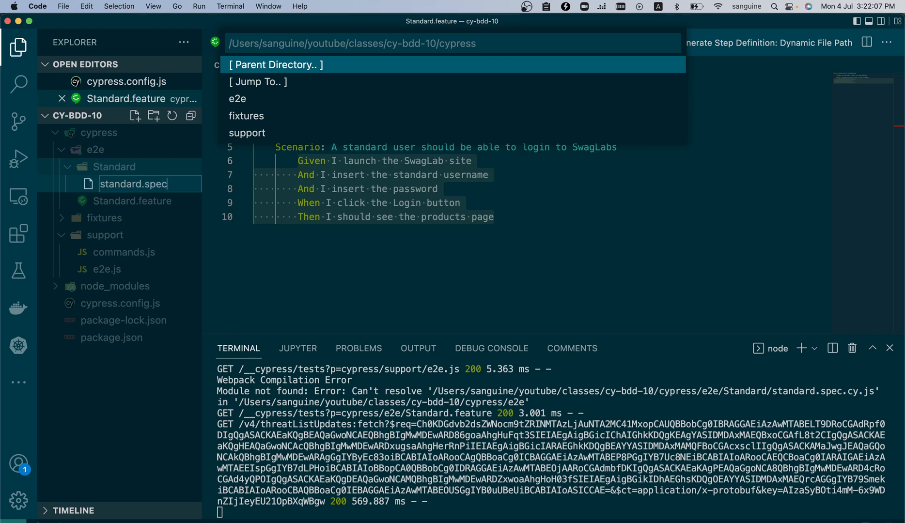
type(".cy")
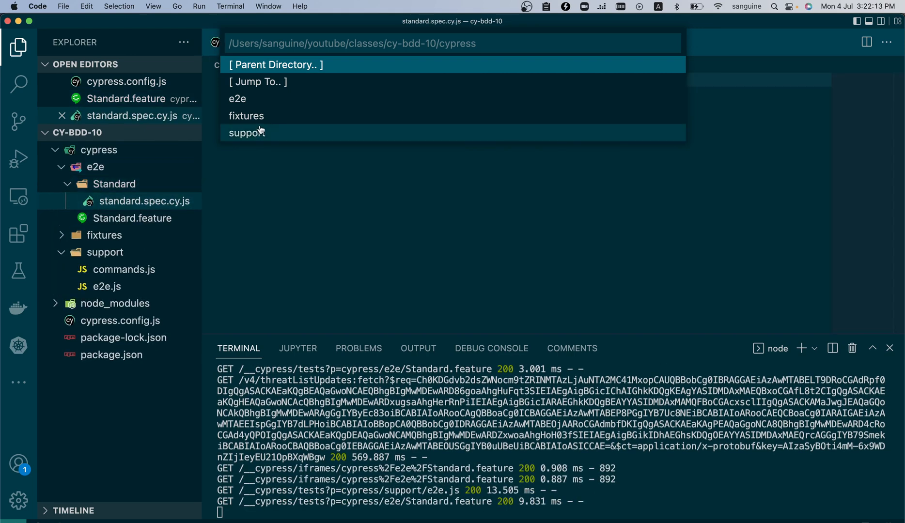
left_click(237, 99)
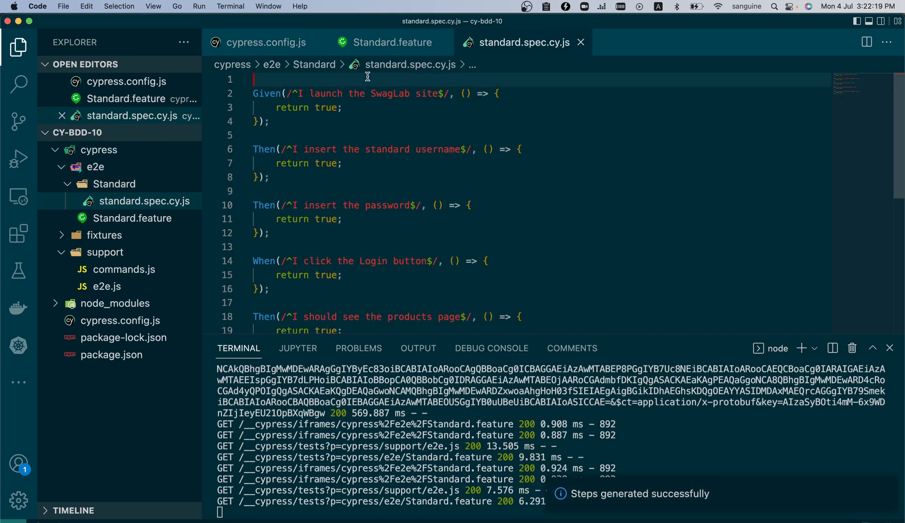
type("import")
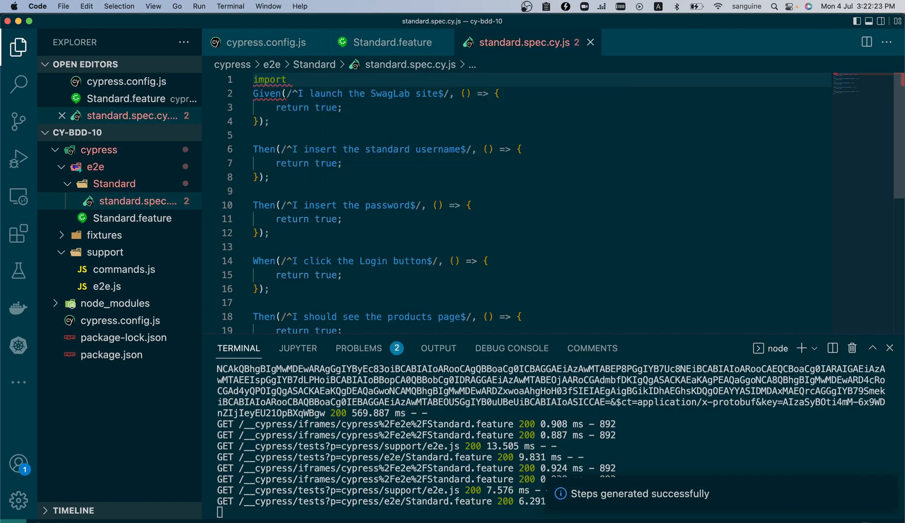
type("{}")
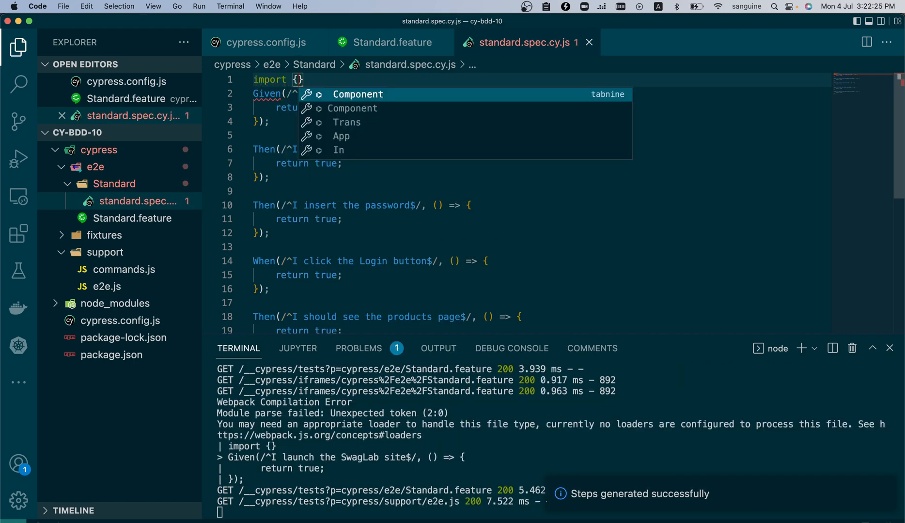
type("Given,")
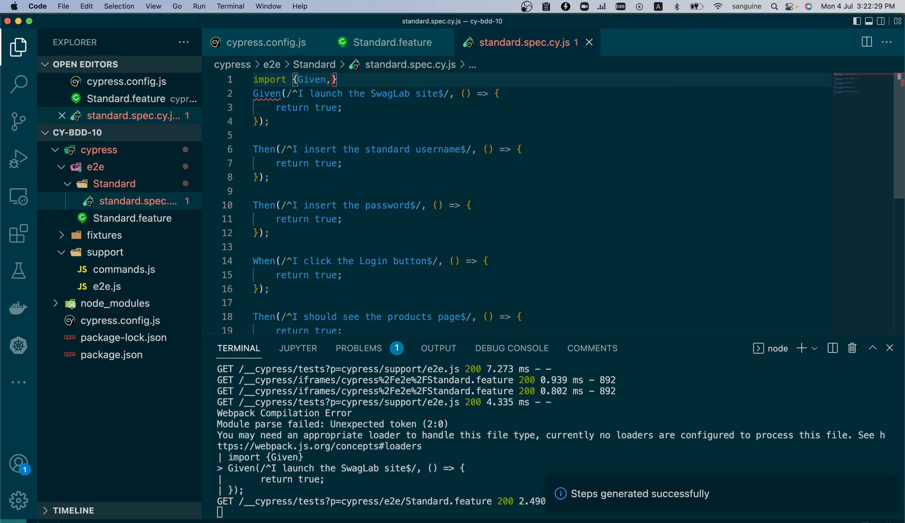
type("When")
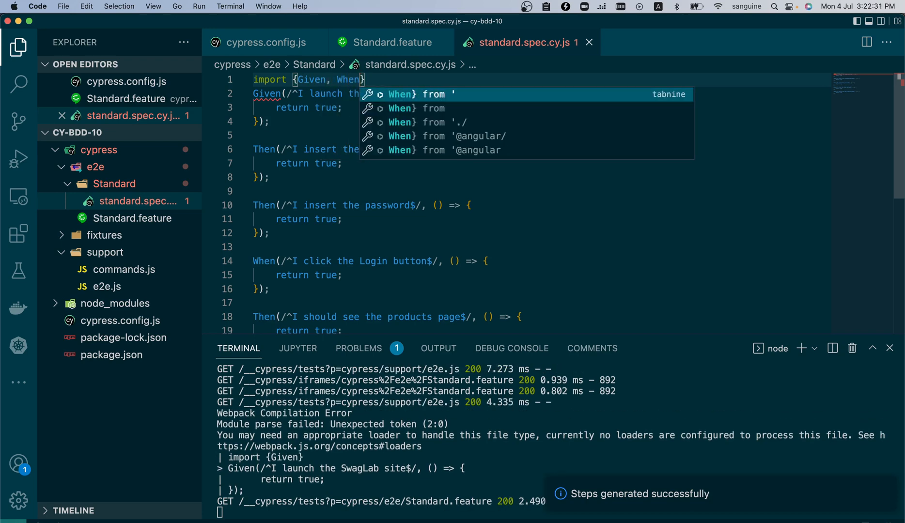
type("Then")
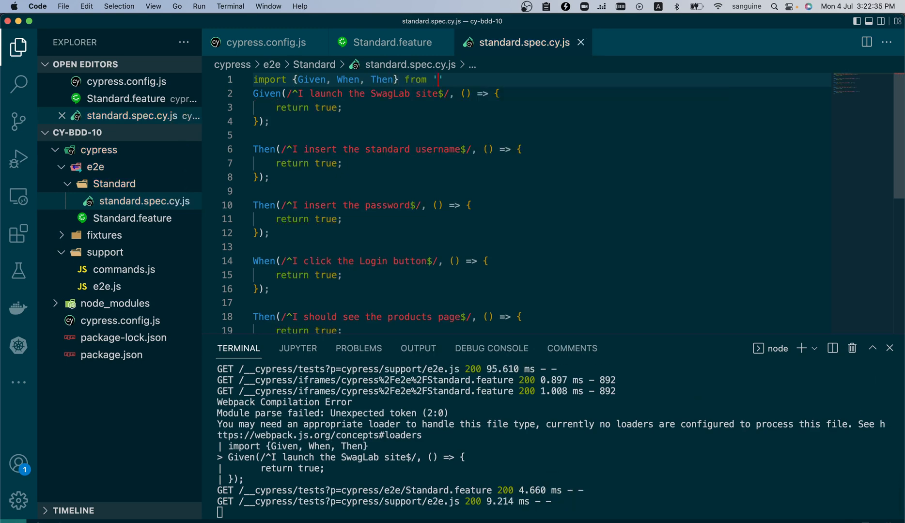
type("@")
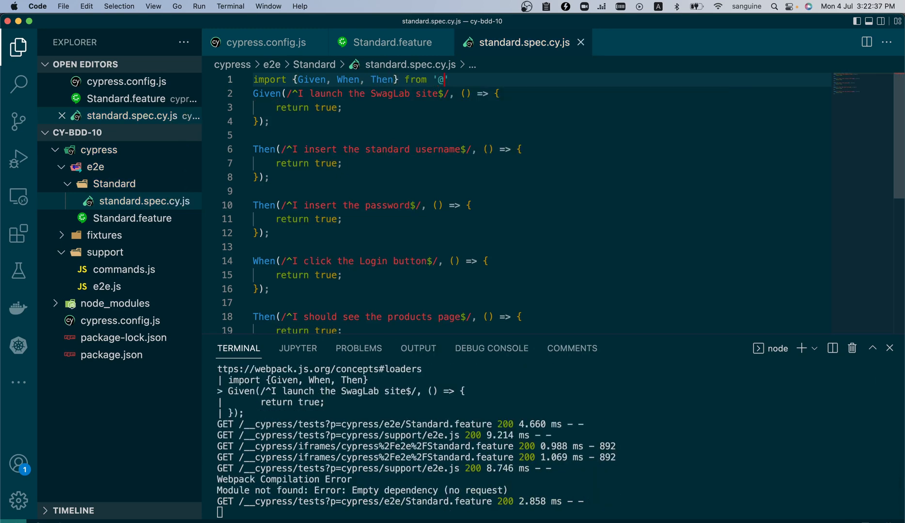
type("@")
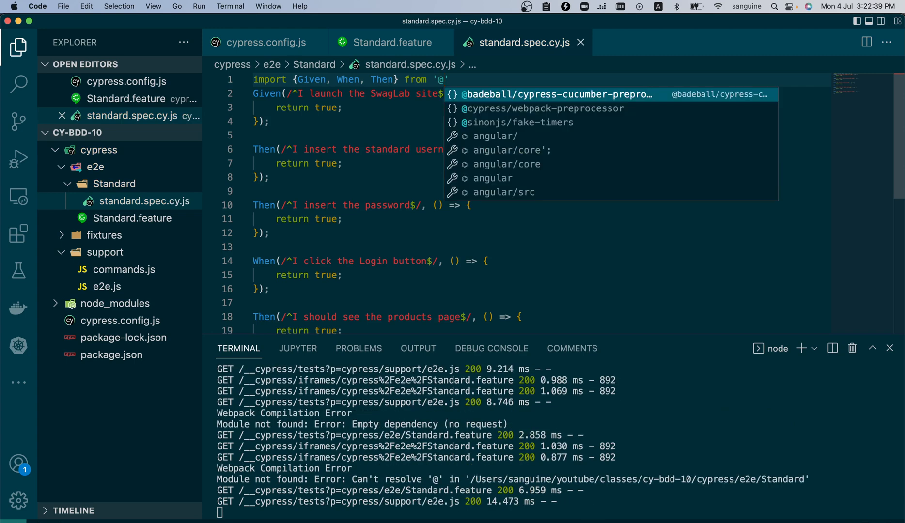
left_click(556, 94)
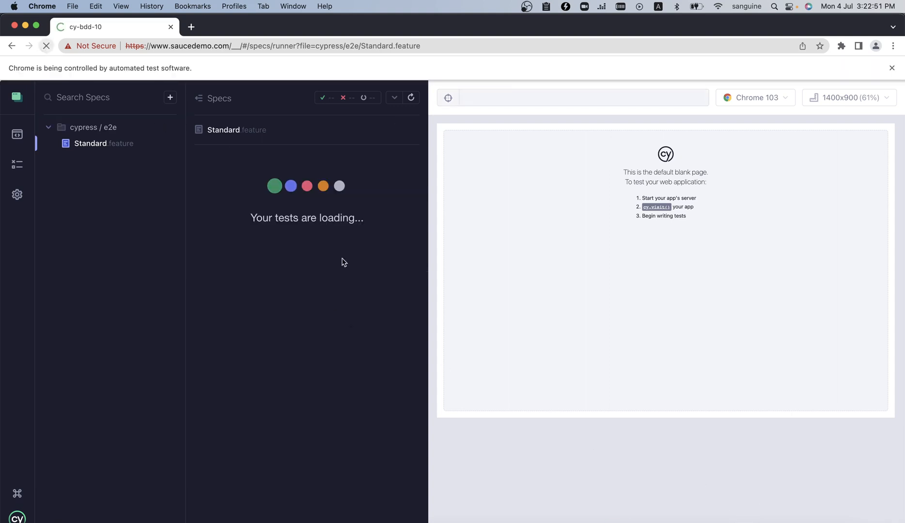
Step: Load the Standard feature spec in the Cypress runner
left_click(104, 143)
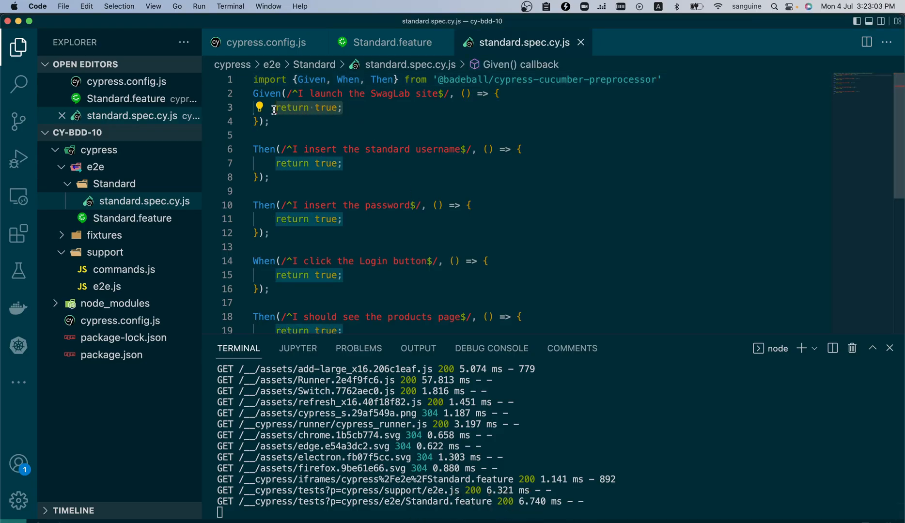
Step: Replace the Given step's return true with cy.visit('/')
type("cy.visit(")
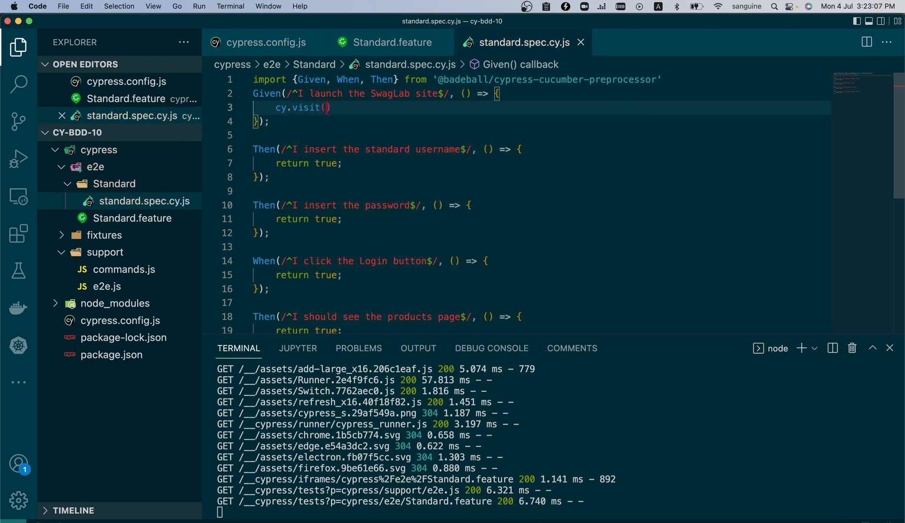
type("'")
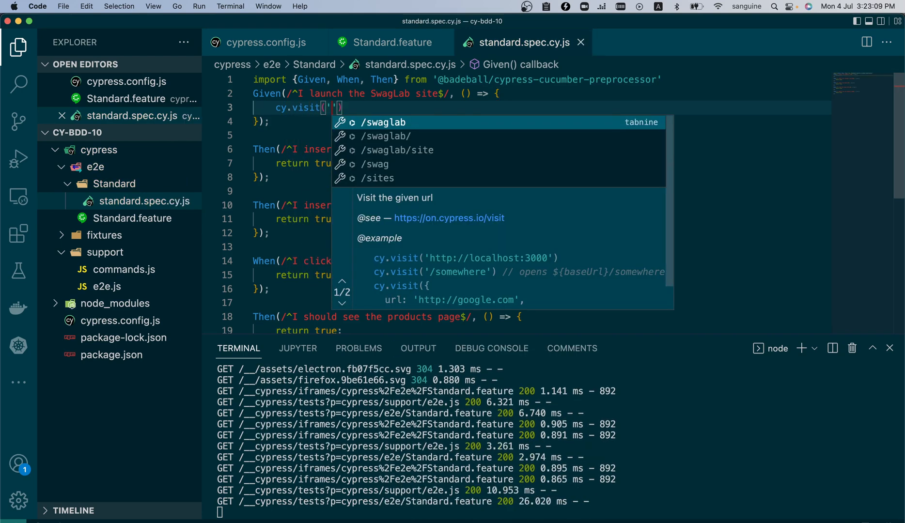
type("/")
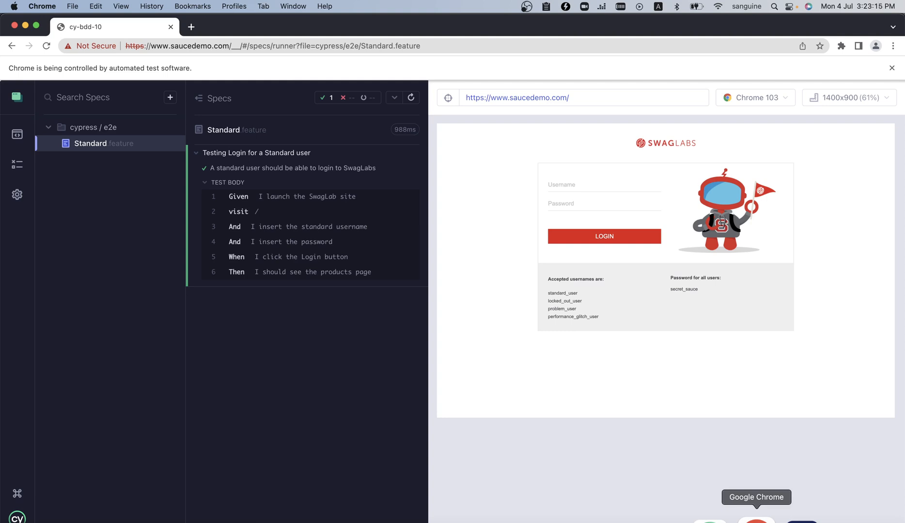
mouse_move(589, 336)
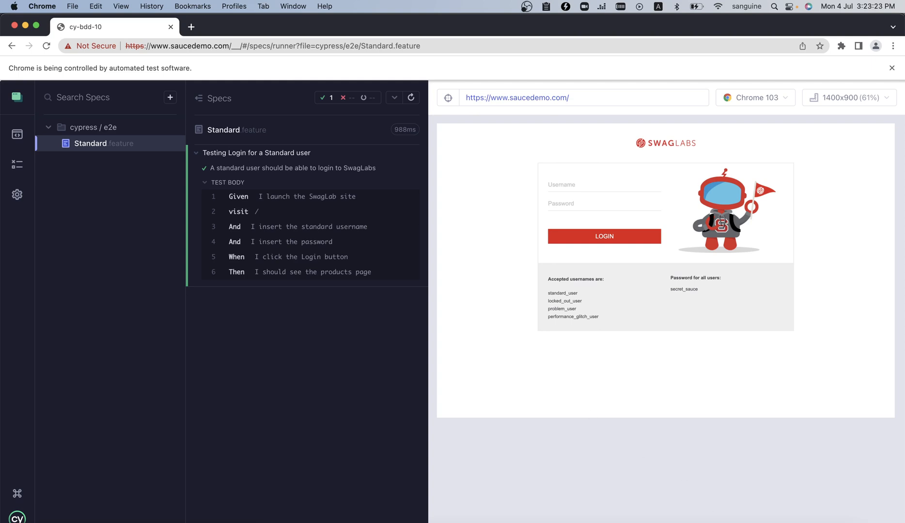
mouse_move(608, 472)
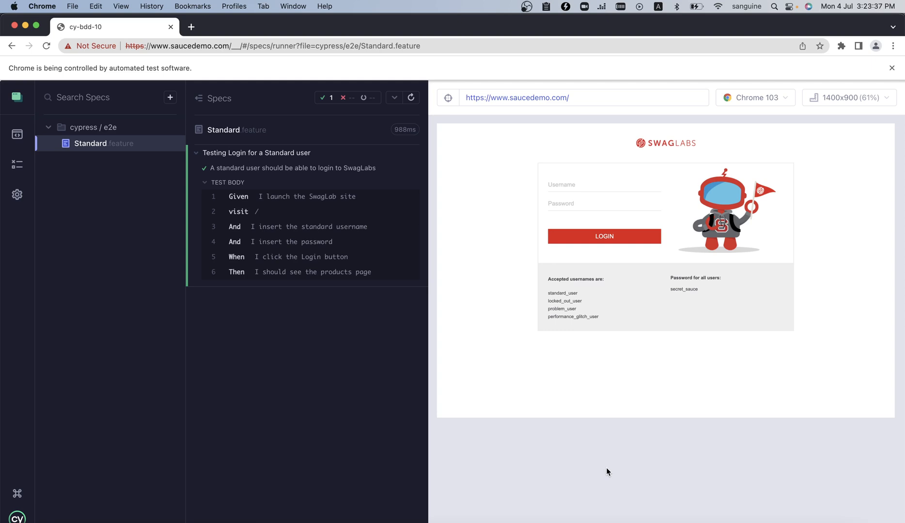
mouse_move(482, 429)
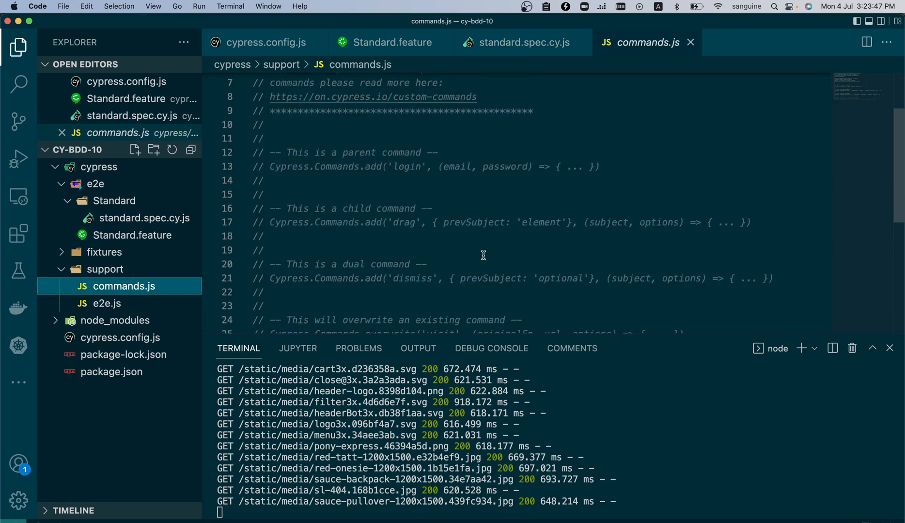
Step: Reduce commands.js to import 'cypress-fill-command' and move on to e2e.js
scroll("down", 3)
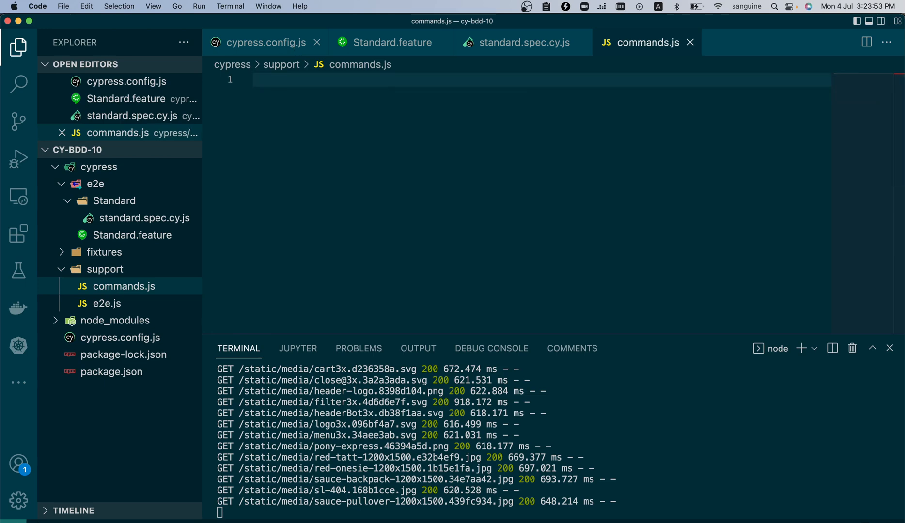
type("import")
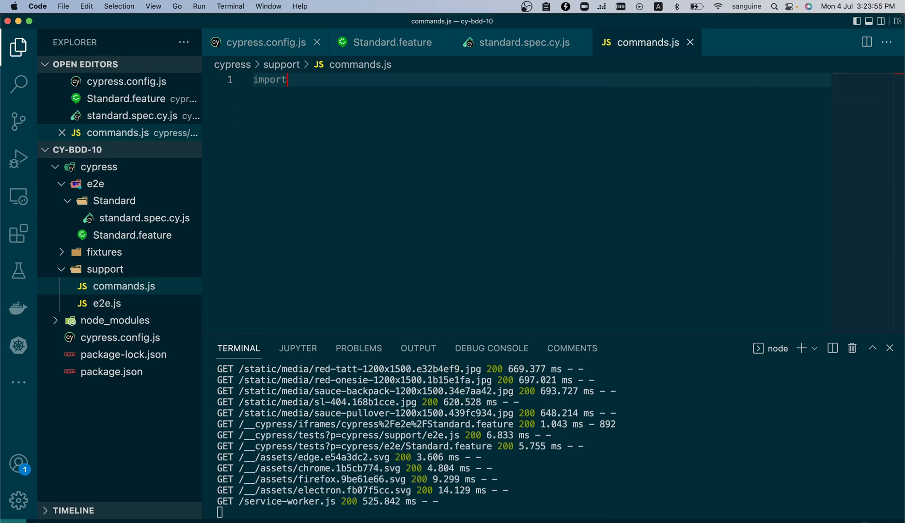
type("'")
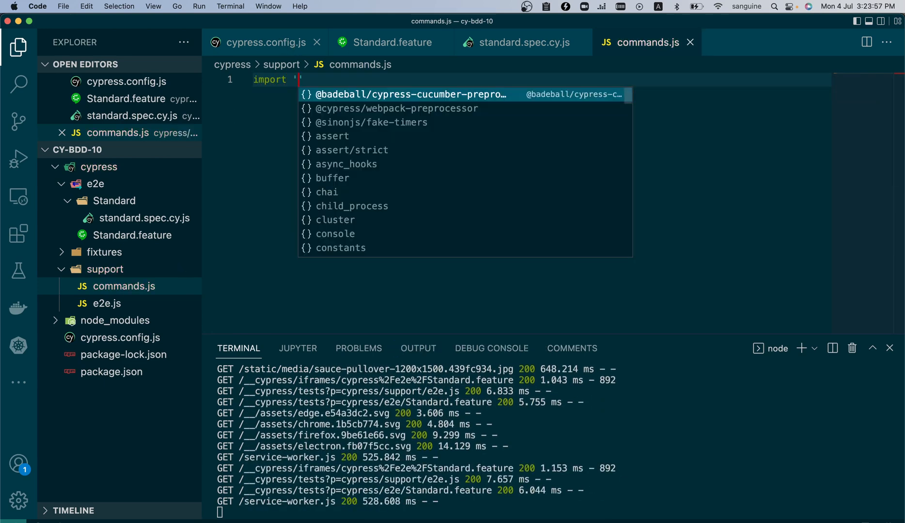
type("cypress-fill-command")
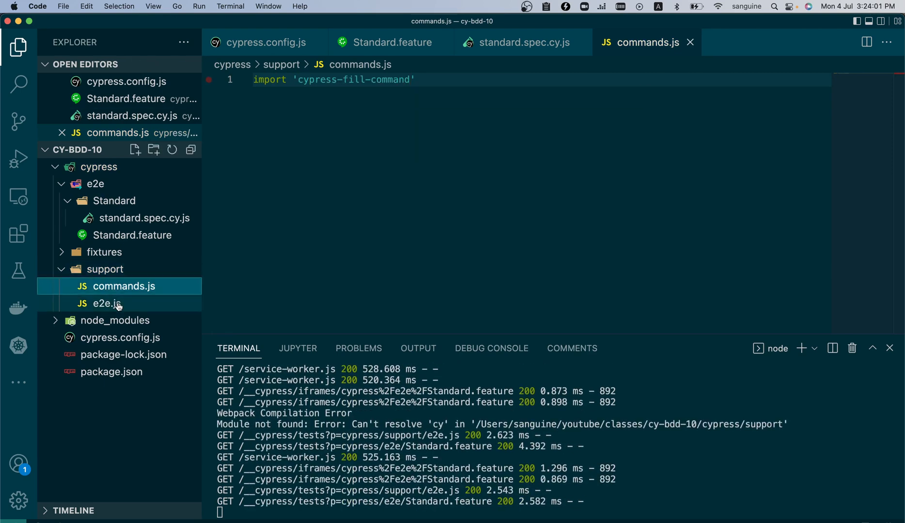
left_click(106, 303)
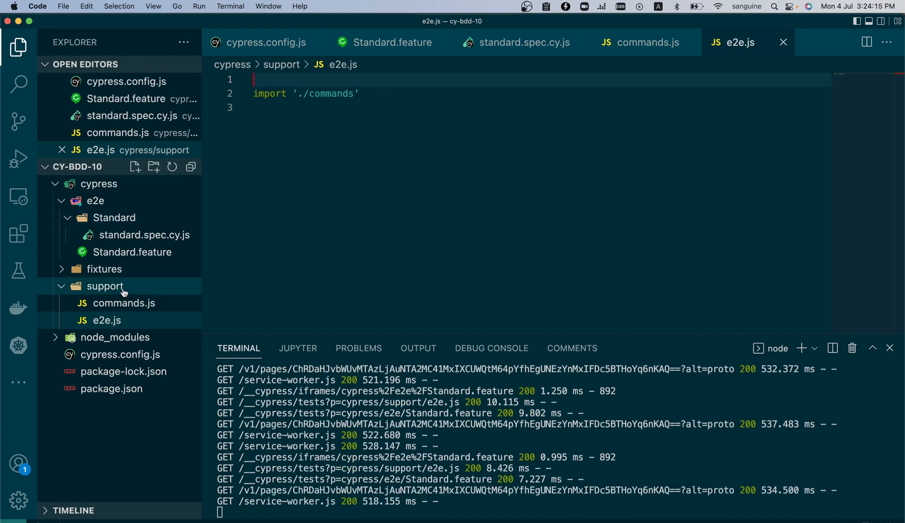
Step: Create a customCommands folder inside the support folder
right_click(105, 286)
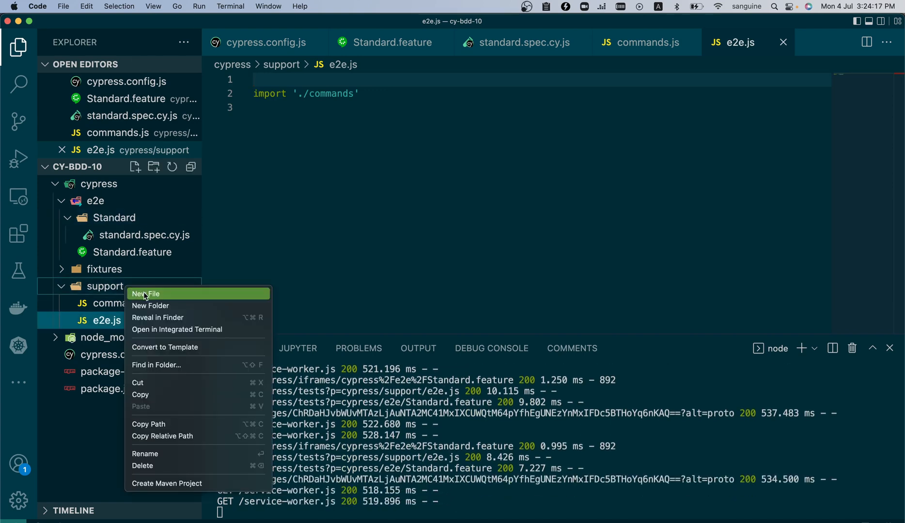
left_click(150, 306)
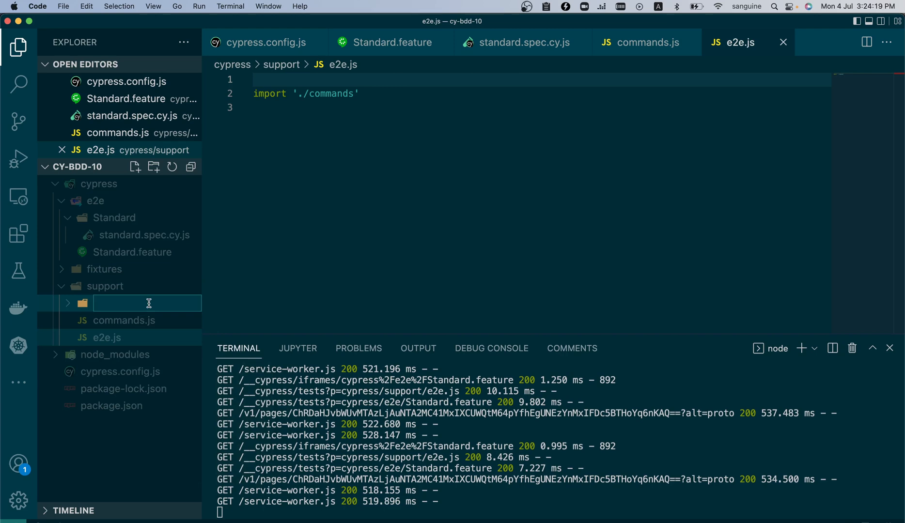
type("custome")
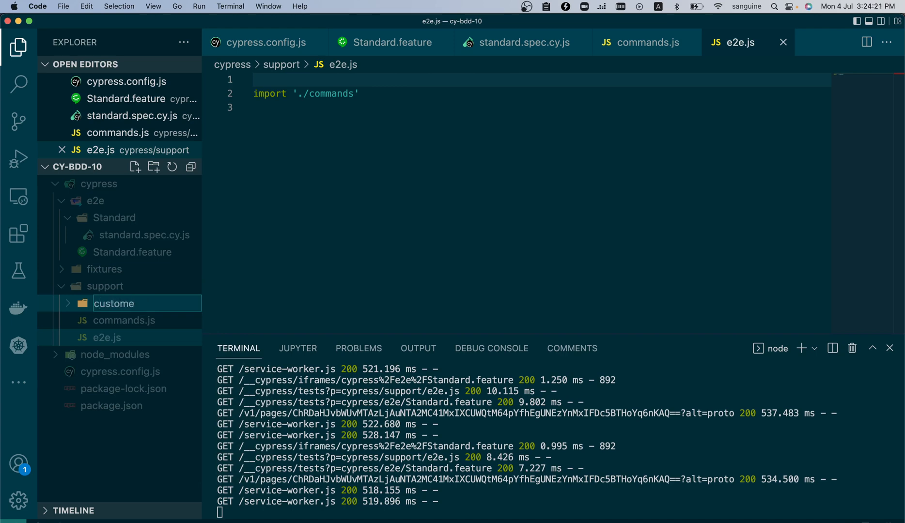
type("Commands")
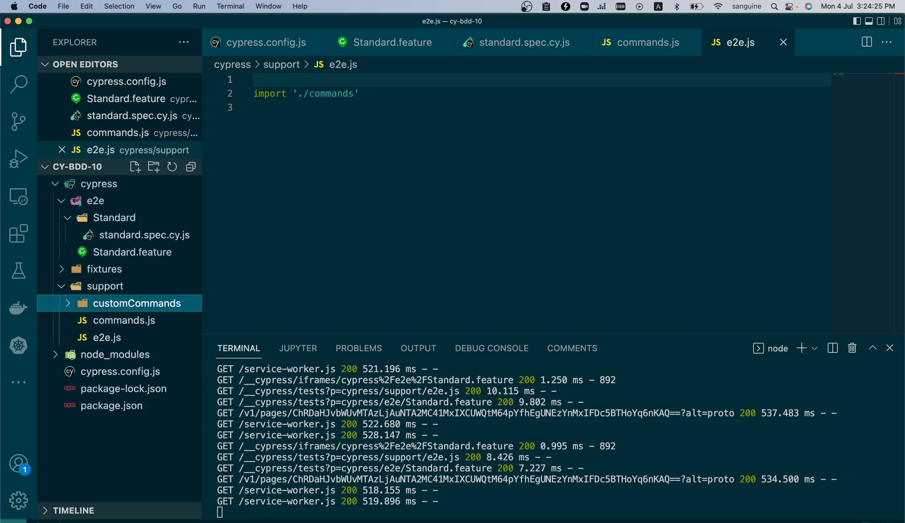
Step: Add standard.actions.cy.js inside customCommands and bring it up in the editor
right_click(137, 303)
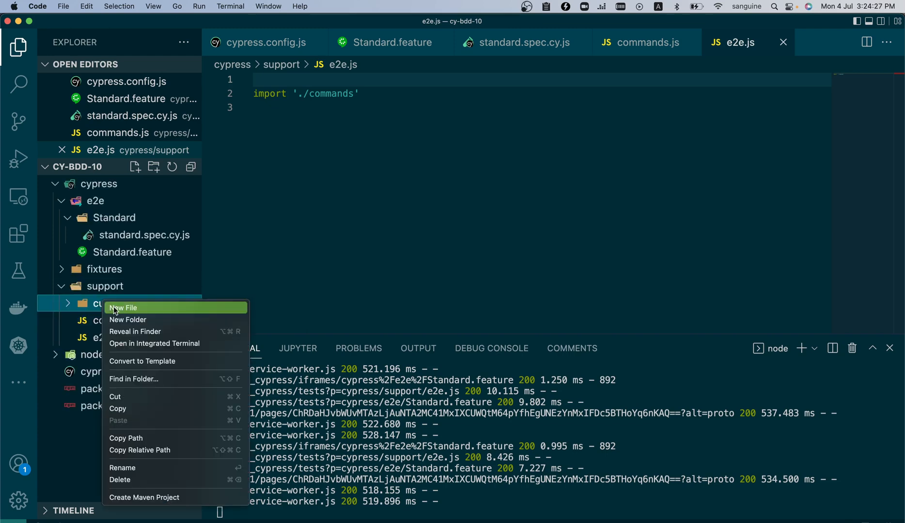
left_click(123, 307)
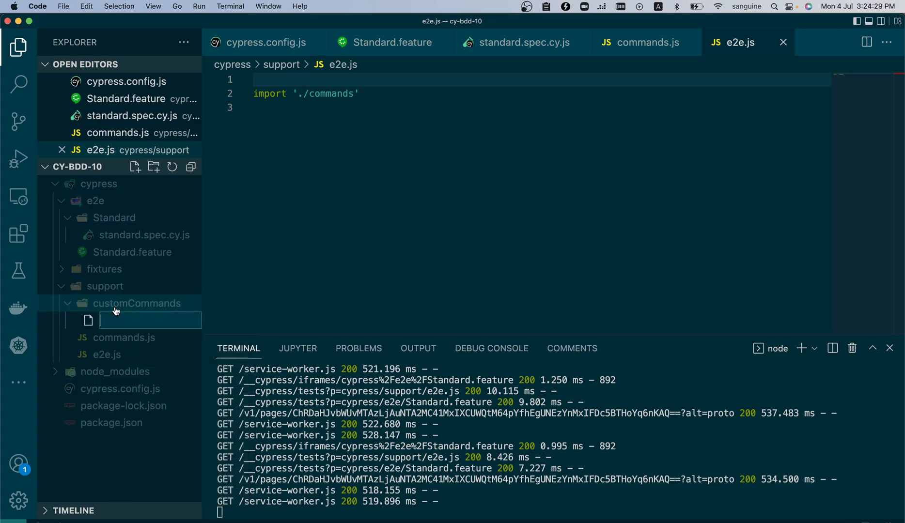
type("stnad")
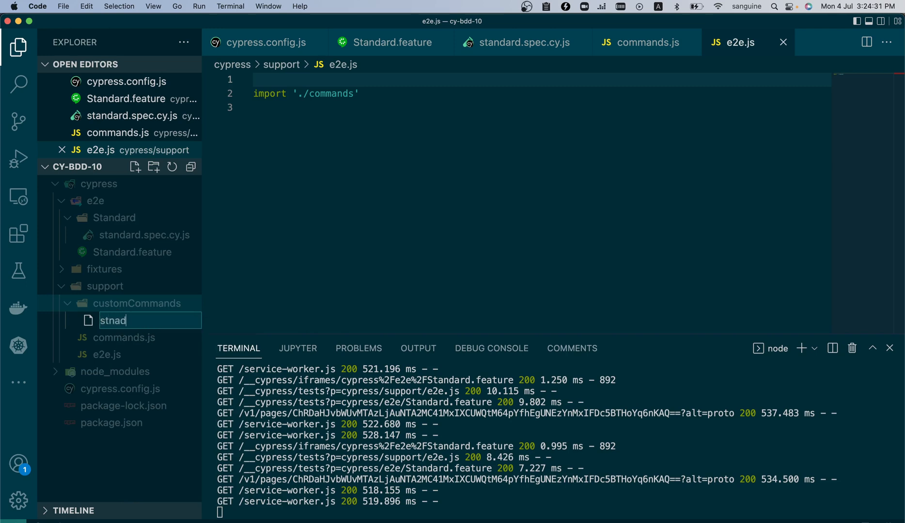
key("Backspace")
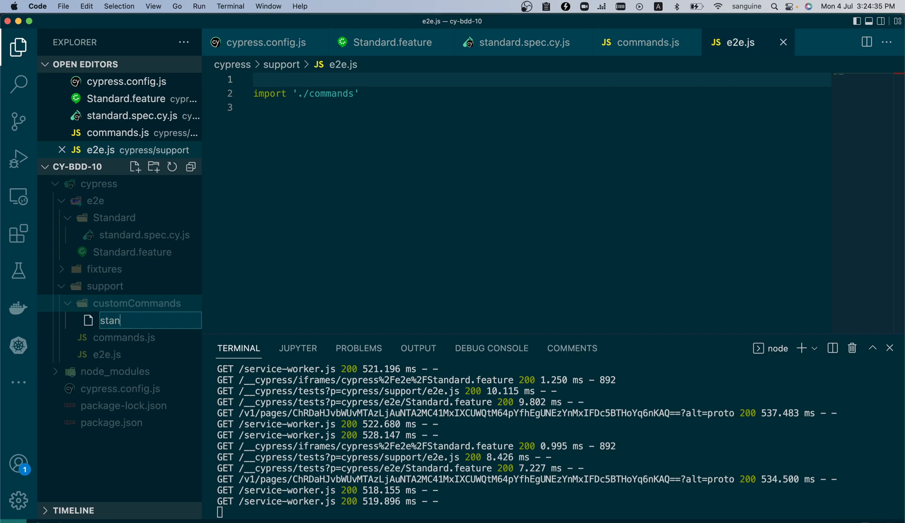
type("dard")
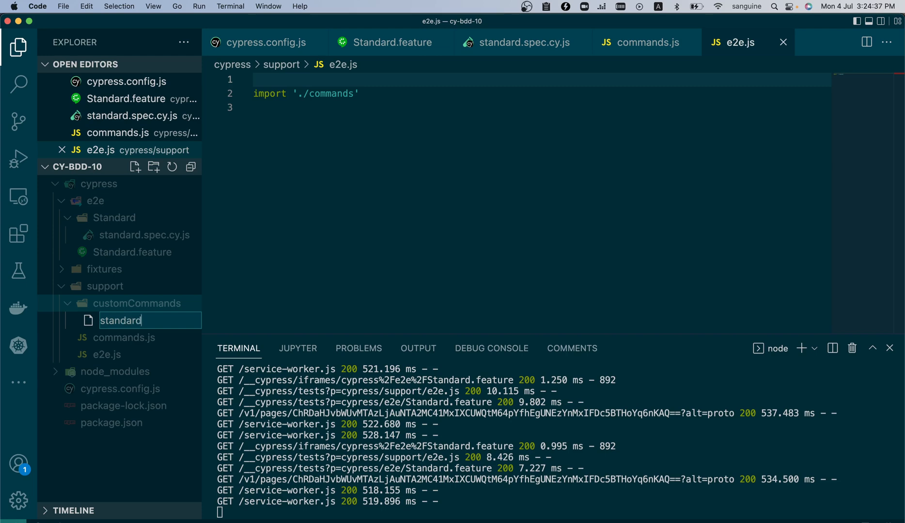
type(".act")
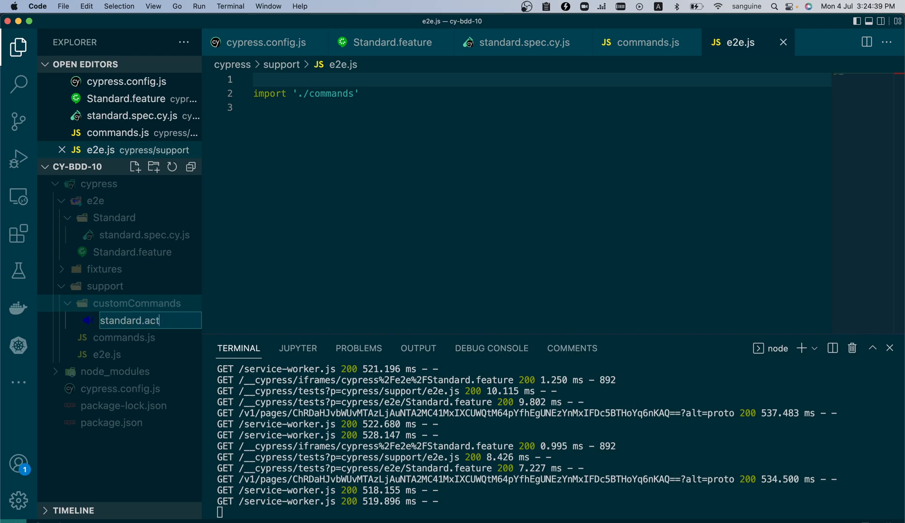
type("ions")
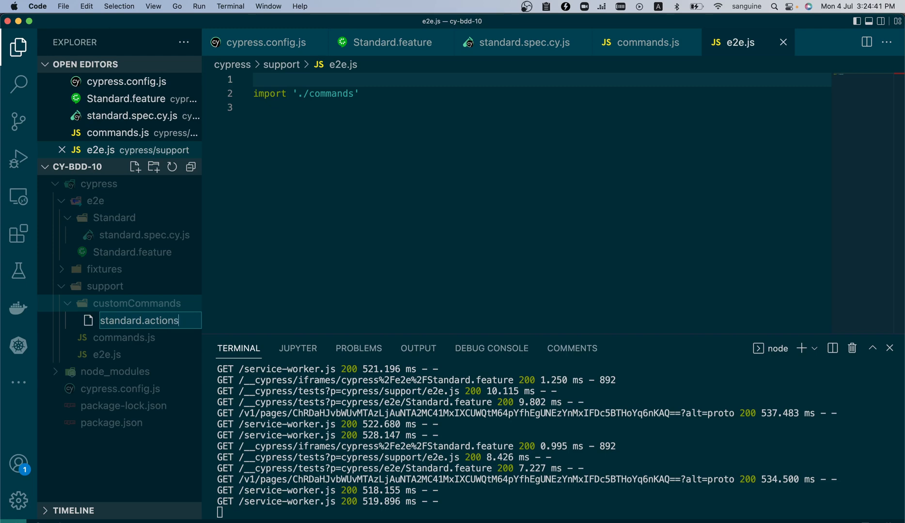
type(".cy")
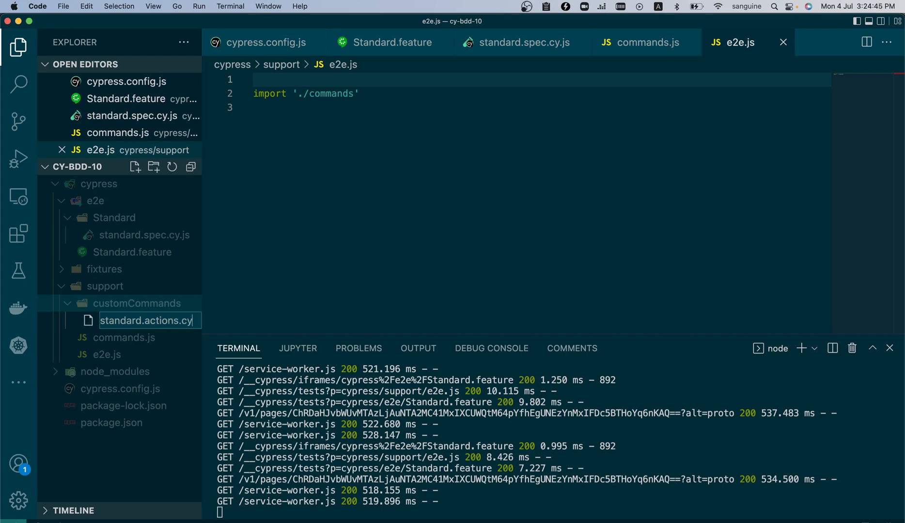
type(".js")
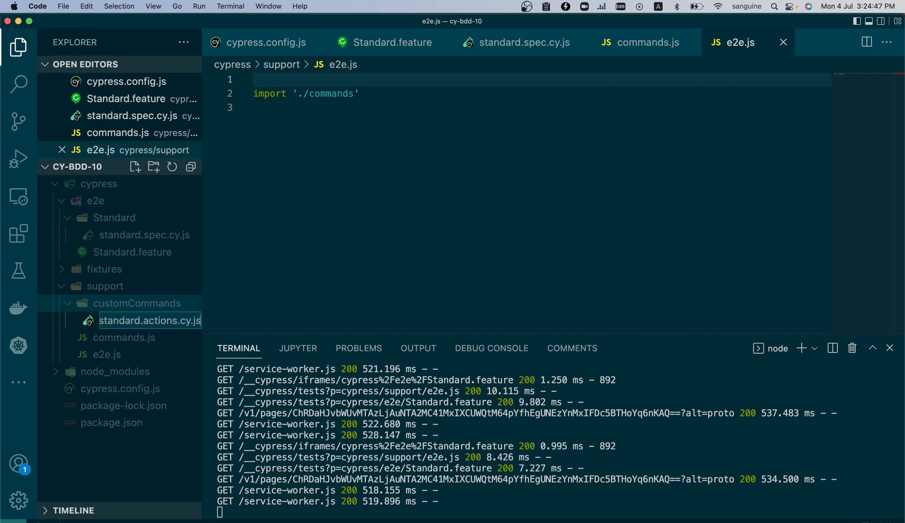
double_click(149, 321)
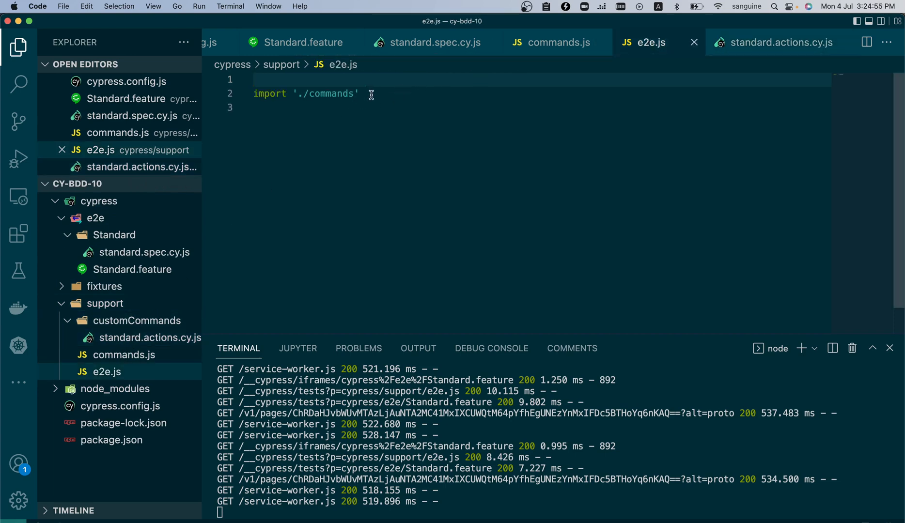
Step: Begin a second line import './ below the commands import in e2e.js
type("i")
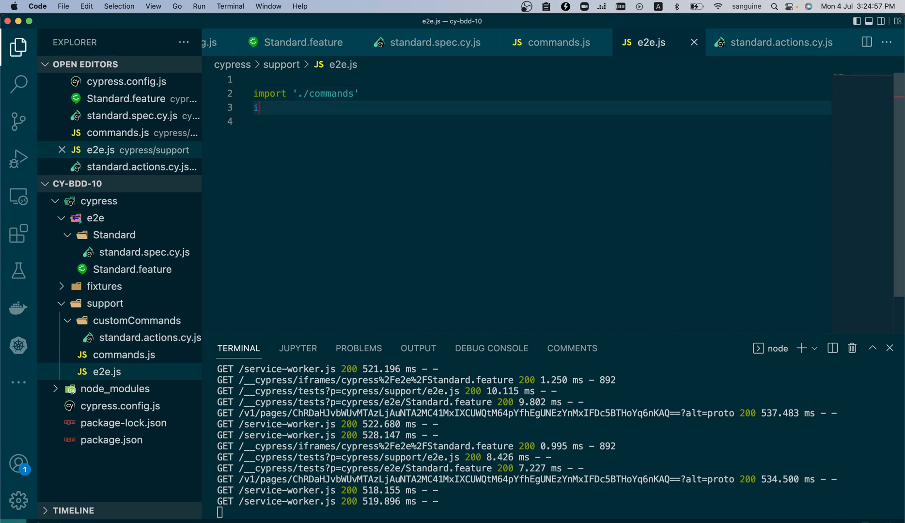
type("mport")
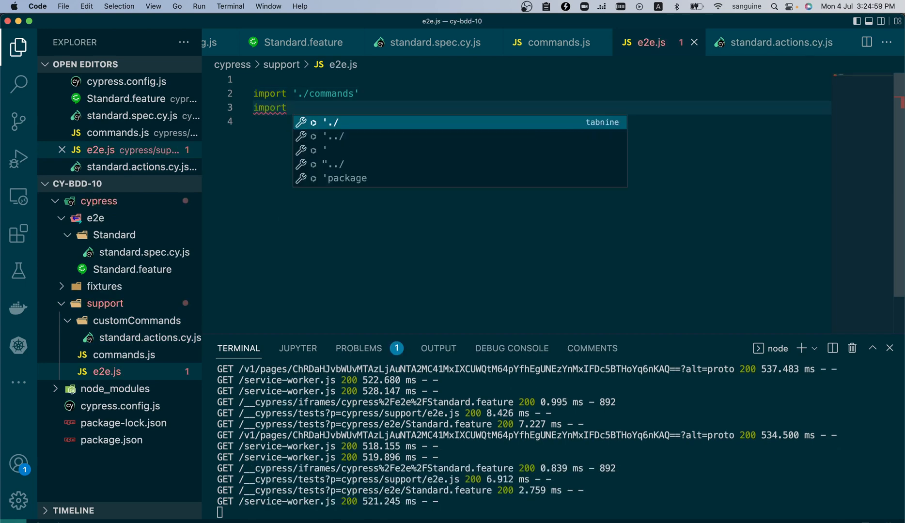
type("'.")
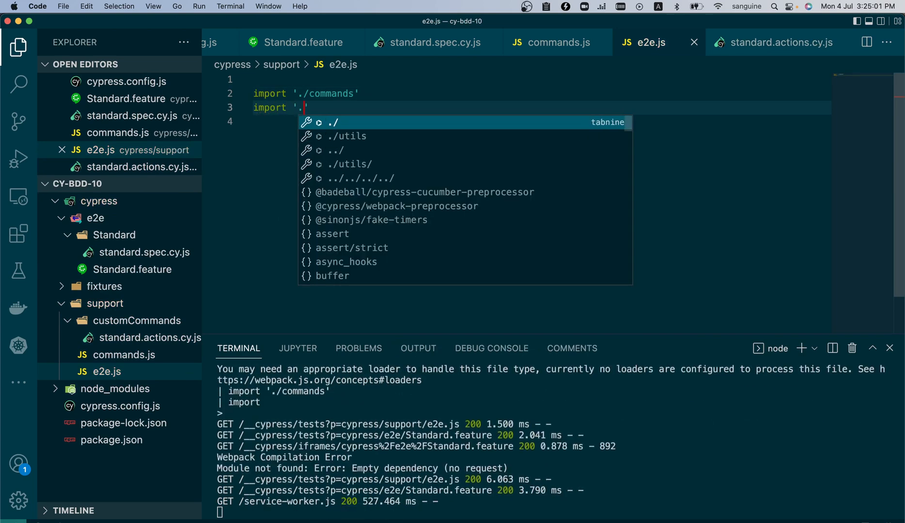
type("/")
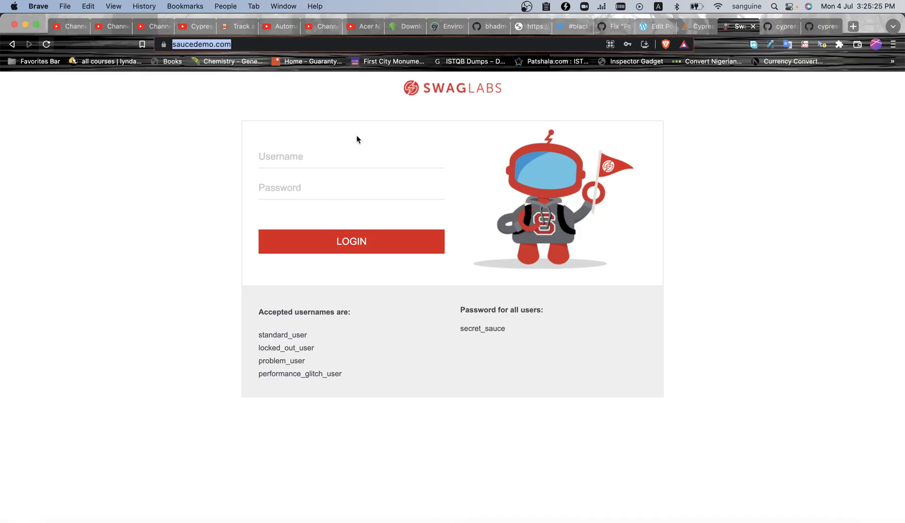
mouse_move(357, 144)
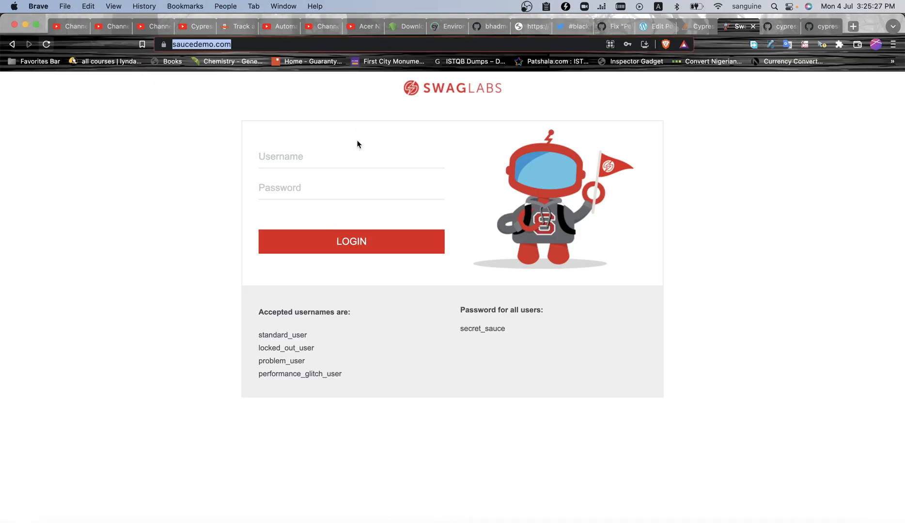
mouse_move(797, 240)
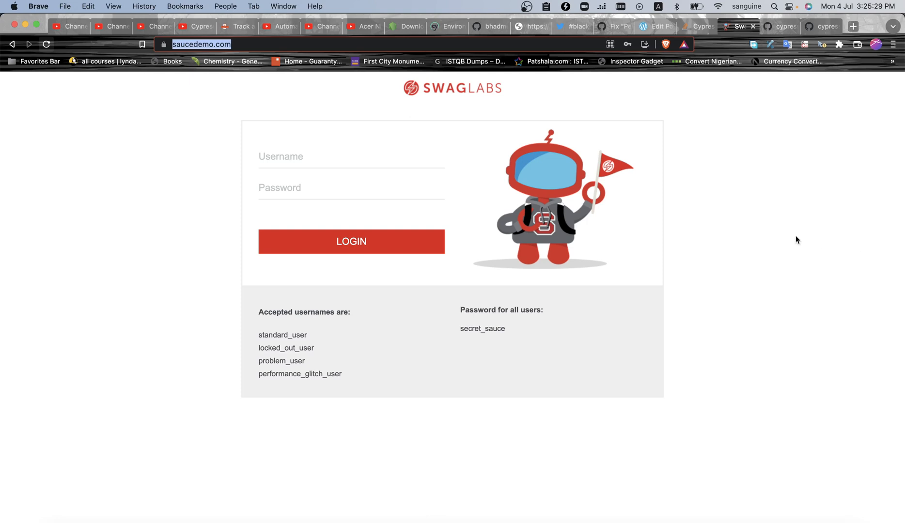
Step: Inspect the Swag Labs login page markup via the developer tools
right_click(797, 240)
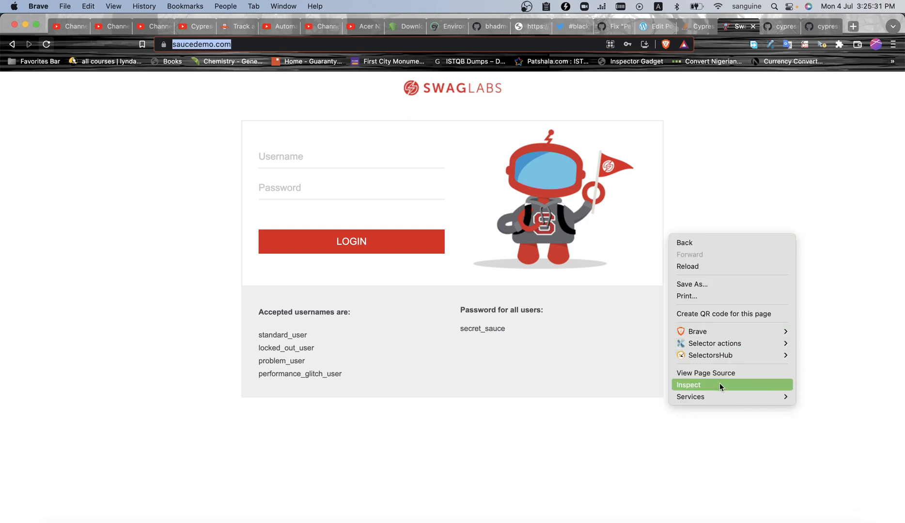
left_click(688, 385)
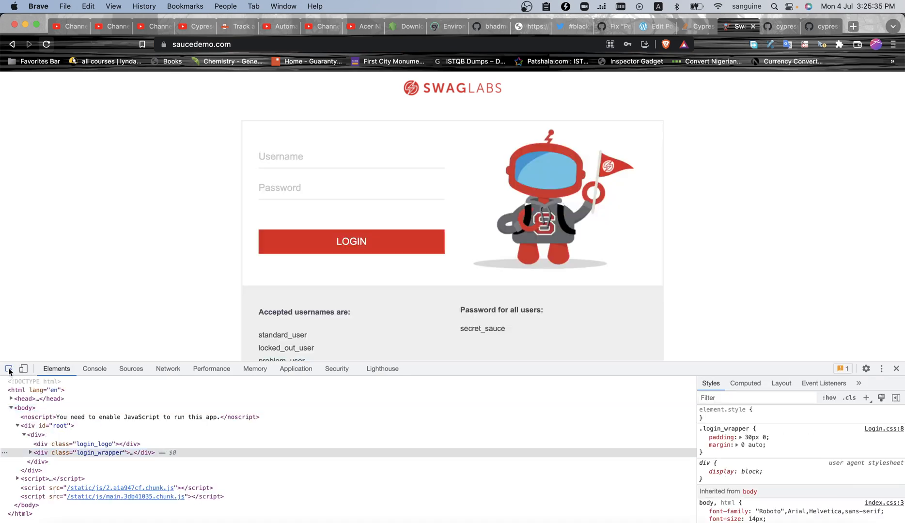
mouse_move(316, 156)
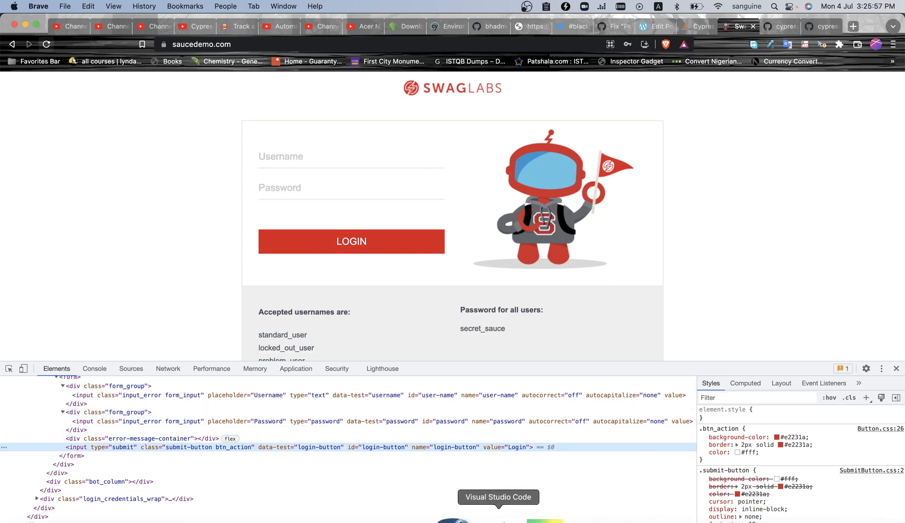
Step: Rename the fixtures example.json file to elements.json
left_click(497, 497)
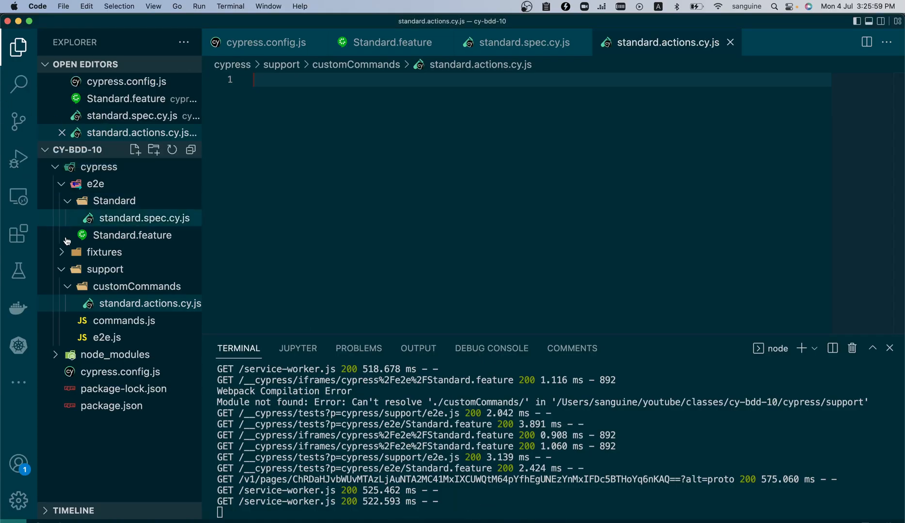
left_click(104, 252)
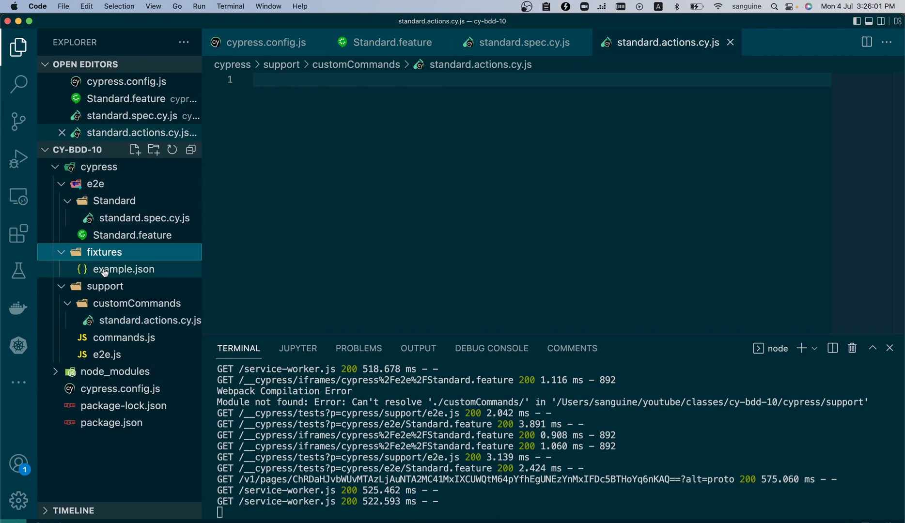
right_click(124, 269)
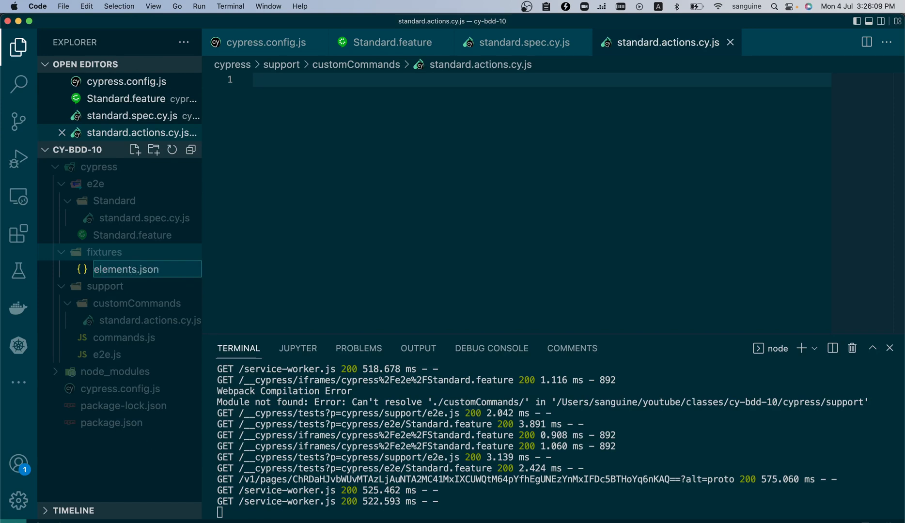
left_click(126, 270)
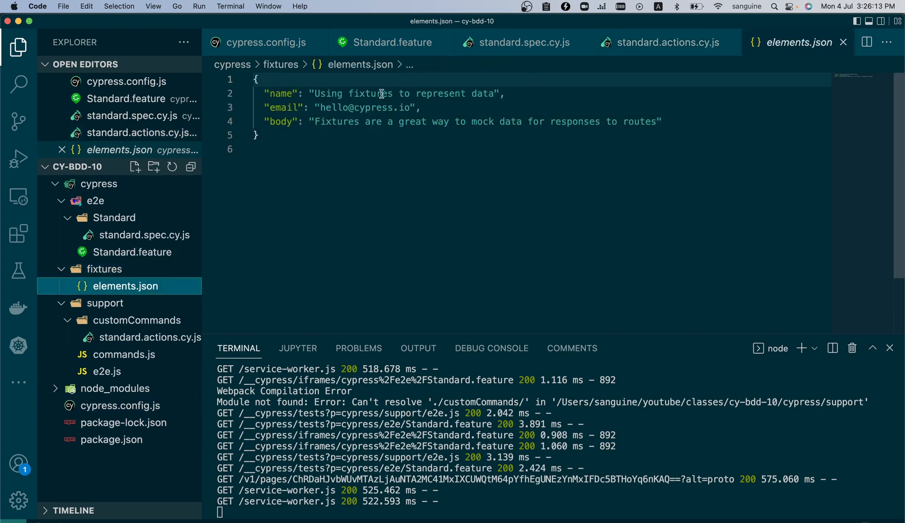
Step: Rename the fixture keys to usernameField, passwordField and loginButton
double_click(282, 93)
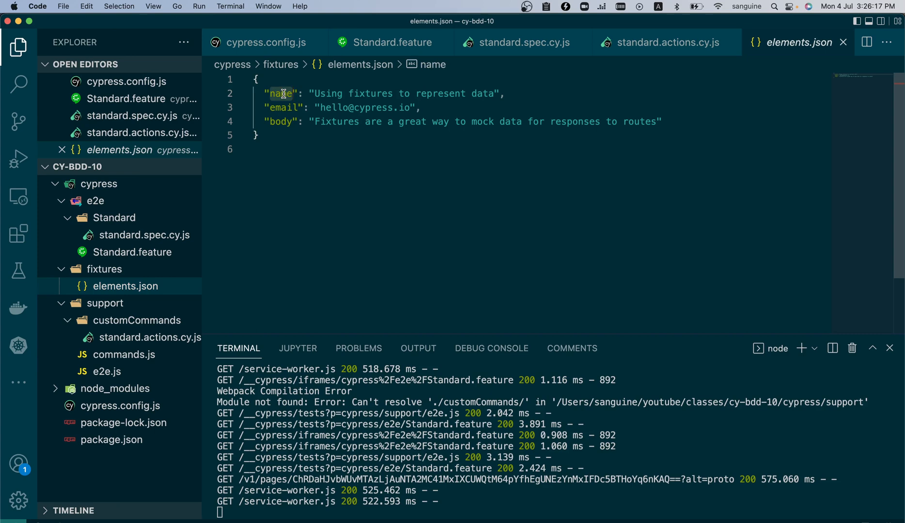
type("username")
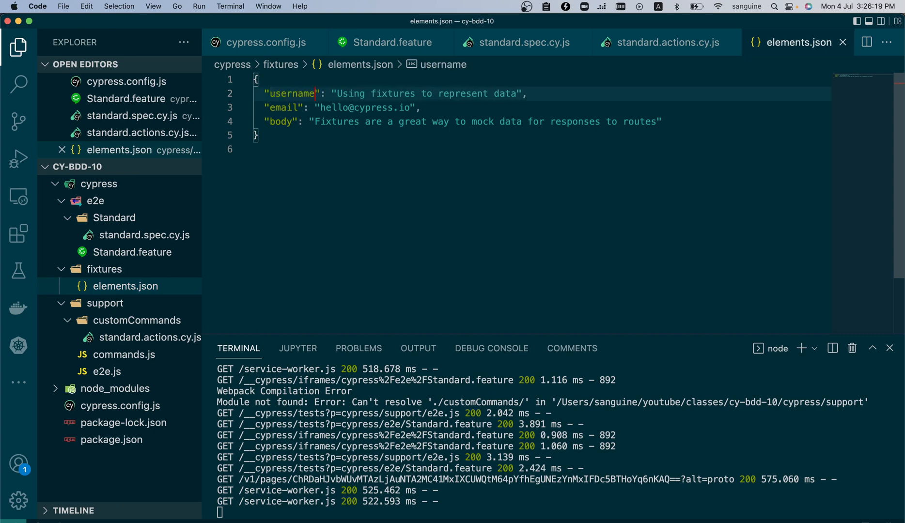
type("Filed")
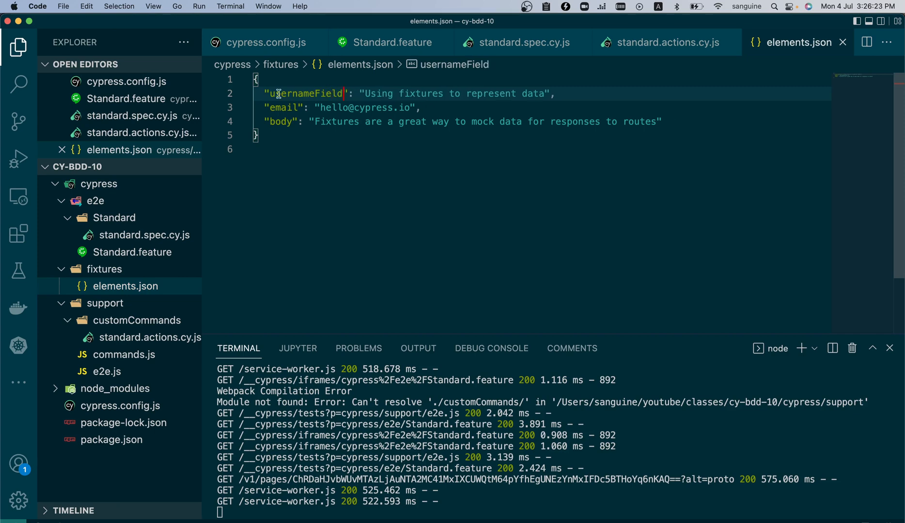
type("p")
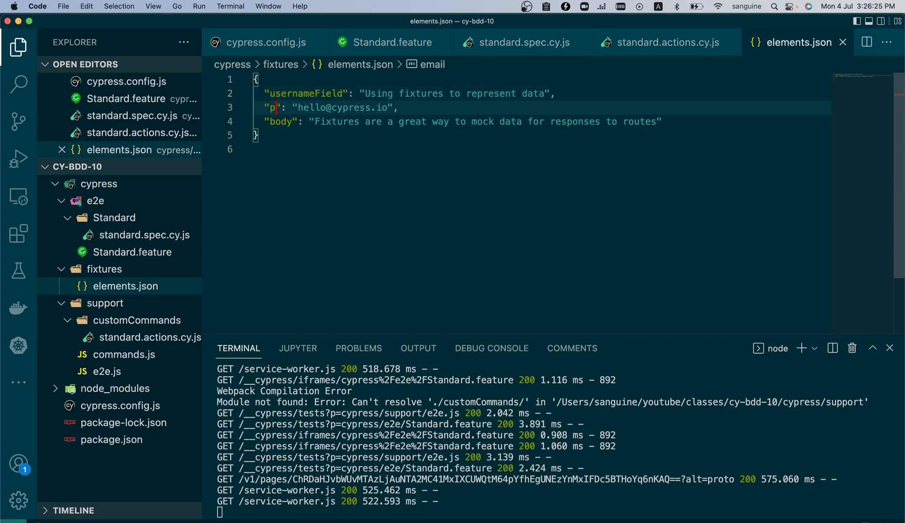
type("assword")
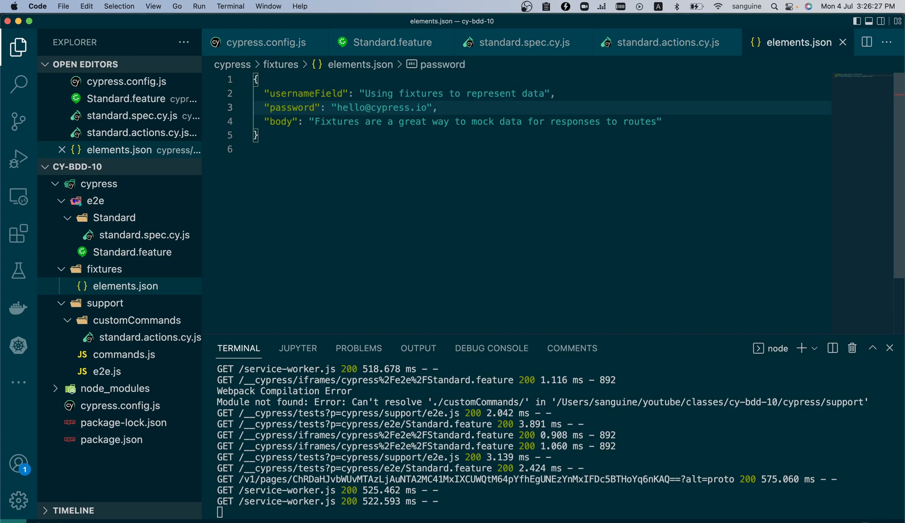
type("Field")
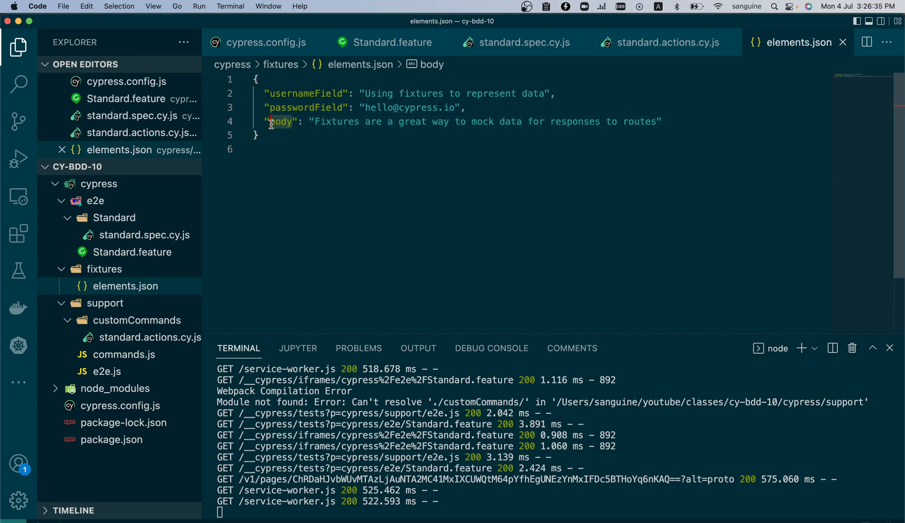
type("loginButton")
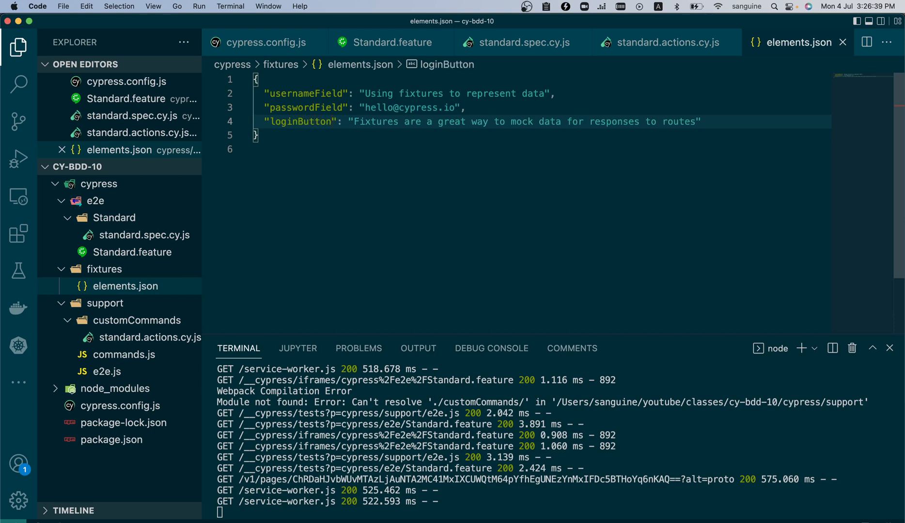
mouse_move(545, 93)
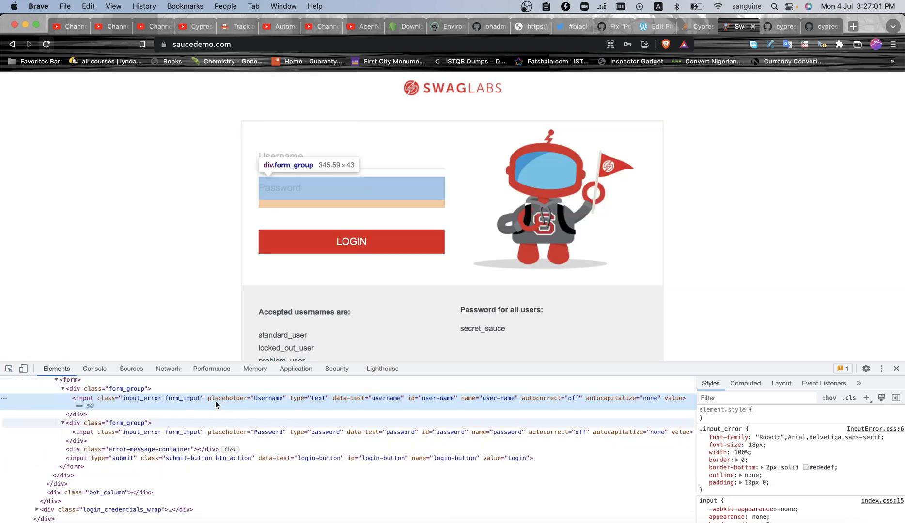
mouse_move(379, 398)
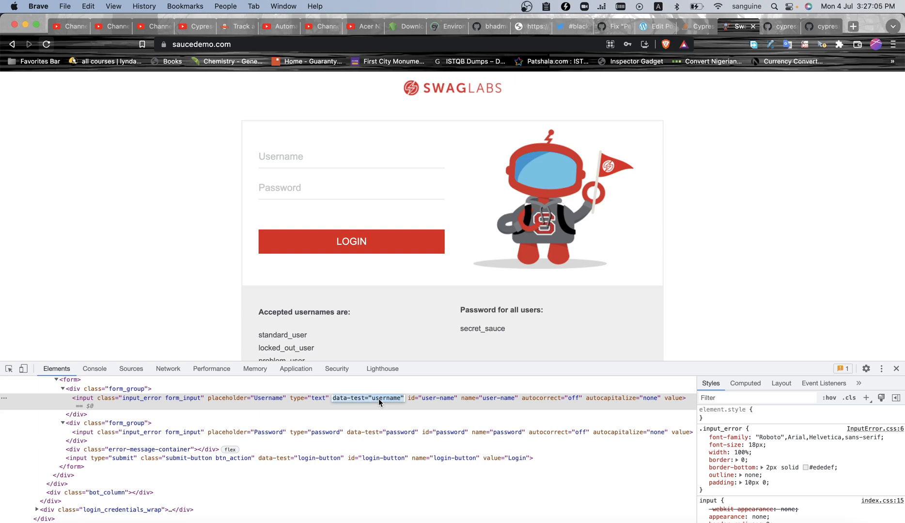
mouse_move(390, 424)
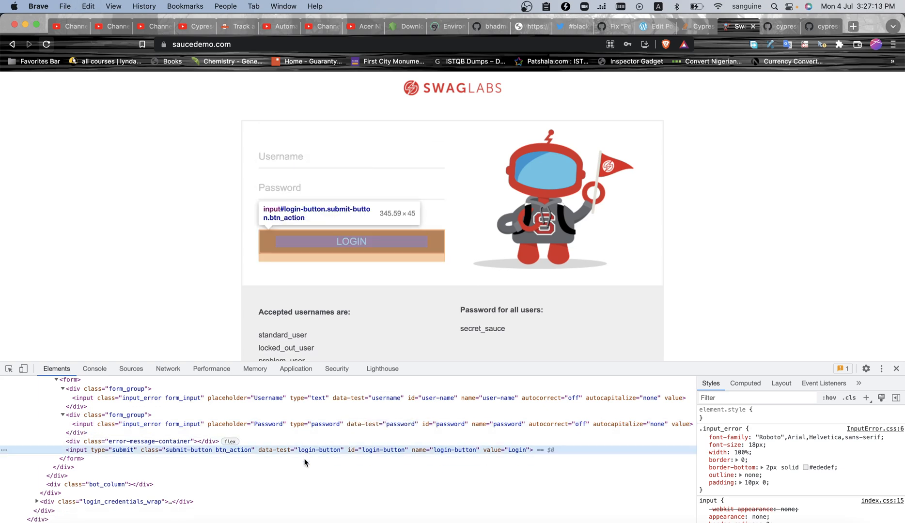
Step: Inspect the LOGIN button's markup to read its data-test attribute
left_click(299, 450)
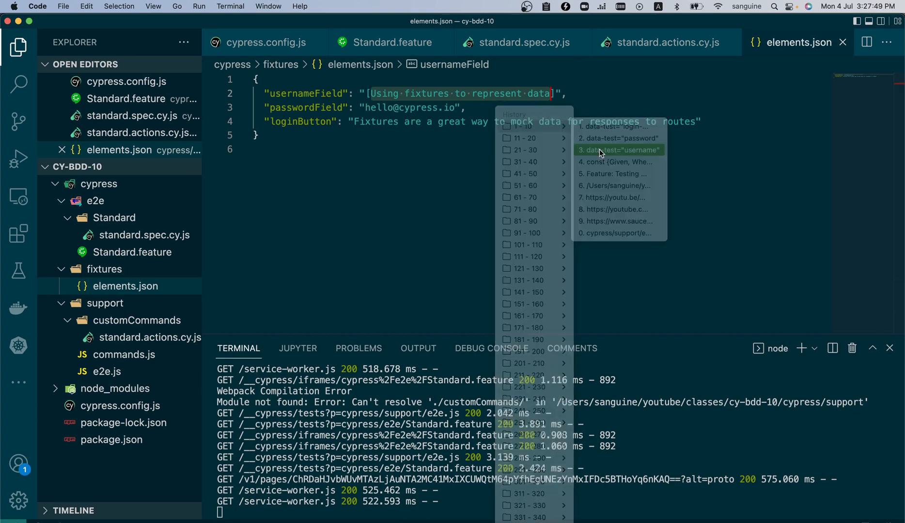
Step: Fill usernameField, passwordField and loginButton with [data-test='username'], [data-test='password'] and [data-test='login-button'] selectors, adding a trailing comma
left_click(619, 150)
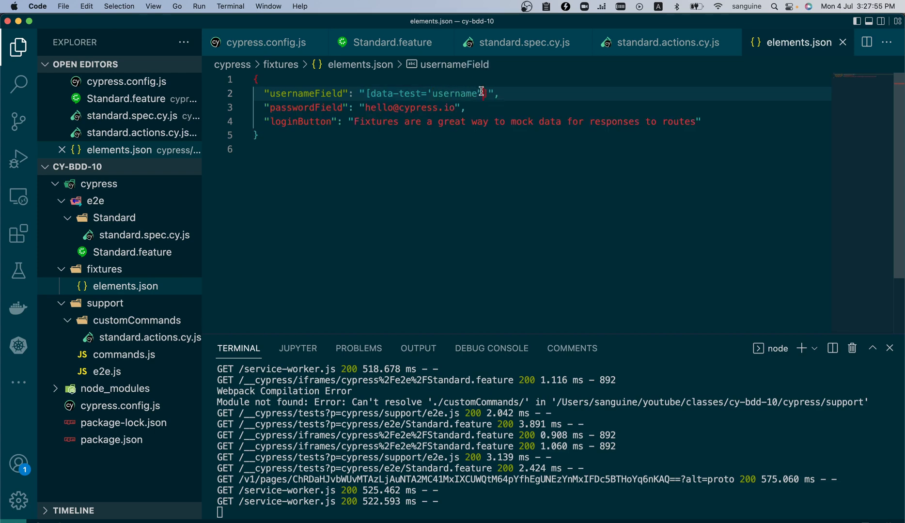
type("]")
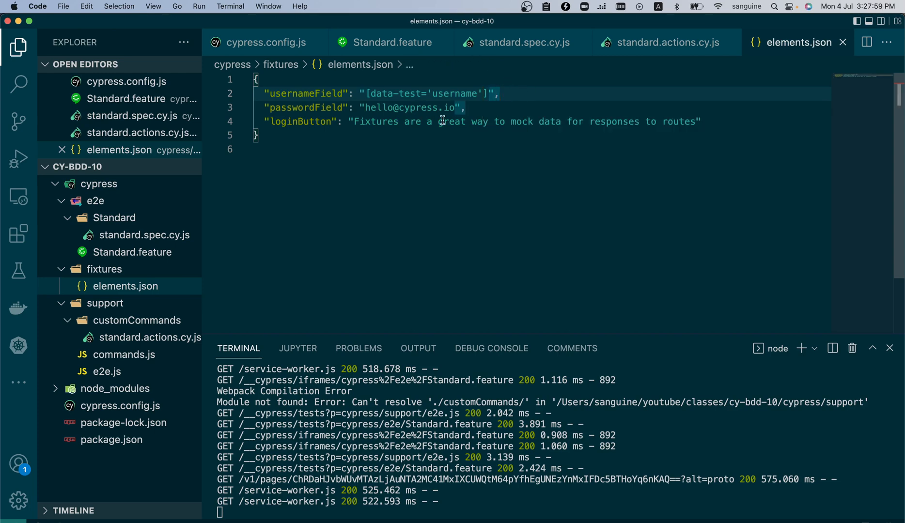
double_click(411, 108)
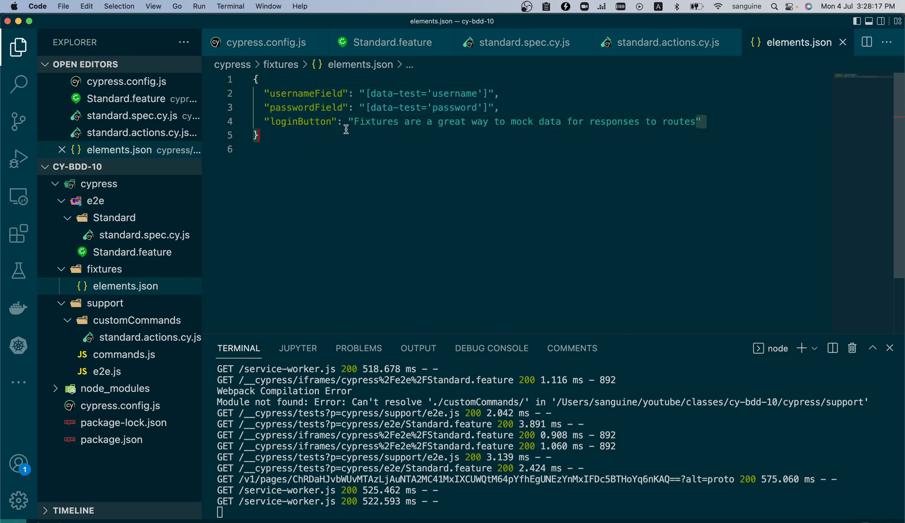
key("Backspace")
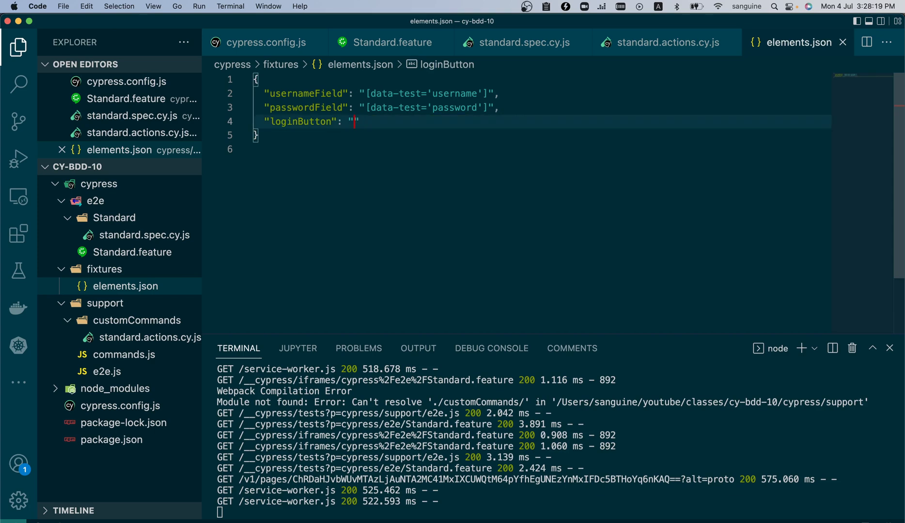
type("[data-test='login-button")
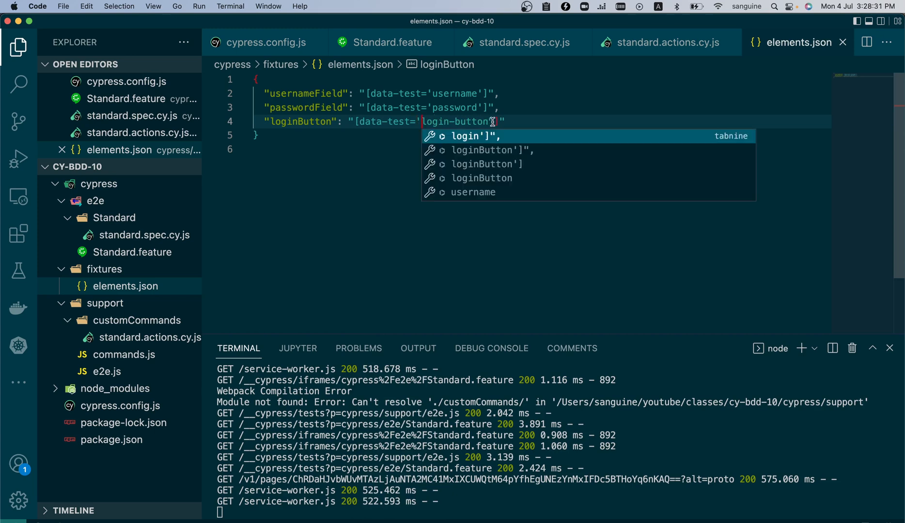
key("Escape")
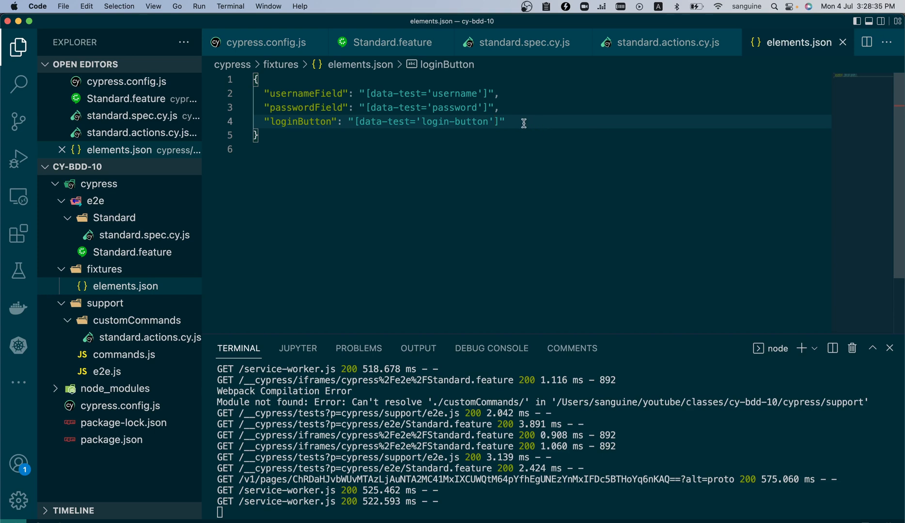
type(",")
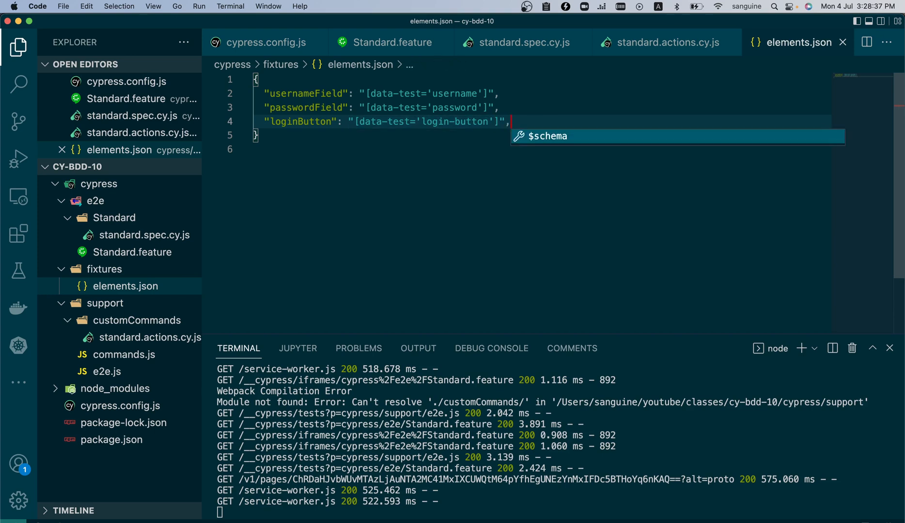
type("\"$")
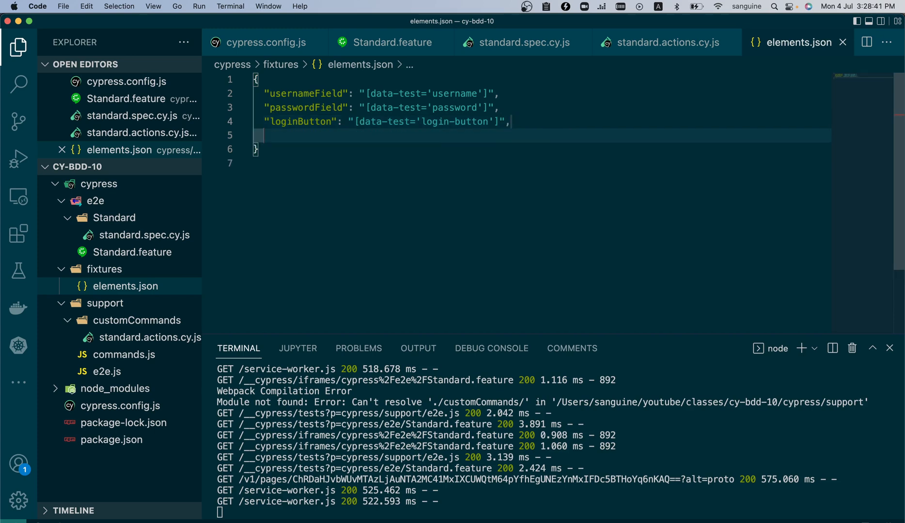
Step: Add a "username": "standard_user" entry to elements.json
type("\"user\"")
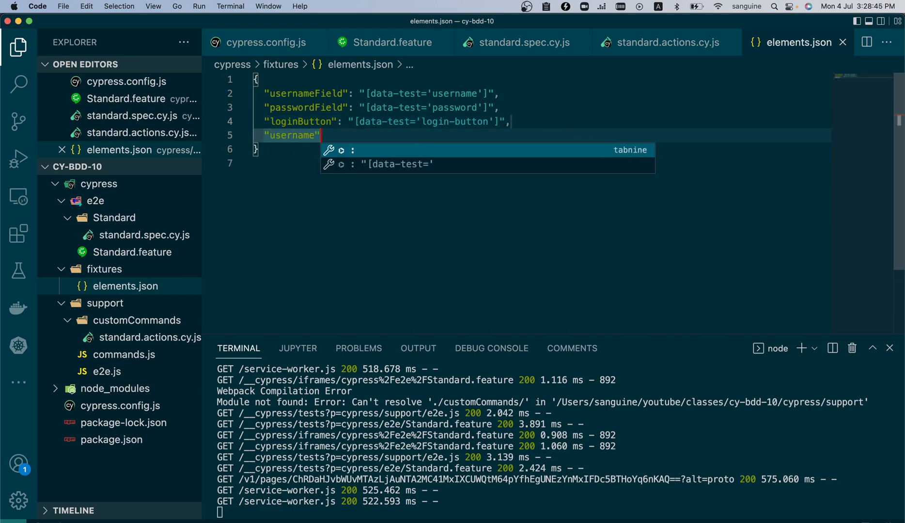
type(":")
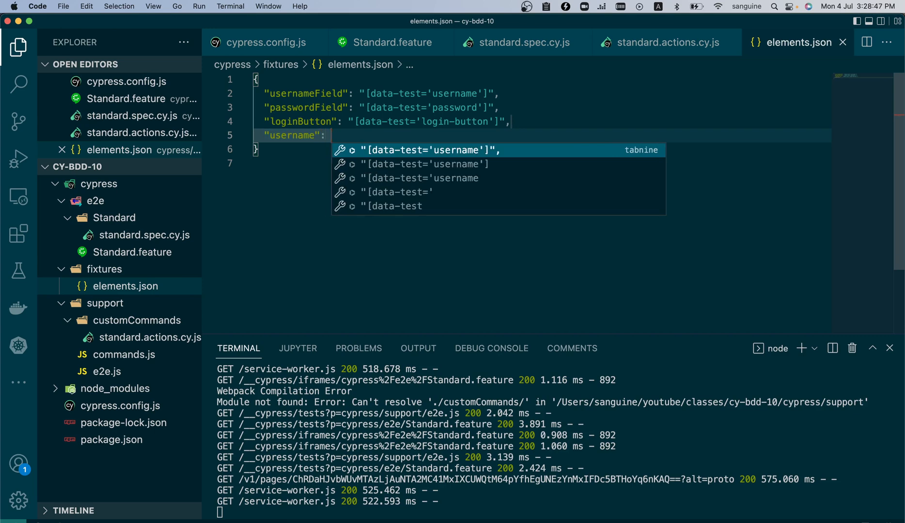
type("\"stand\"")
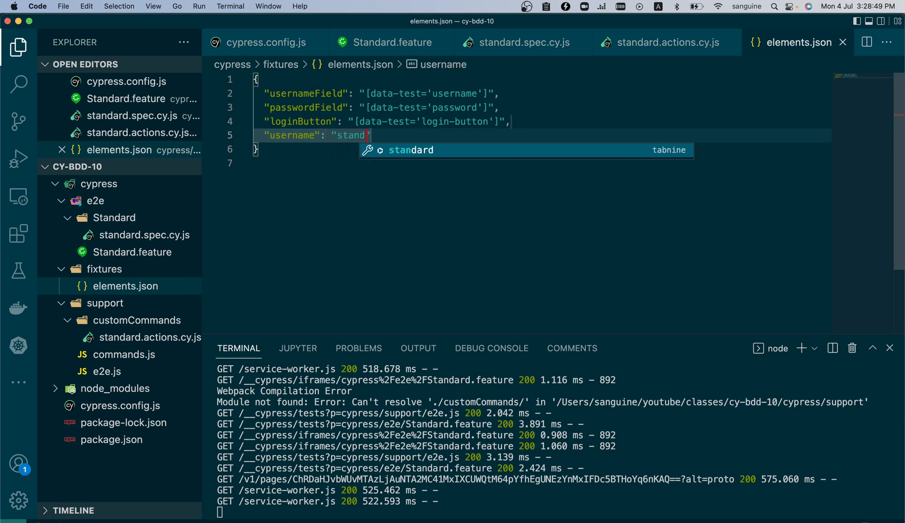
type("ard_")
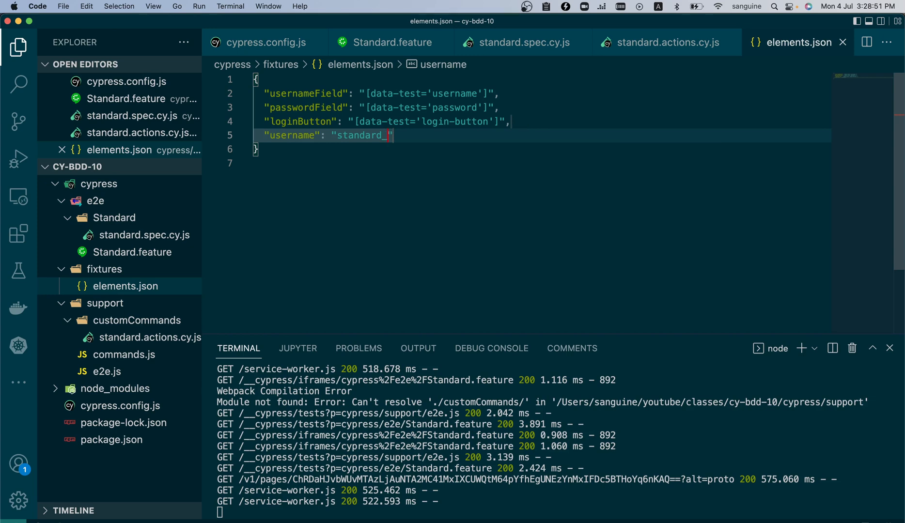
type("user")
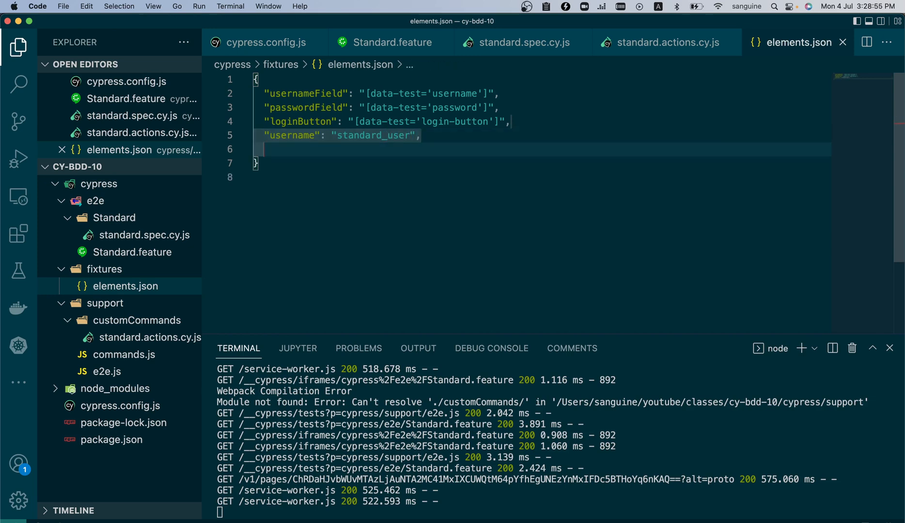
type("\"p")
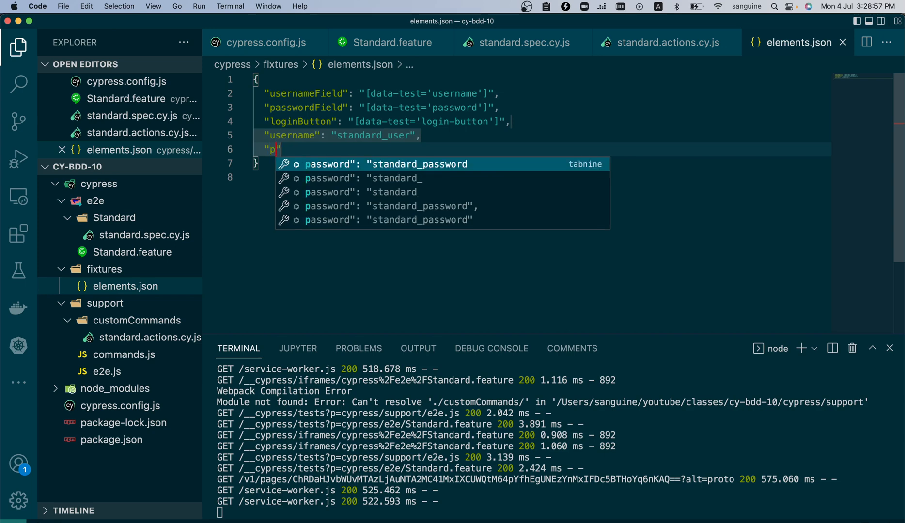
type("assword")
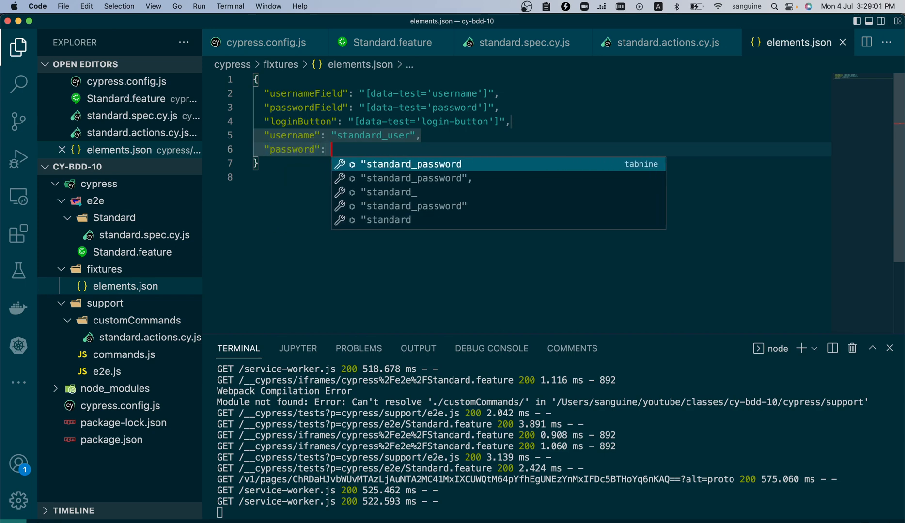
type("\"scret\"")
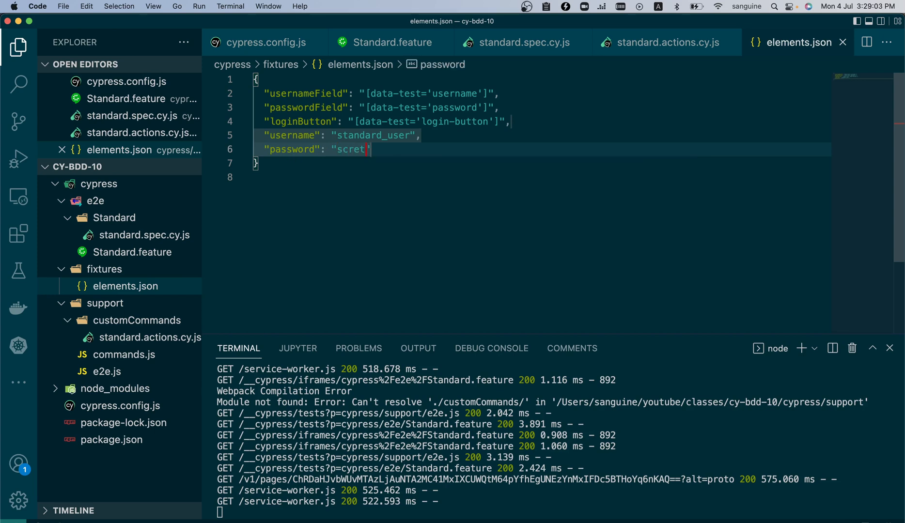
key("BackSpace")
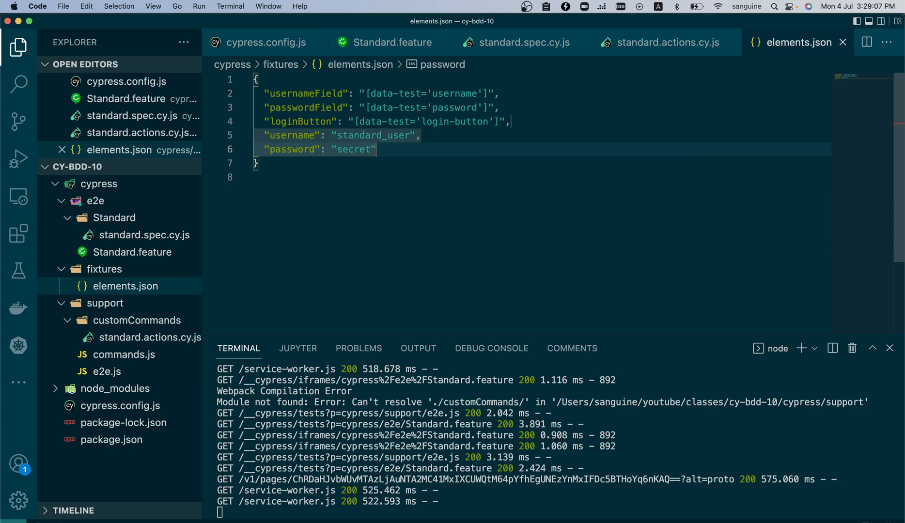
type("_sauce")
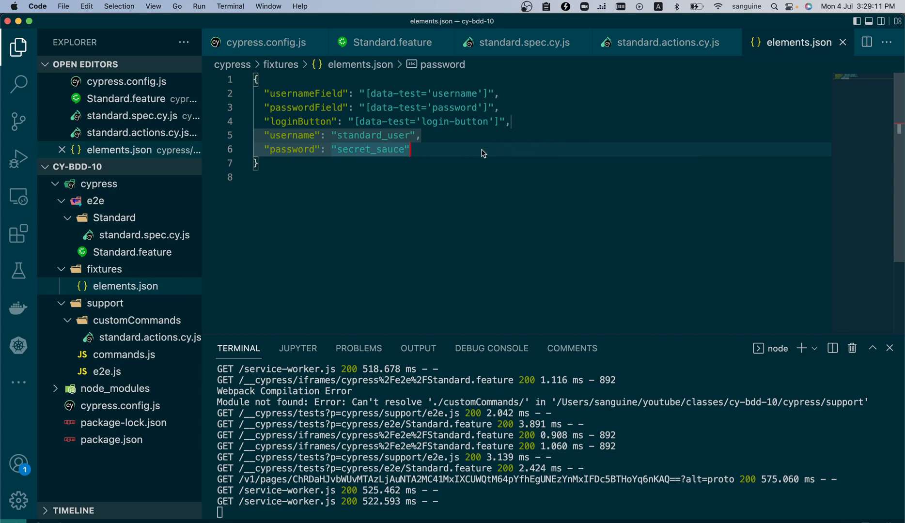
mouse_move(599, 80)
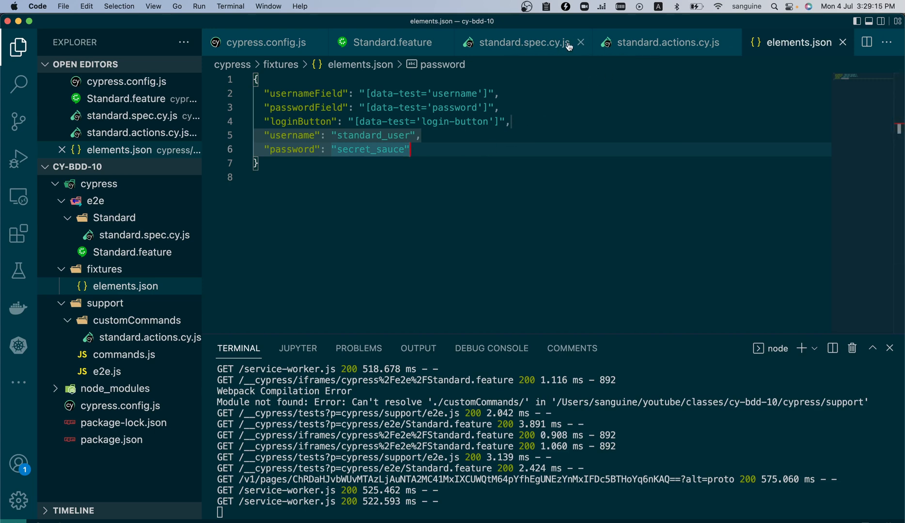
Step: In standard.actions.cy.js, declare a Cypress.Commands.add('LaunchApp', () => {}) custom command
left_click(667, 41)
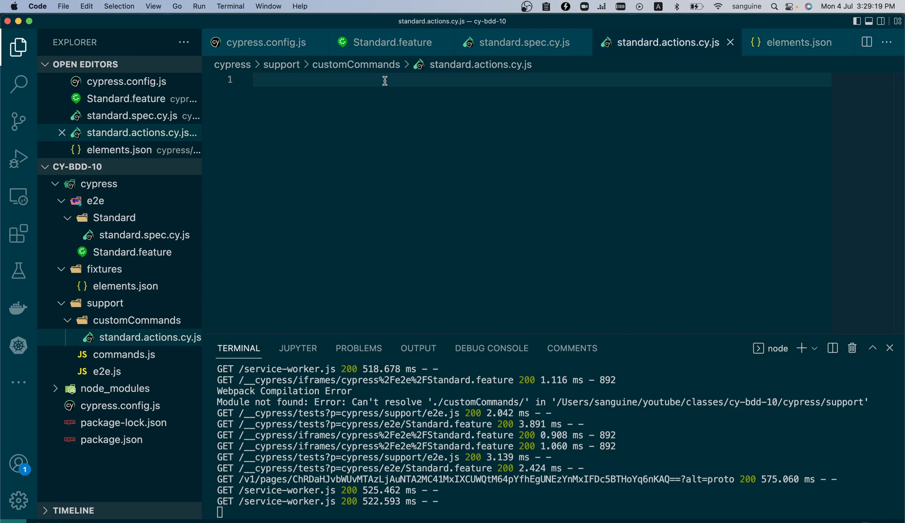
type("Cy")
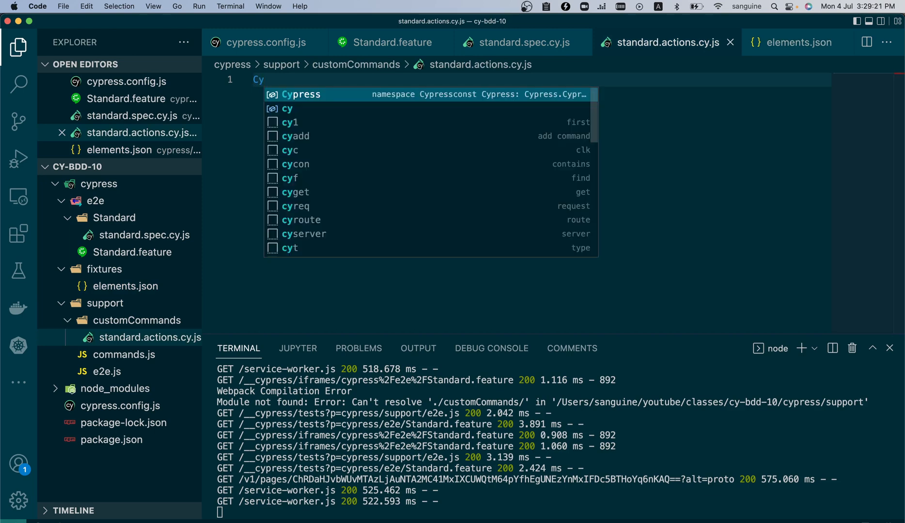
type("press.Comm")
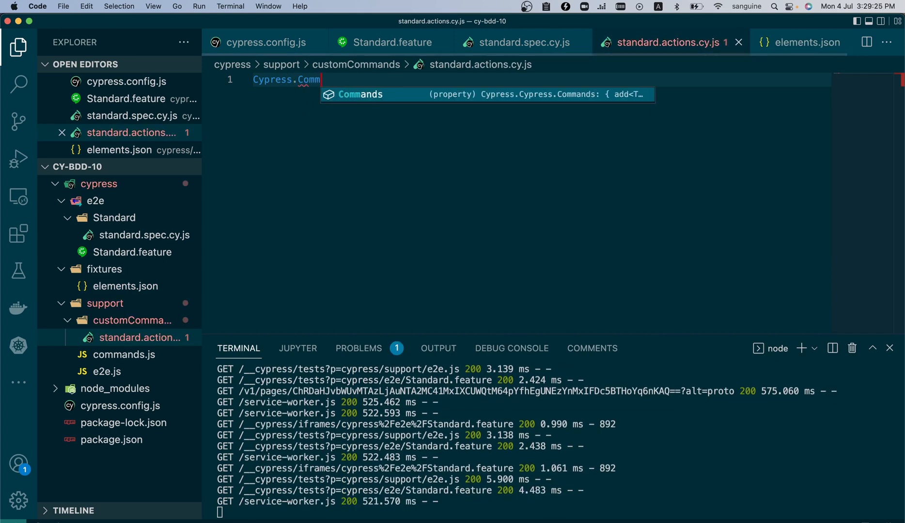
type(".add")
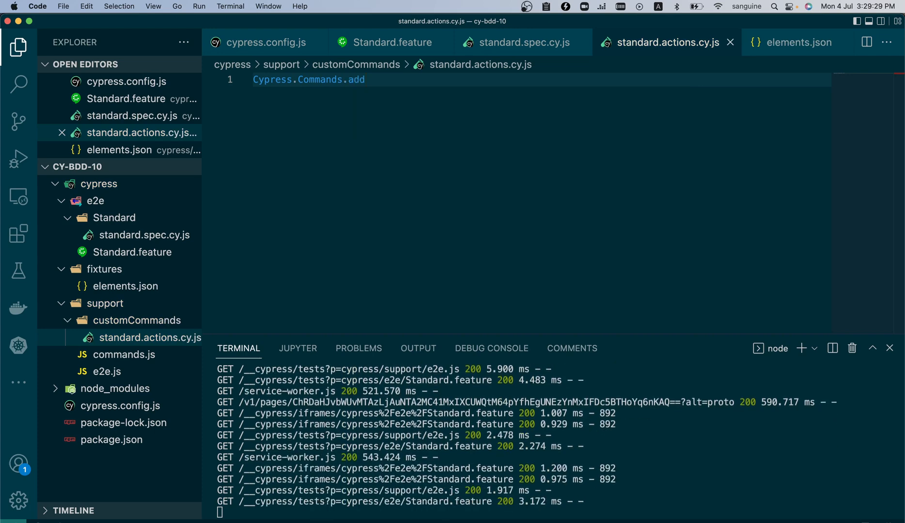
type("('")
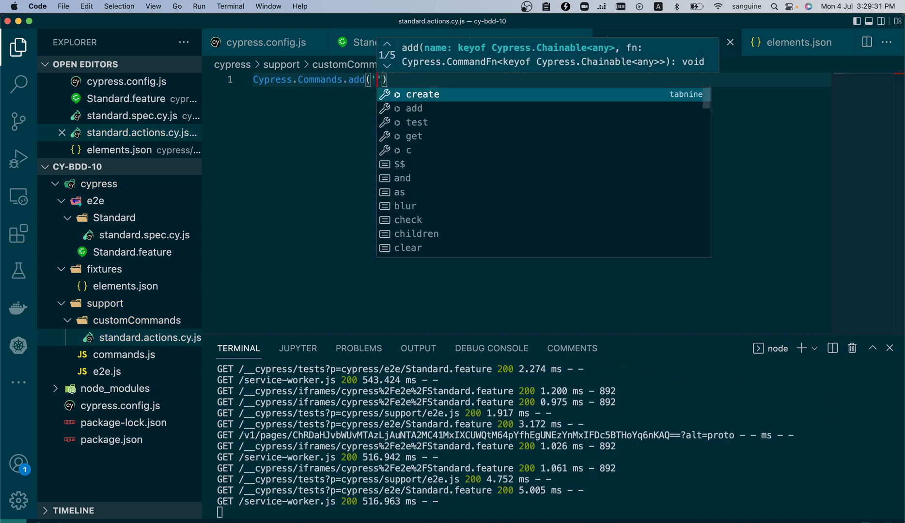
type("'Launch'")
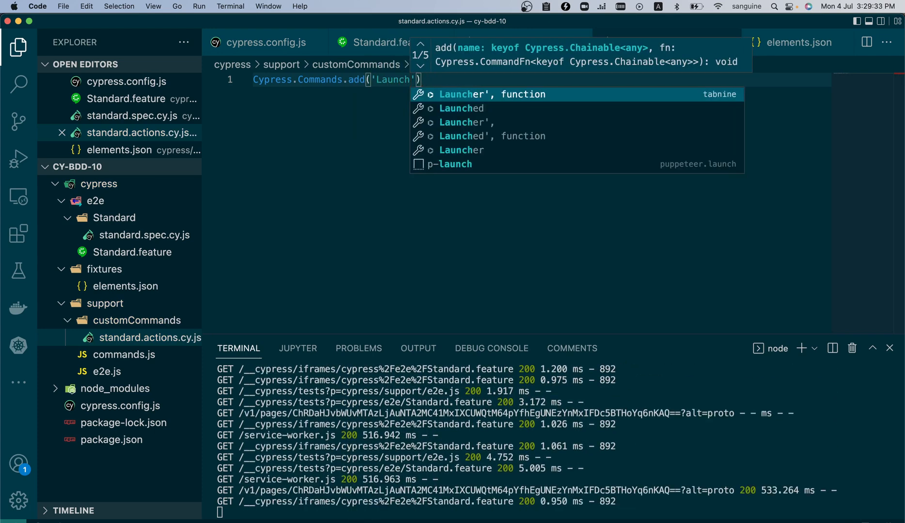
type("App")
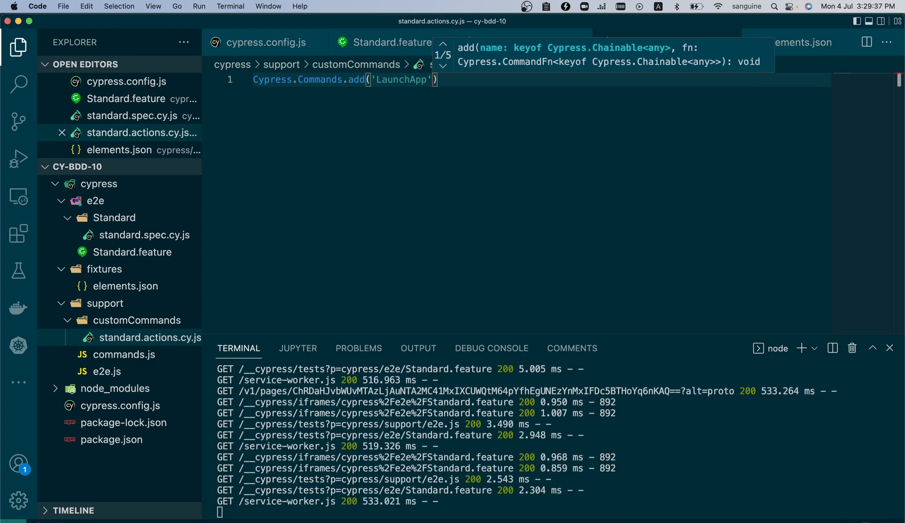
type(",")
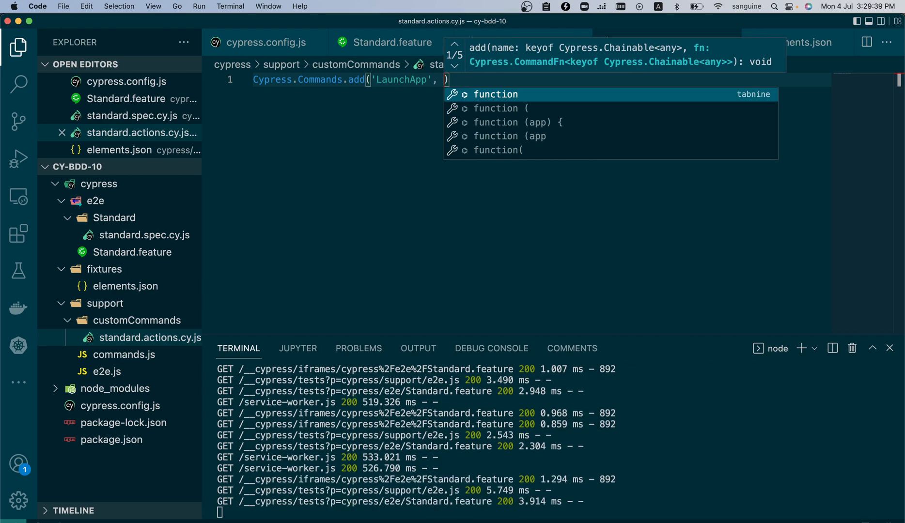
type("()")
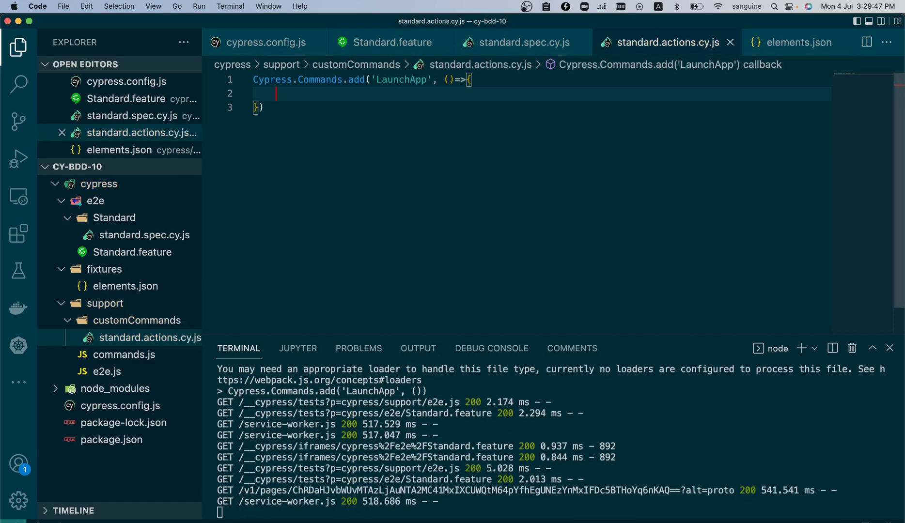
Step: Make the LaunchApp callback call cy.visit('/') on the site root
type("cy.")
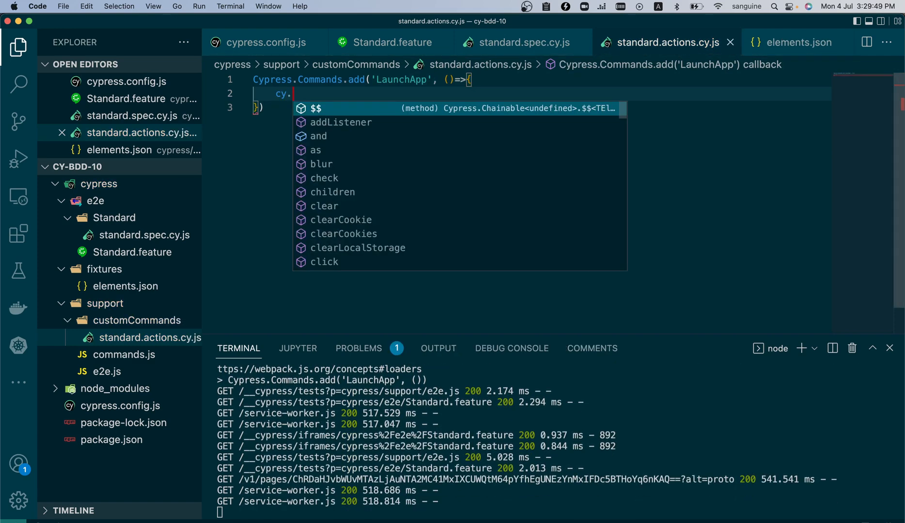
type("visi")
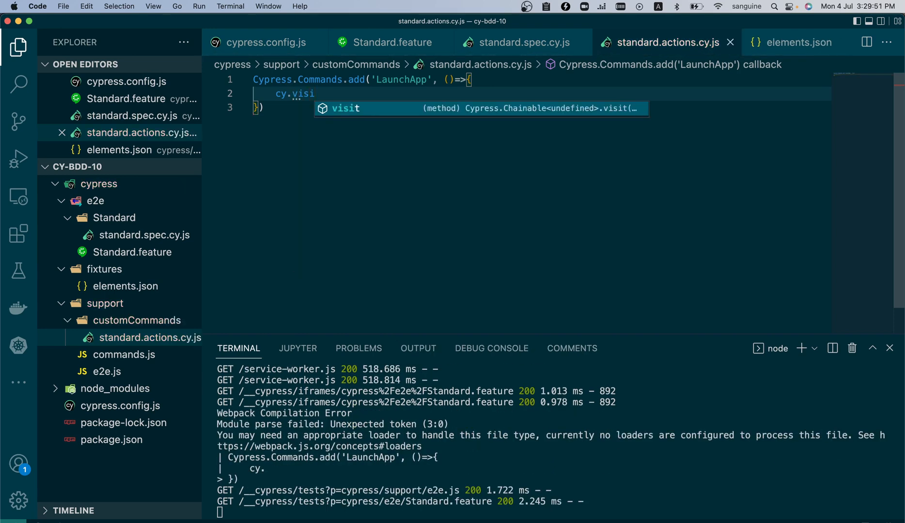
type("t('")
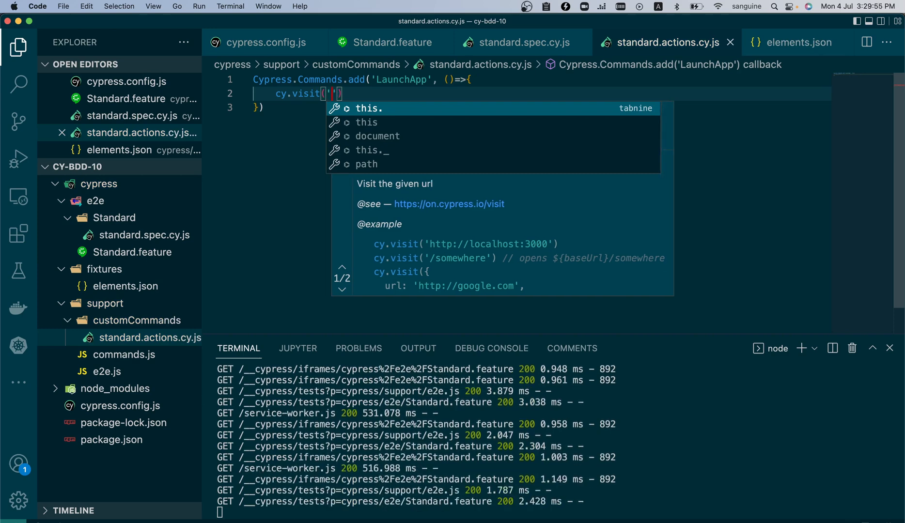
type("/")
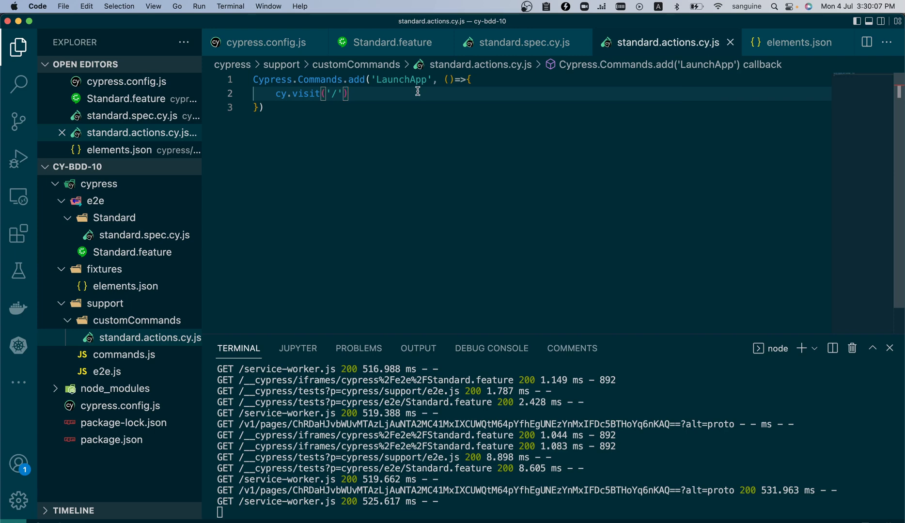
Step: Review the e2e block in cypress.config.js, then return to standard.actions.cy.js to duplicate the LaunchApp block
left_click(267, 42)
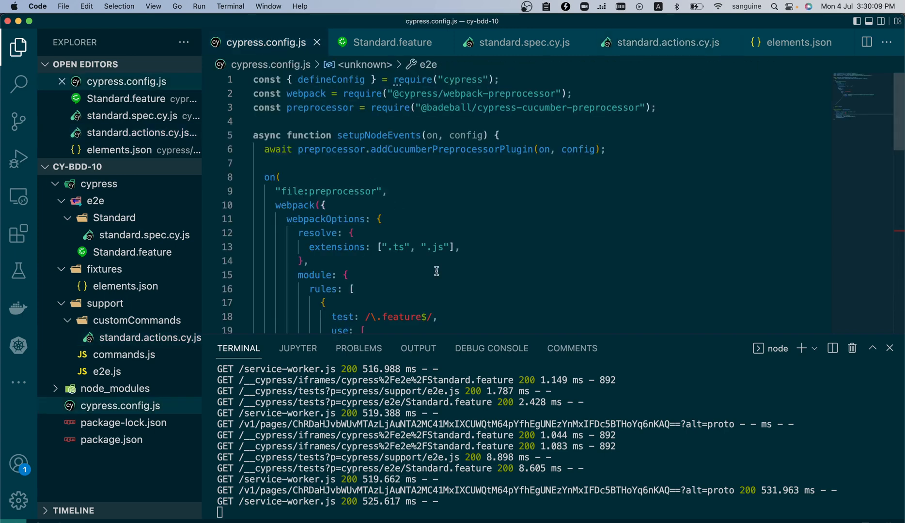
scroll("down", 3)
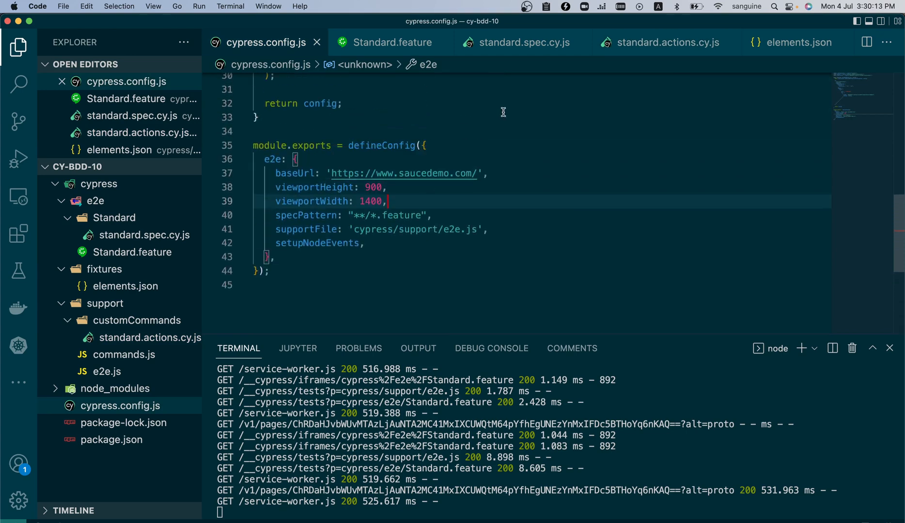
left_click(666, 41)
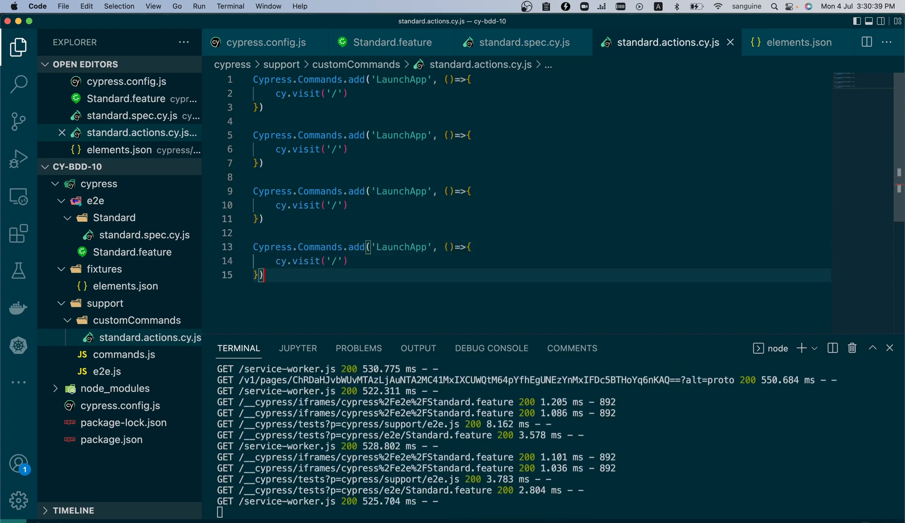
Step: Paste another block and rename the first two copies InsertUsername and InsertPassword
key("enter")
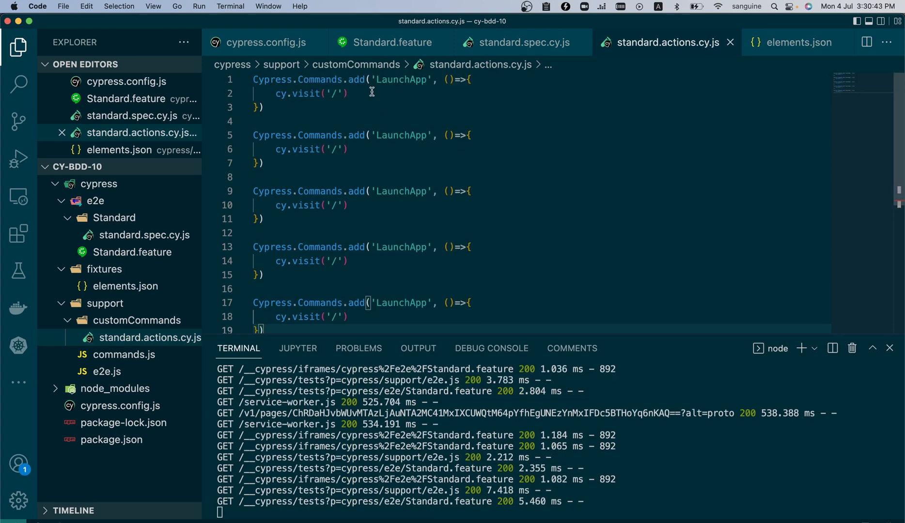
double_click(400, 135)
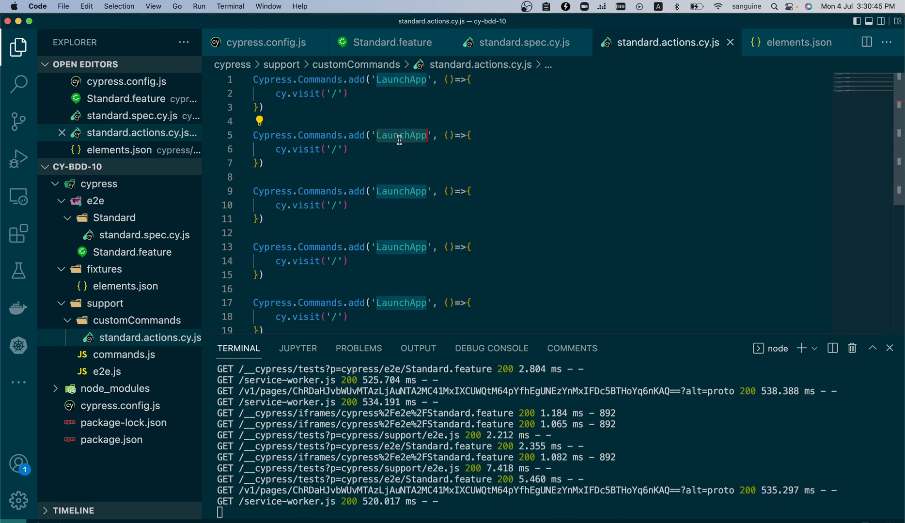
type("Insert")
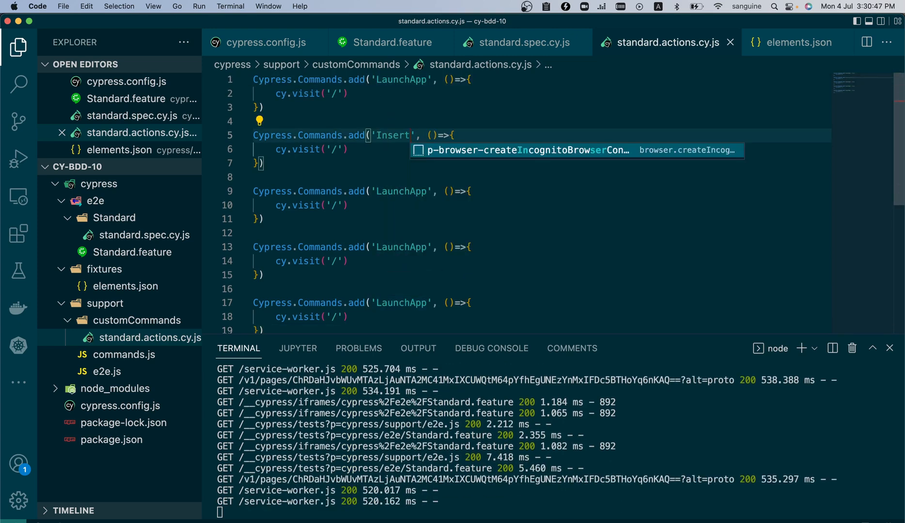
type("Username")
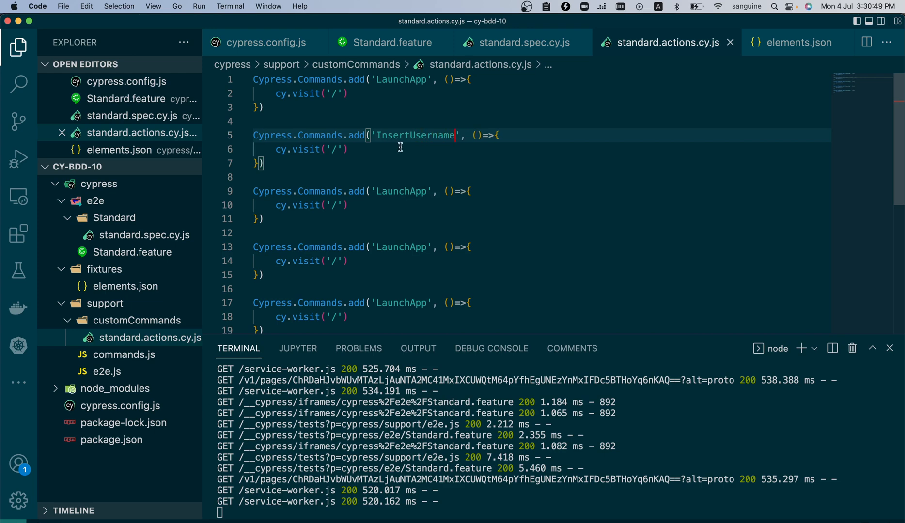
type("Insert")
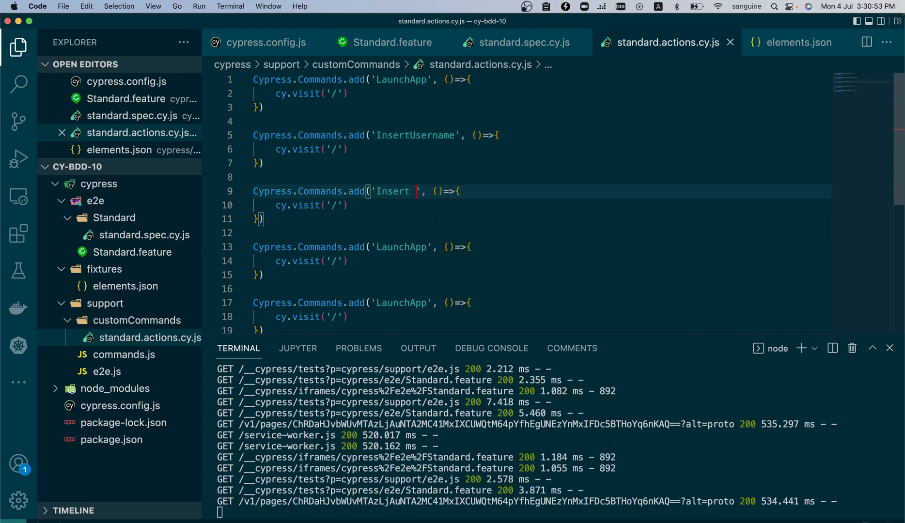
type("Passw")
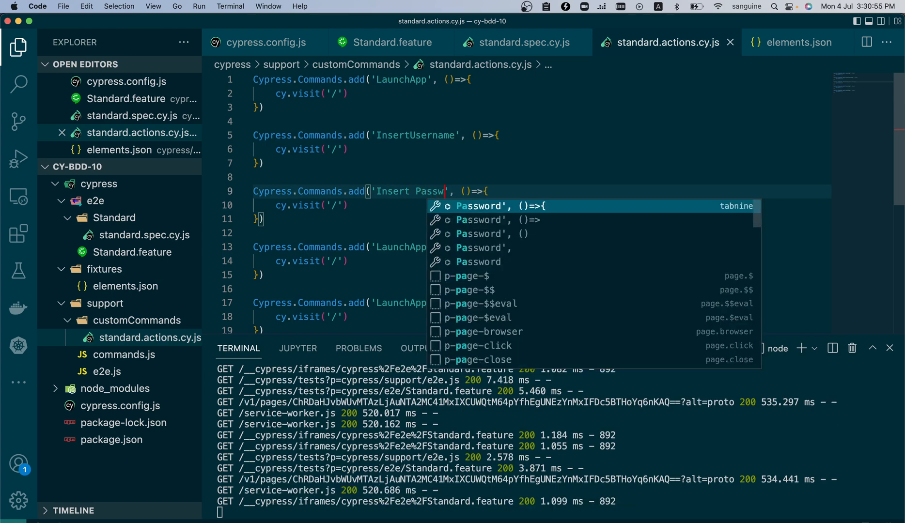
type("ord")
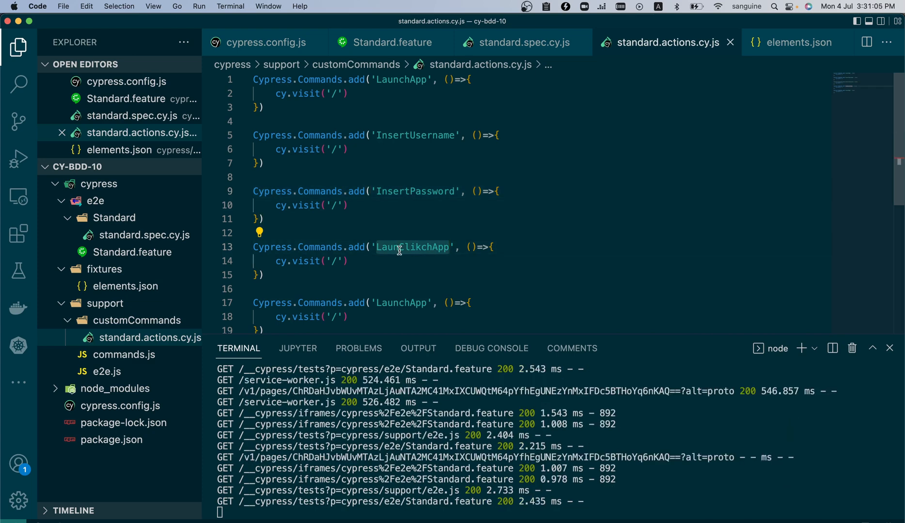
Step: Rename the remaining copies ClickLogin and VerifyProduct
type("Click")
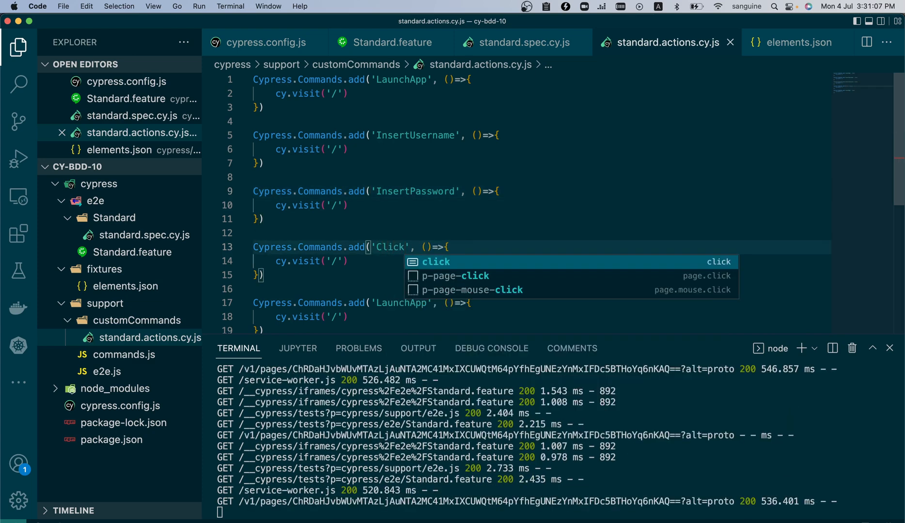
type("Login")
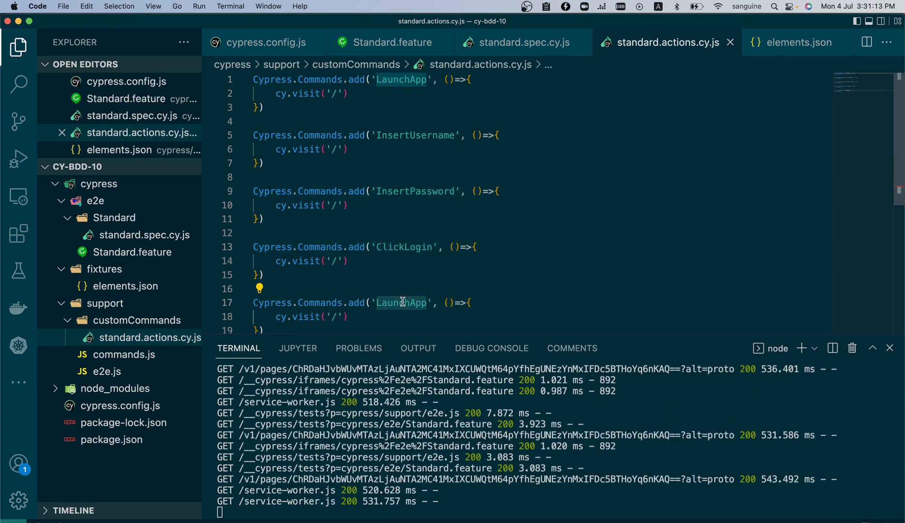
type("VerifyP")
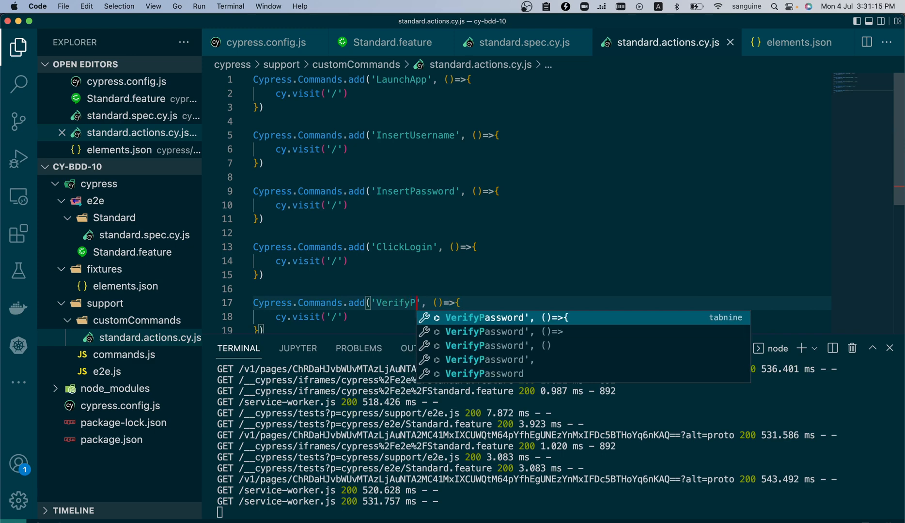
type("roduct")
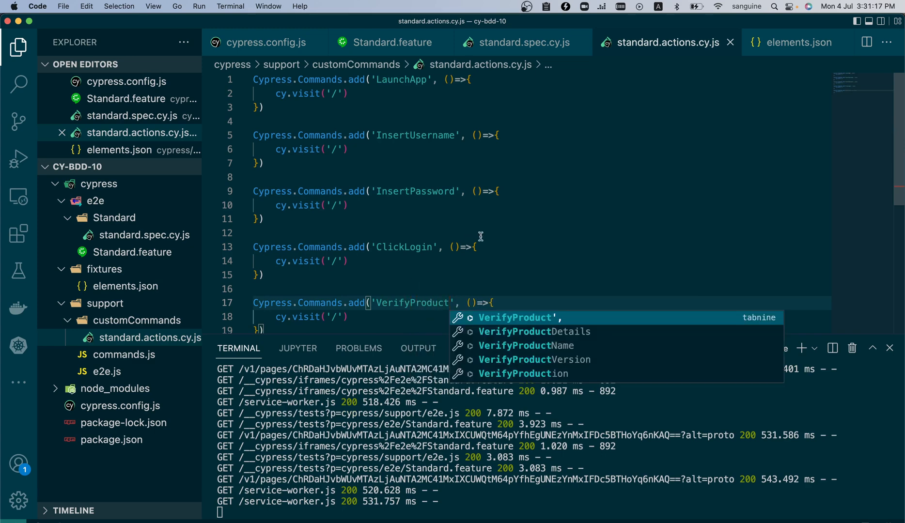
key("Escape")
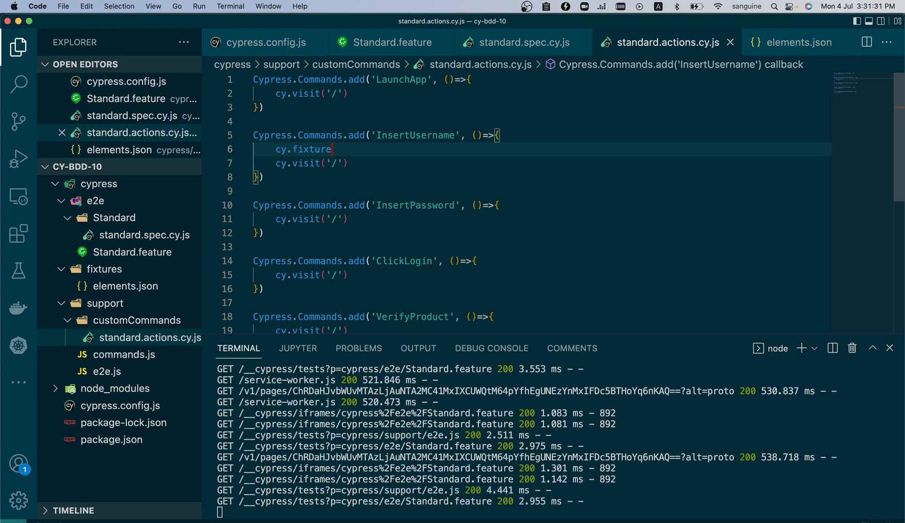
Step: Inside InsertUsername, add cy.fixture('elements').then(el => { }) with an empty callback body
type("(\"elements")
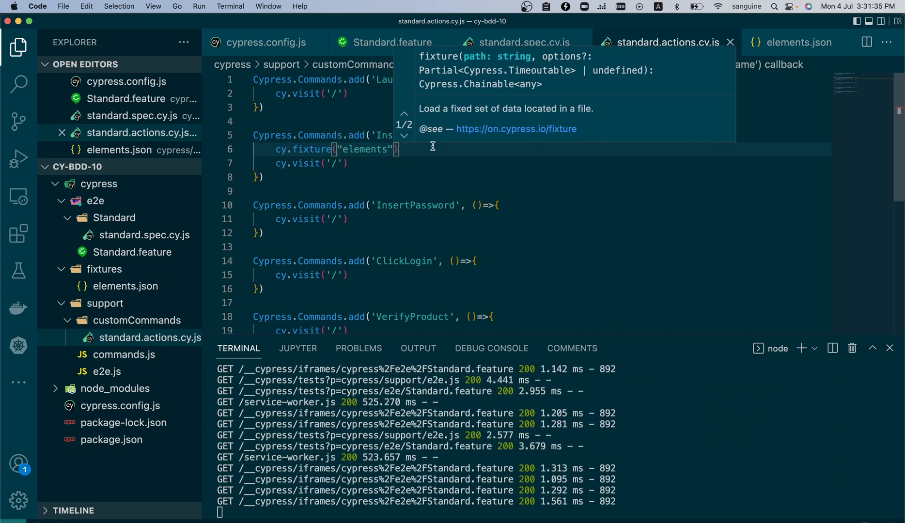
type(".")
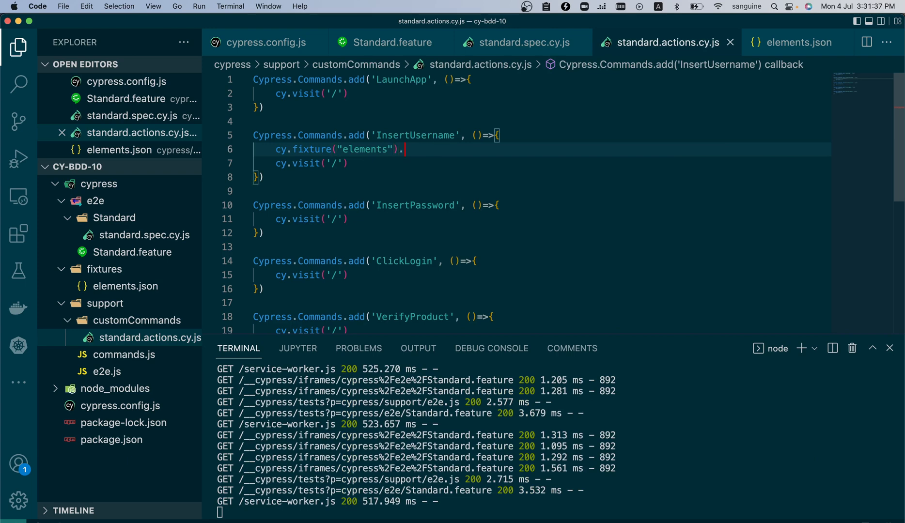
type("then()")
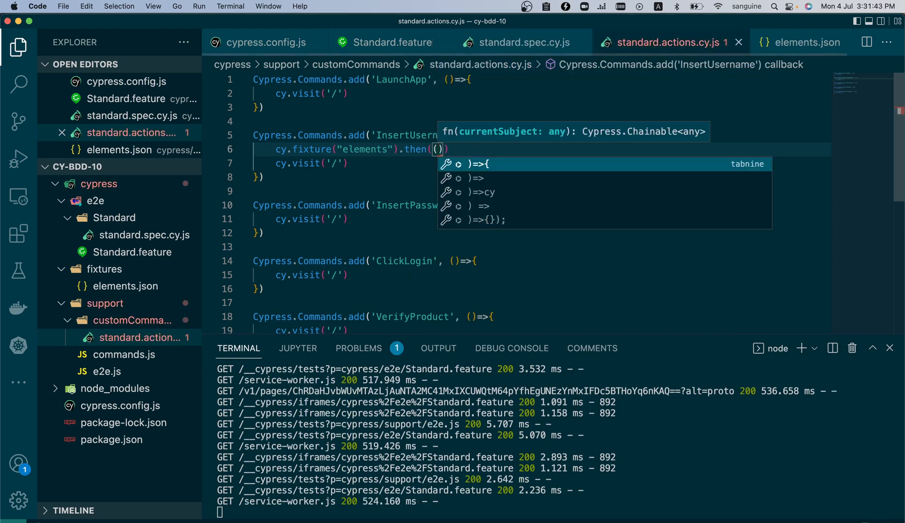
type("{}")
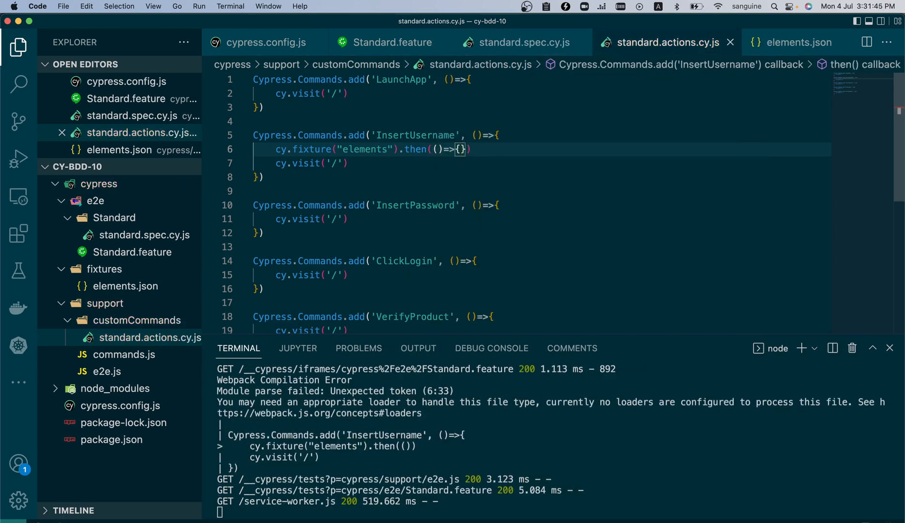
key("Enter")
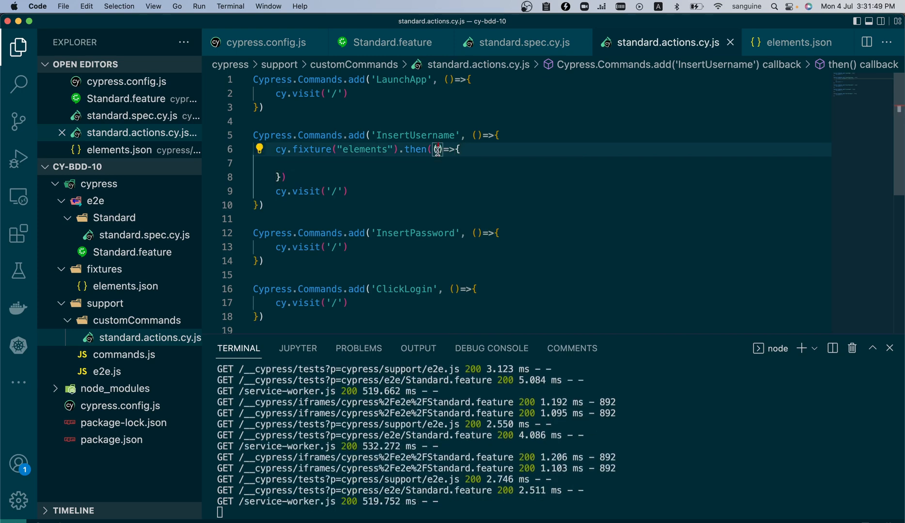
type("el")
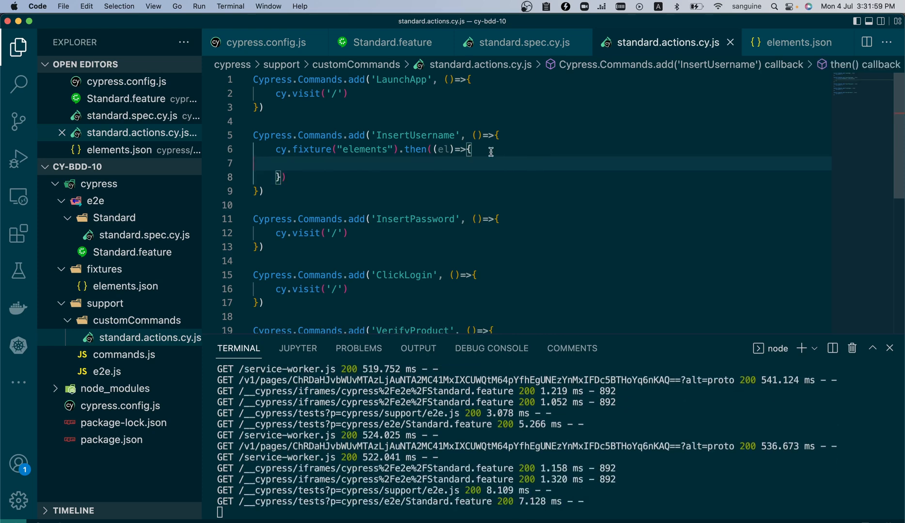
Step: In the callback, get el.usernameField and assert it should('exist')
type("cy.visit('/')")
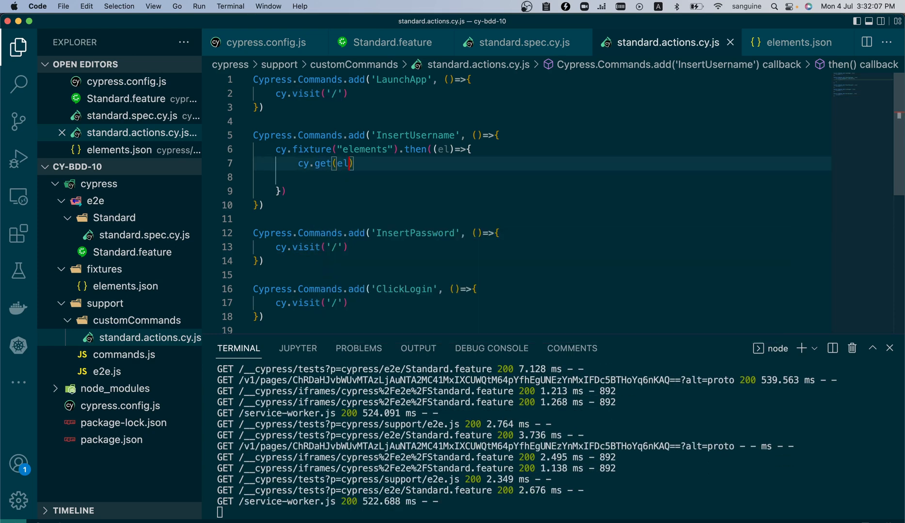
type(".")
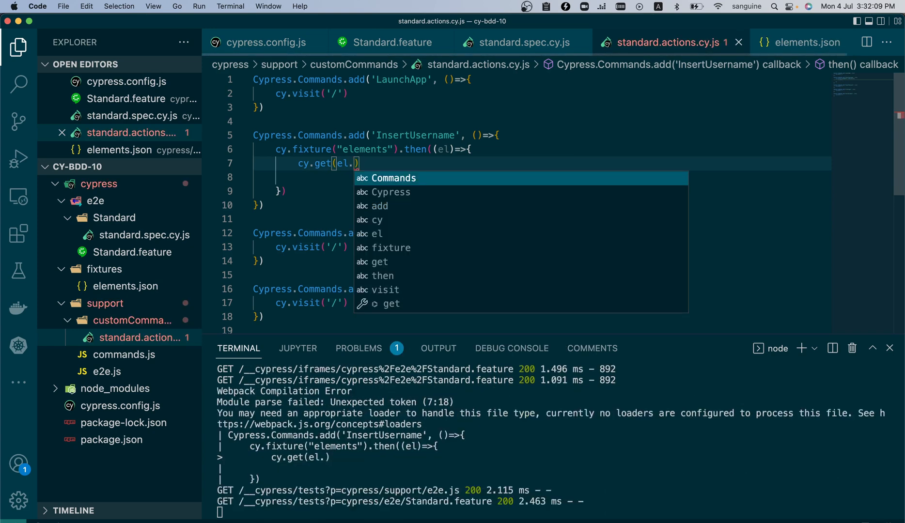
type("usernameFiel")
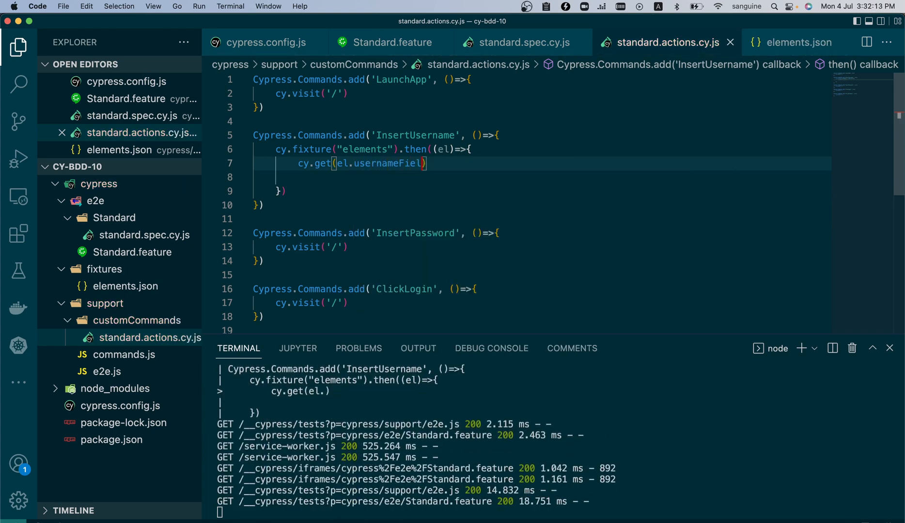
type("d")
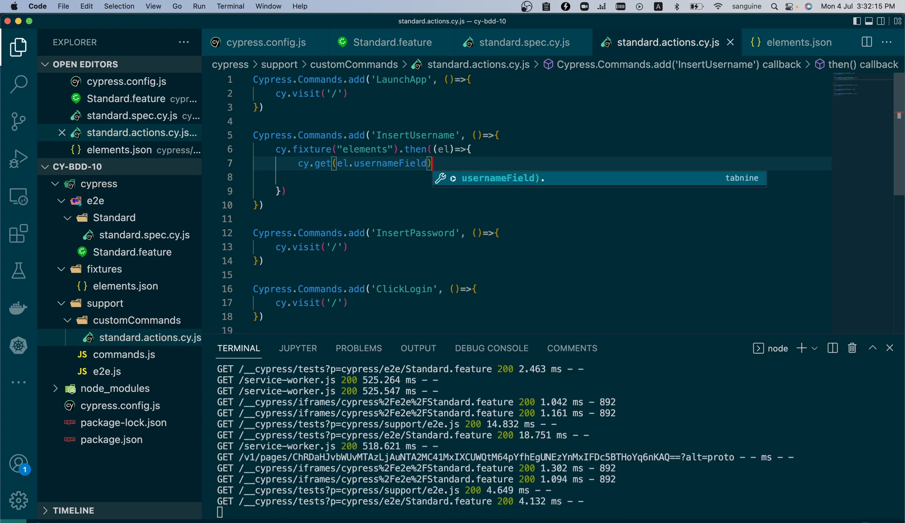
type(".")
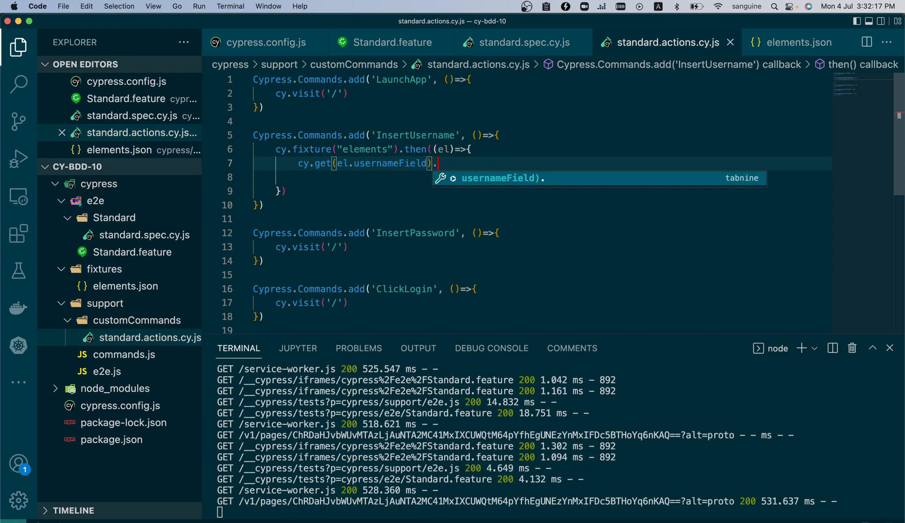
type(".should")
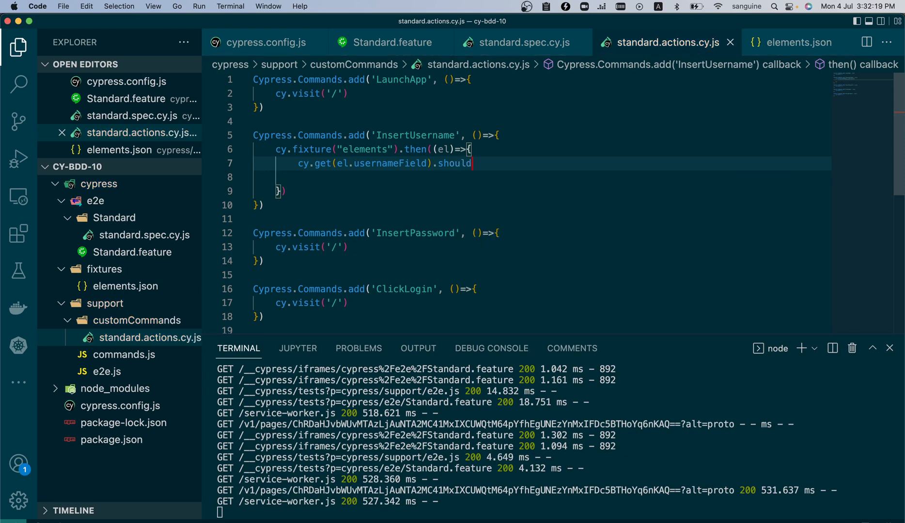
type("()")
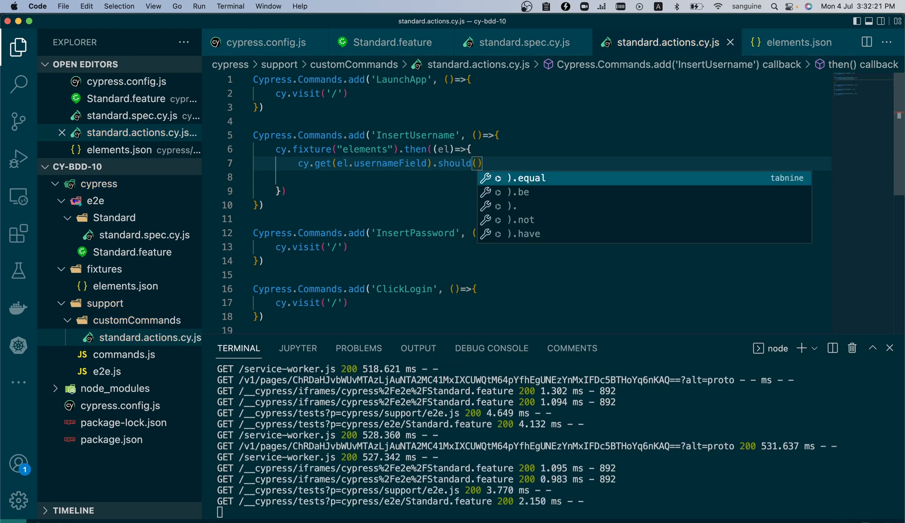
type("'exist'")
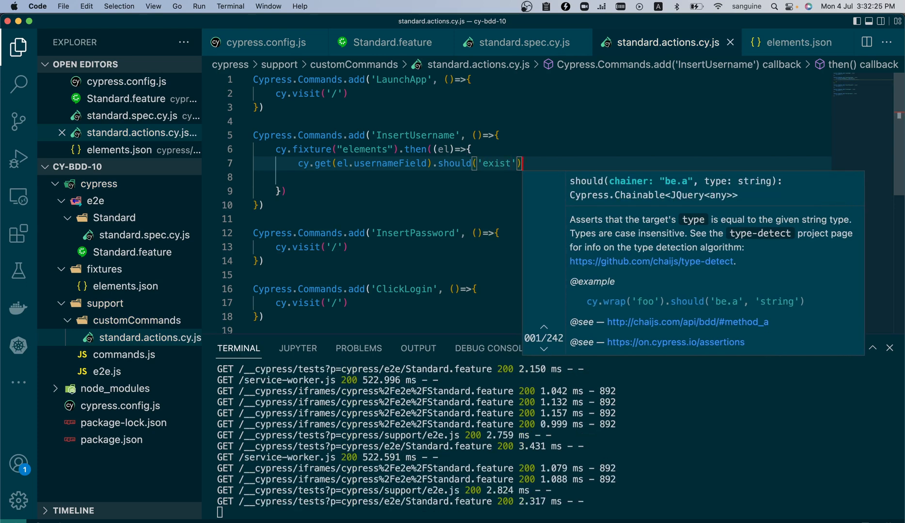
Step: Chain .type(el.username) onto the username field and save the file
type(".")
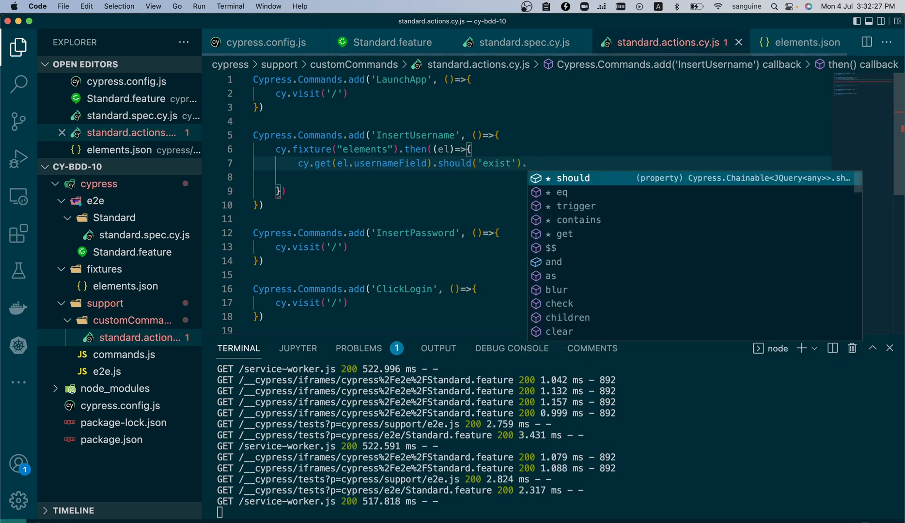
type(".type")
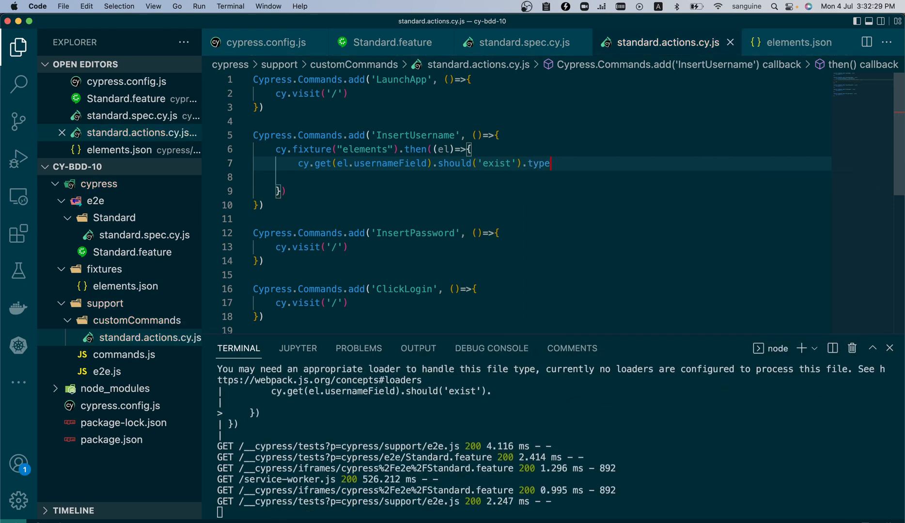
type("()")
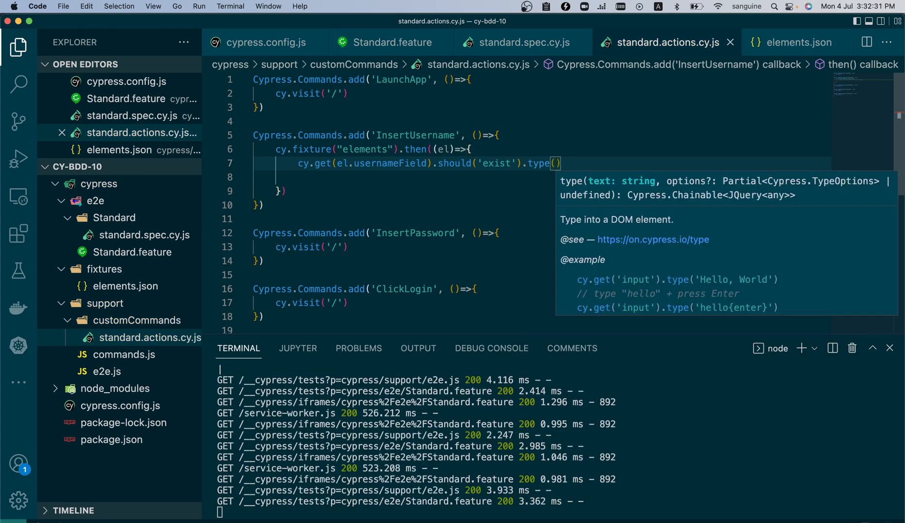
type("el.username")
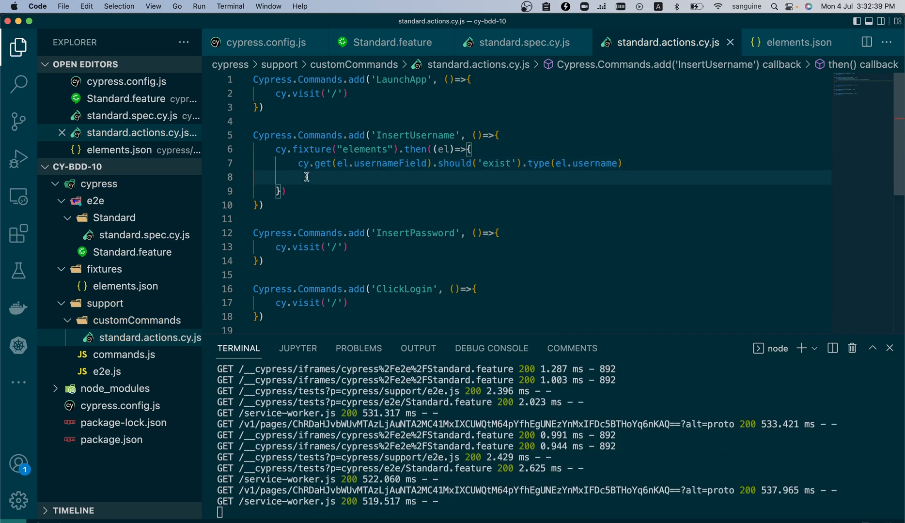
key("Backspace")
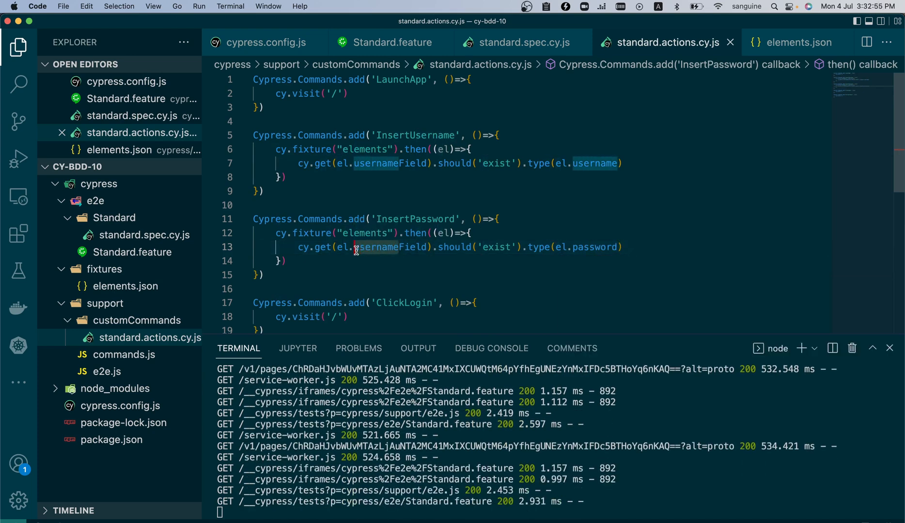
Step: Adapt the copied fixture block to el.passwordField/password in InsertPassword and el.loginButton with .click() in ClickLogin
type("passwordField")
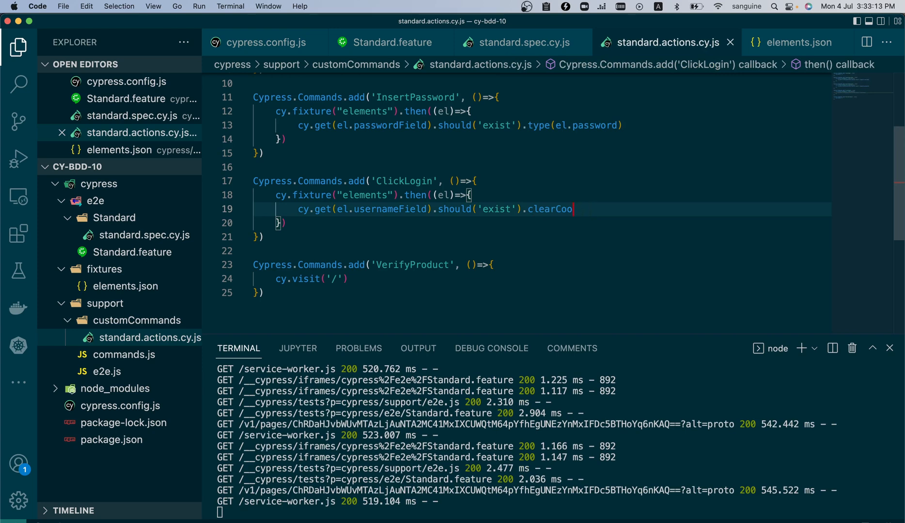
key("backspace")
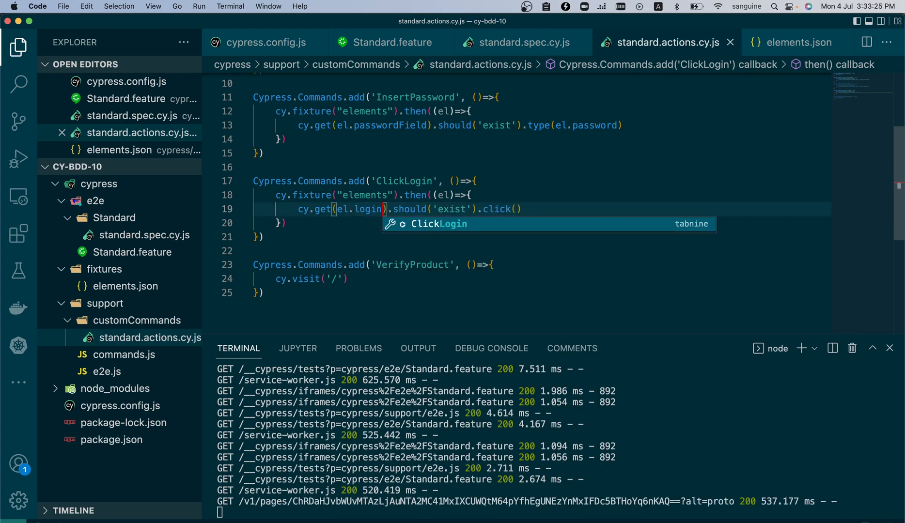
type("Butto")
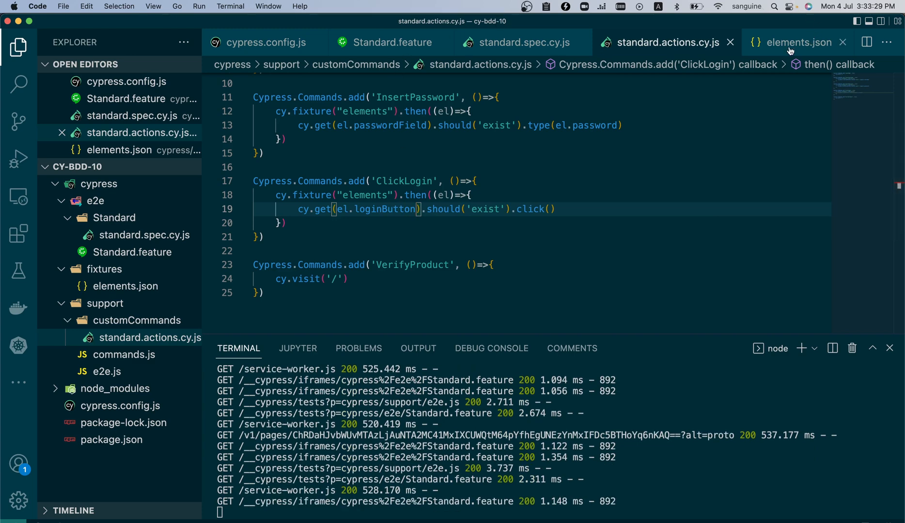
Step: View the elements.json fixture selectors and credentials, then switch over to the browser
left_click(798, 42)
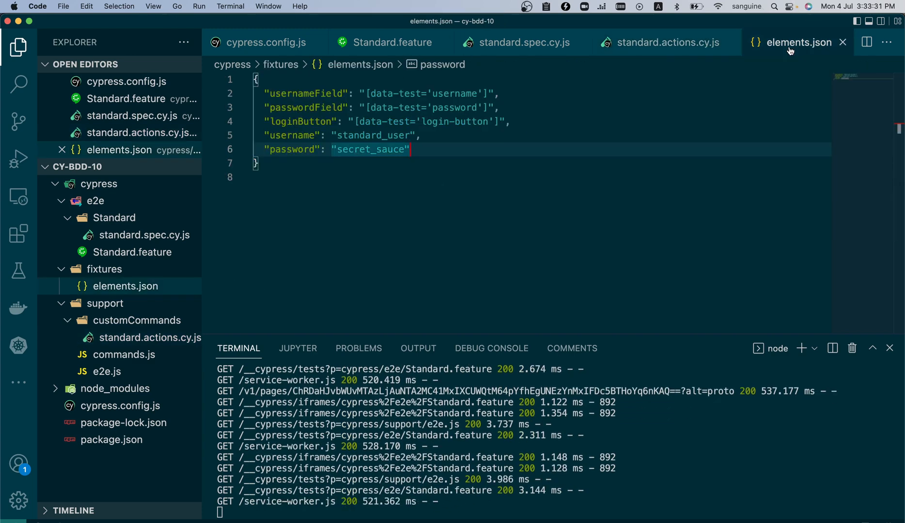
scroll("down", 3)
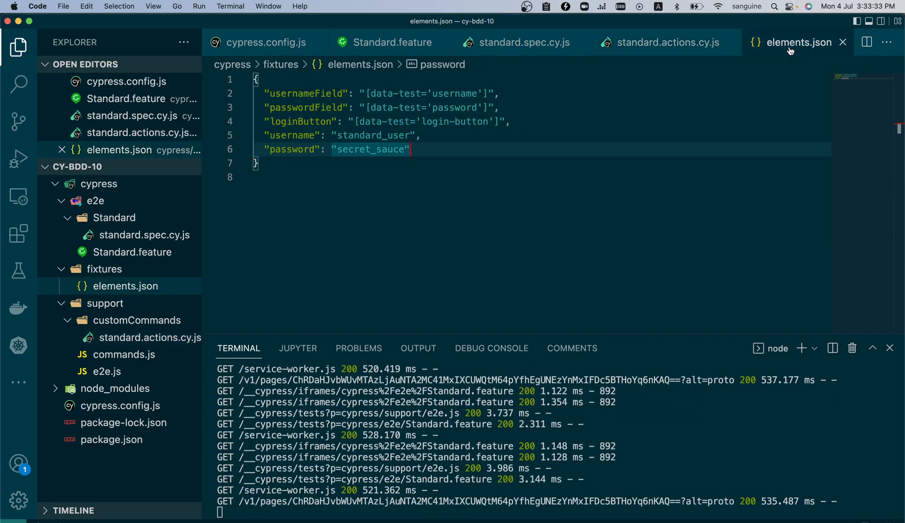
left_click(666, 42)
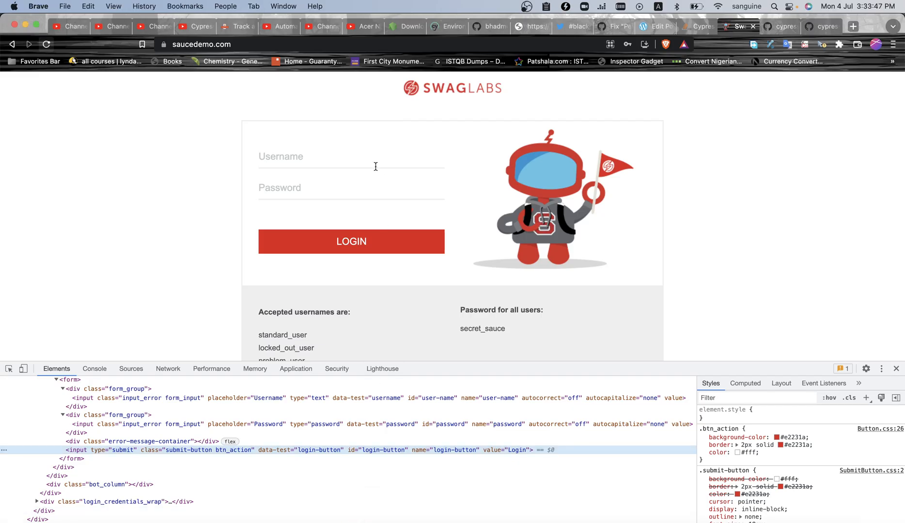
Step: Log in to Swag Labs with the saved standard_user credentials and close the Dictionary popup
left_click(351, 156)
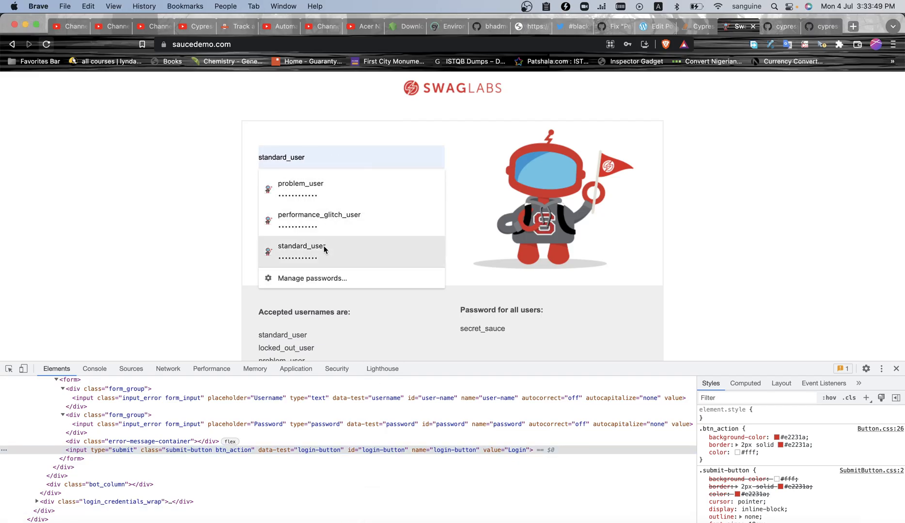
left_click(301, 249)
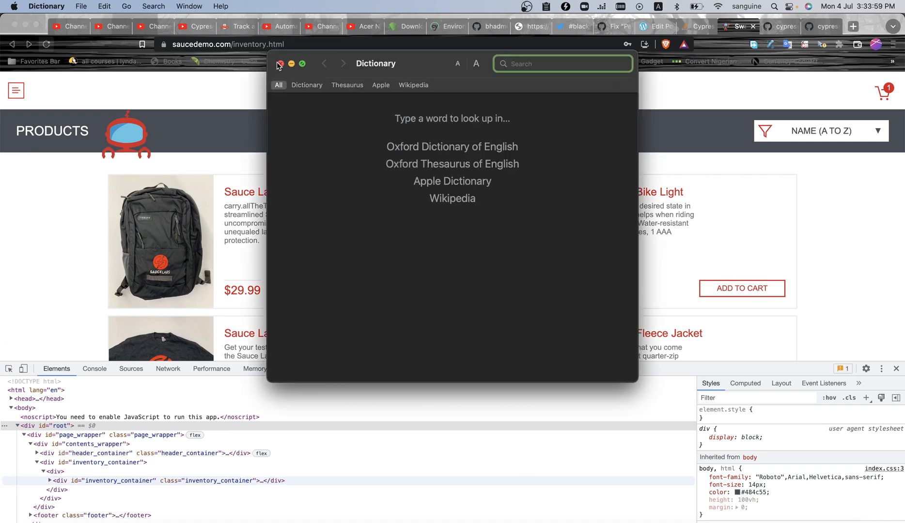
left_click(279, 63)
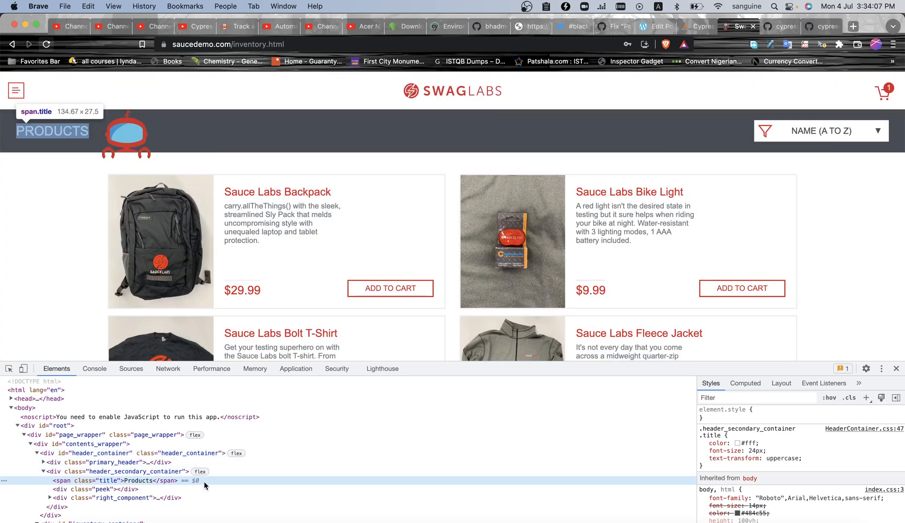
mouse_move(188, 487)
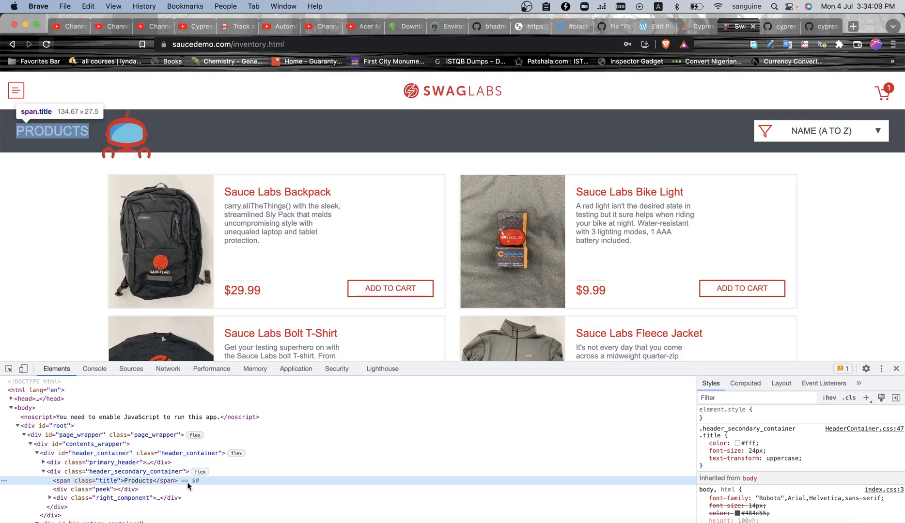
mouse_move(139, 482)
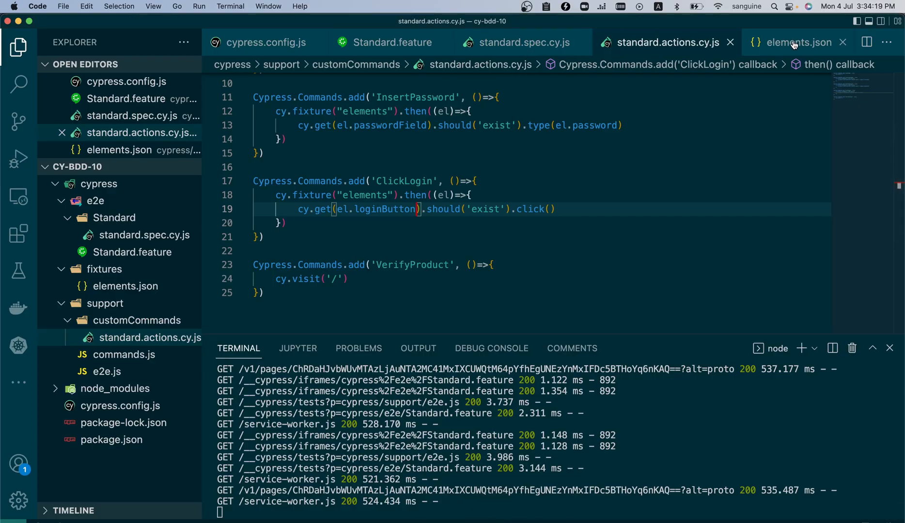
Step: Add "productTitle": ".title" to elements.json after the password entry
left_click(798, 42)
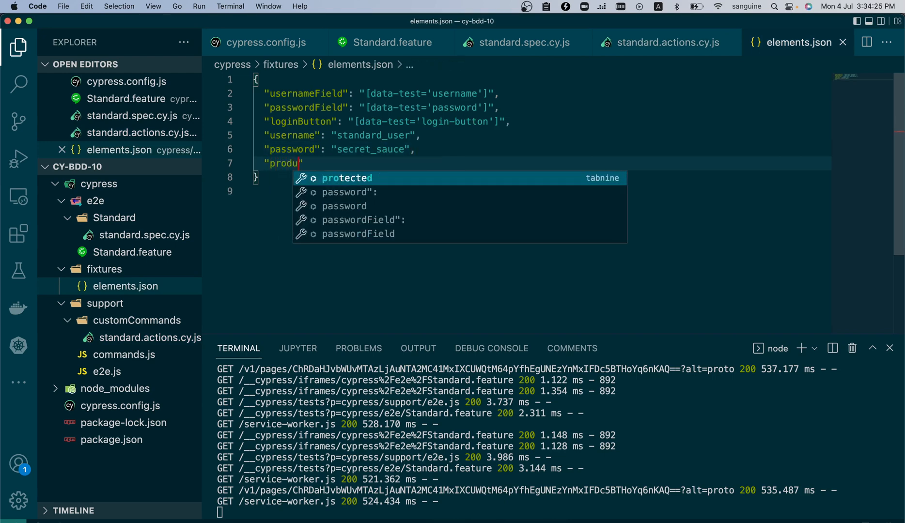
type("ctTi")
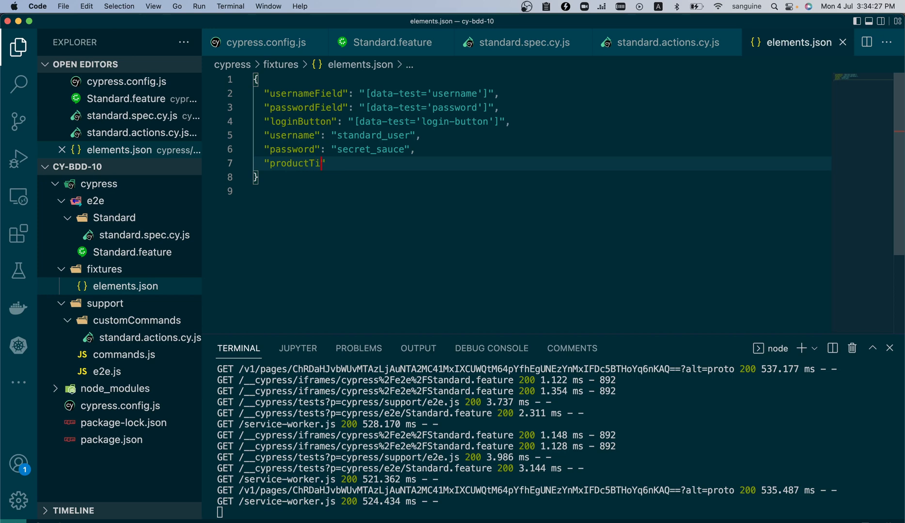
type("tle")
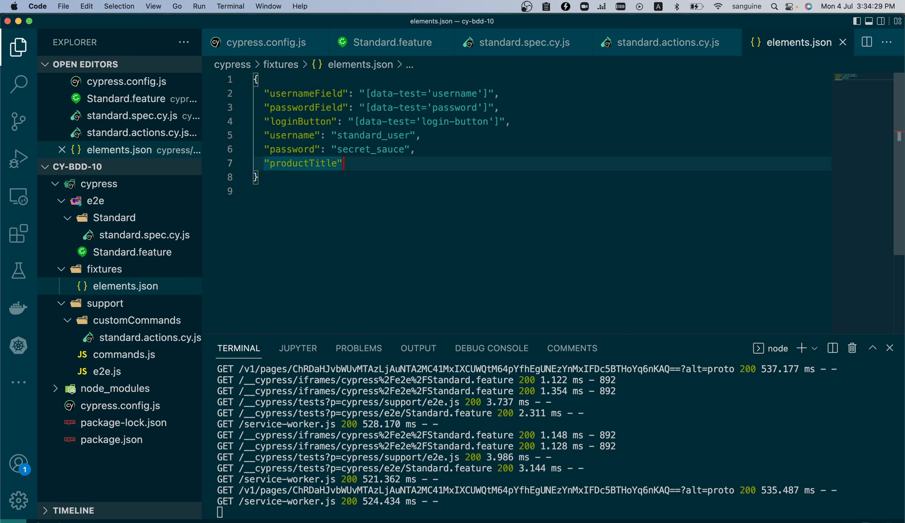
type(":")
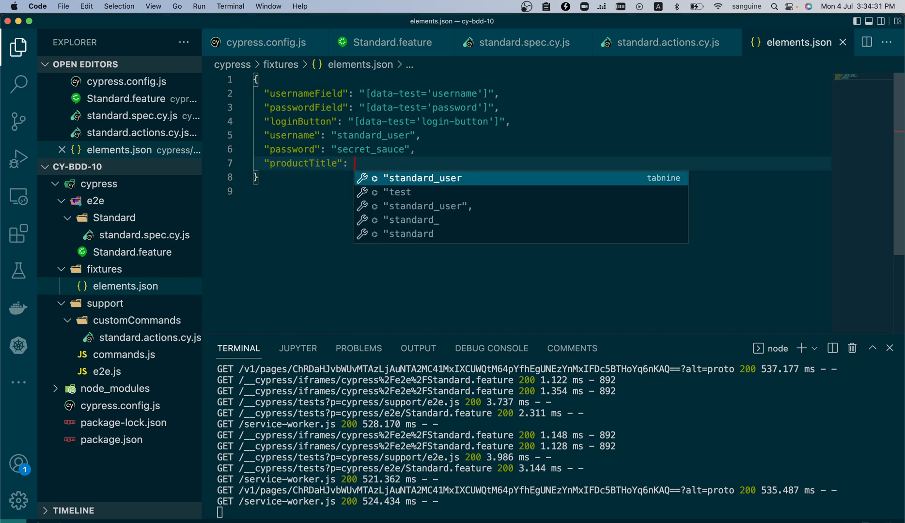
type("\".t")
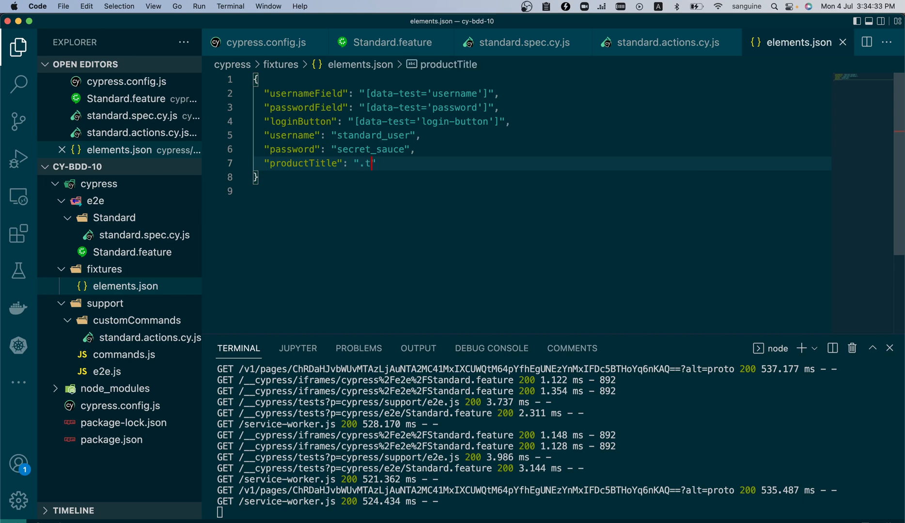
type("itle\"")
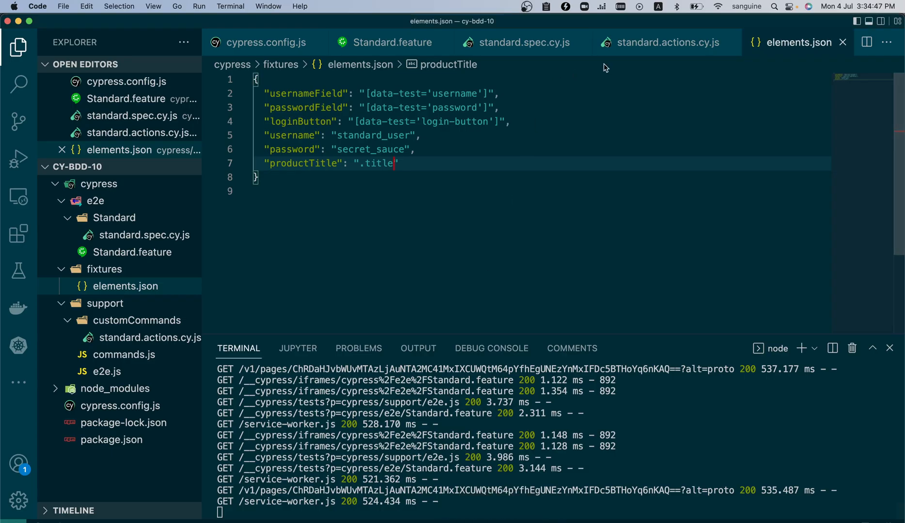
left_click(667, 42)
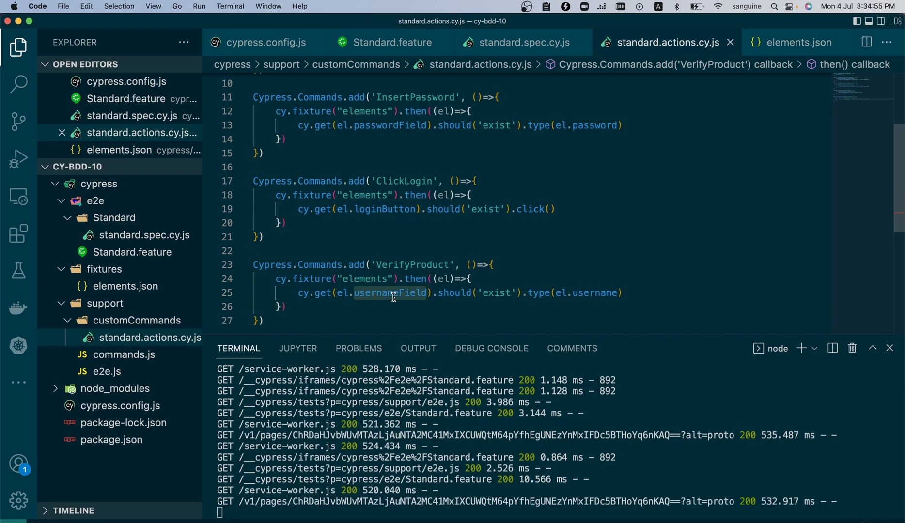
Step: Chain an .and('contain', ...) assertion onto the productT title check in VerifyProduct
type("pr")
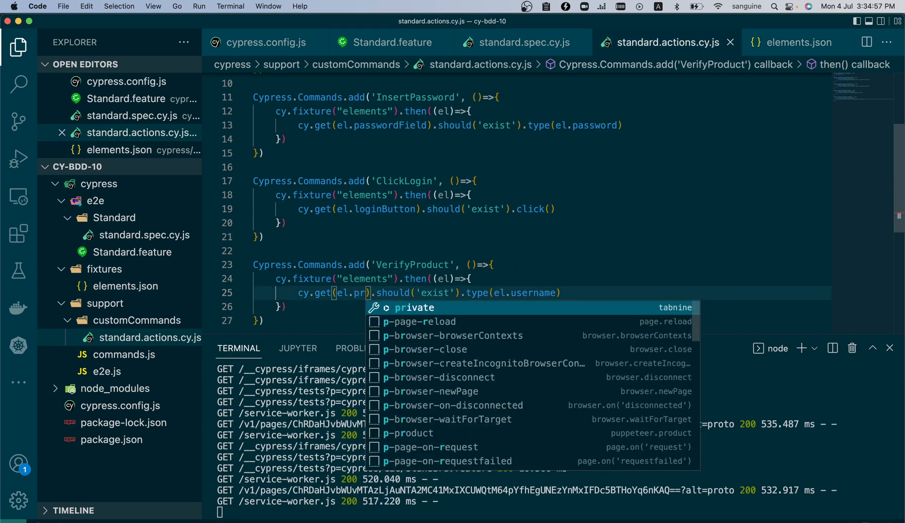
type("oduct")
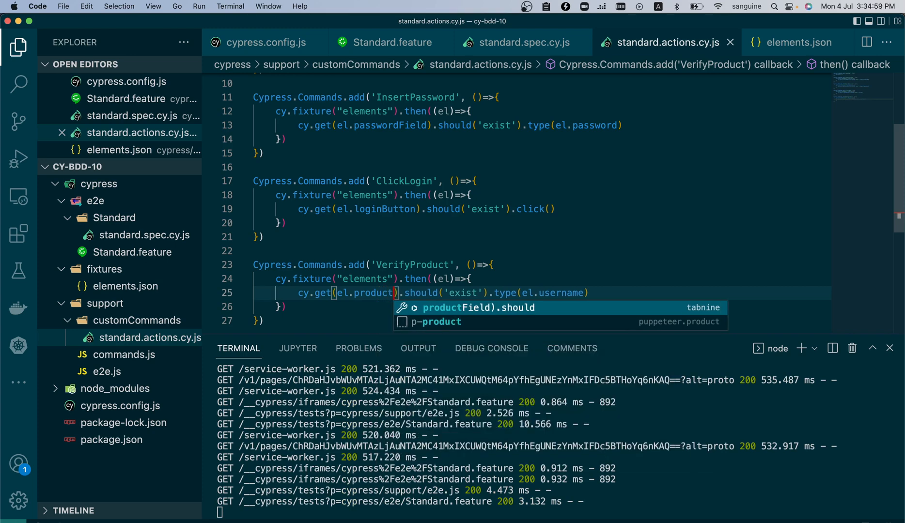
type("Title")
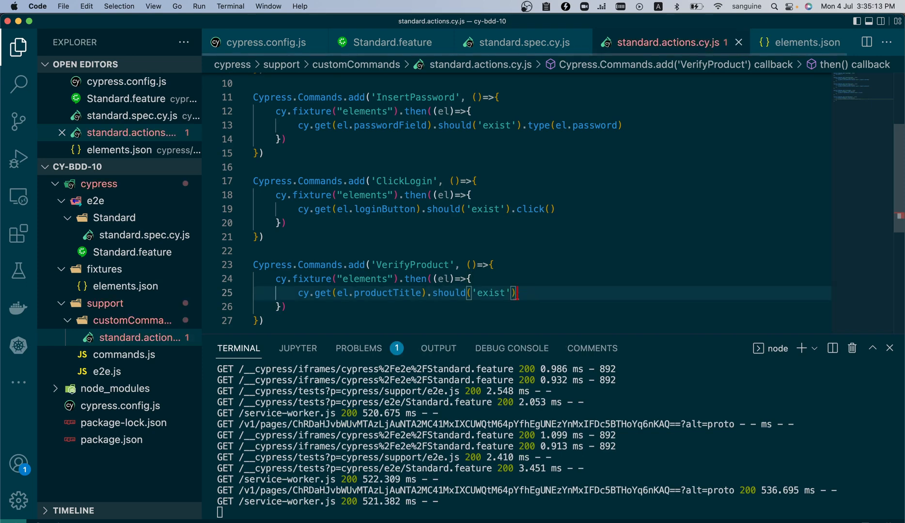
type(".and")
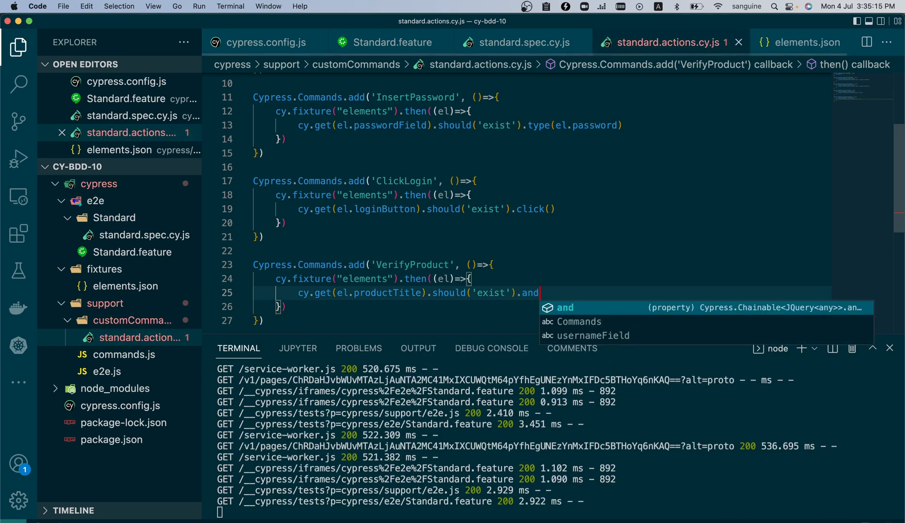
type("()")
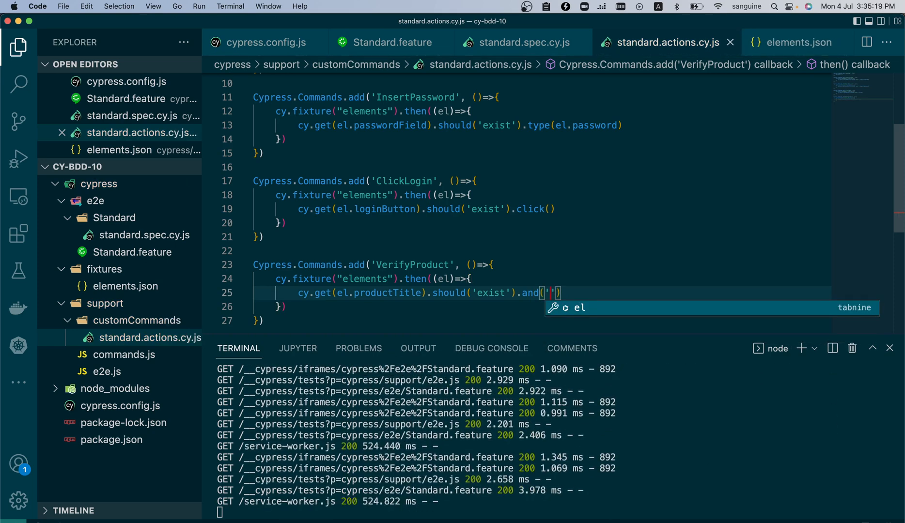
type("cobnta")
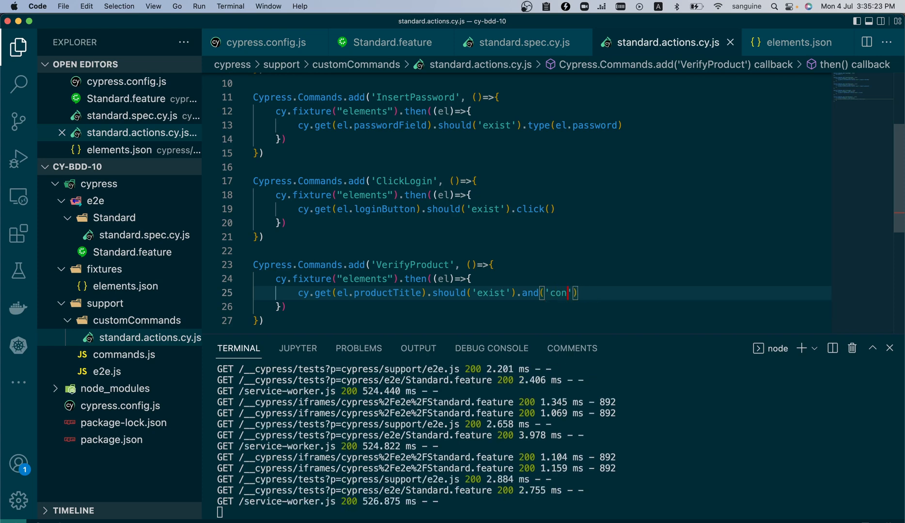
type("tain")
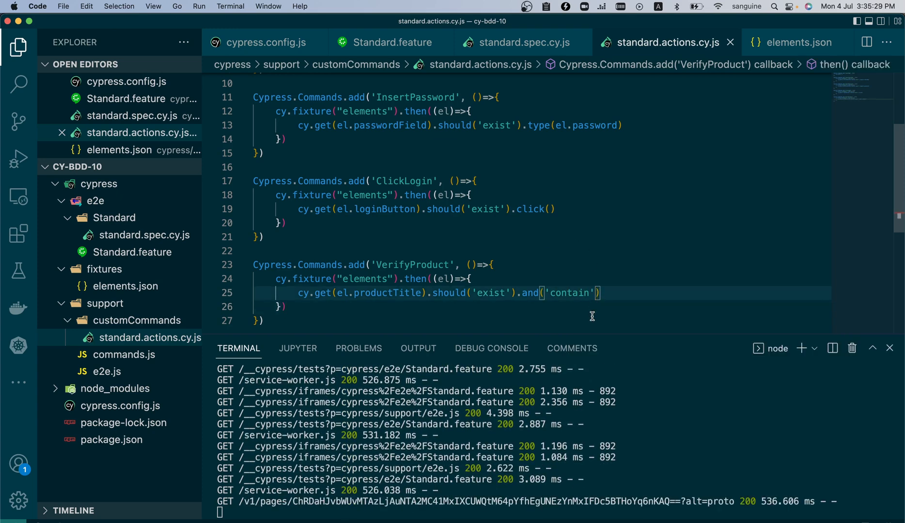
Step: Give the contain assertion the value 'Products' in quotes and select the VerifyProduct name
type(",")
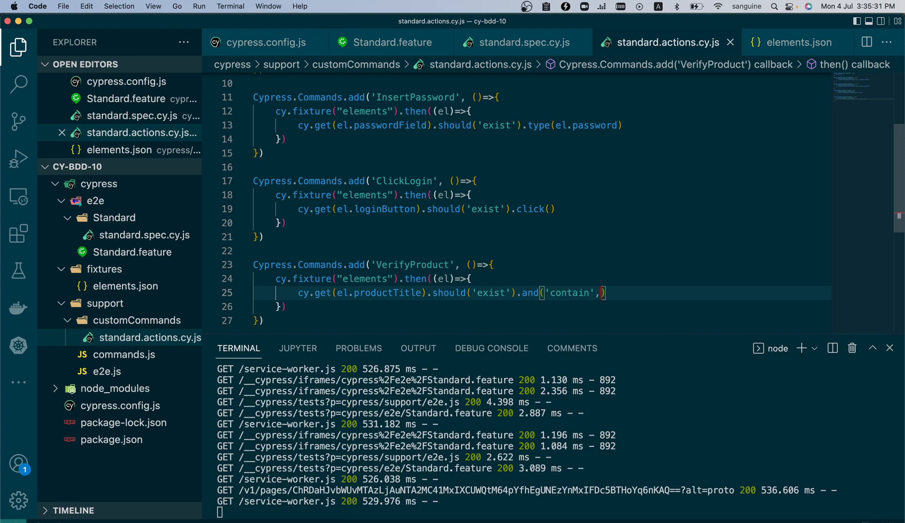
type("Produ")
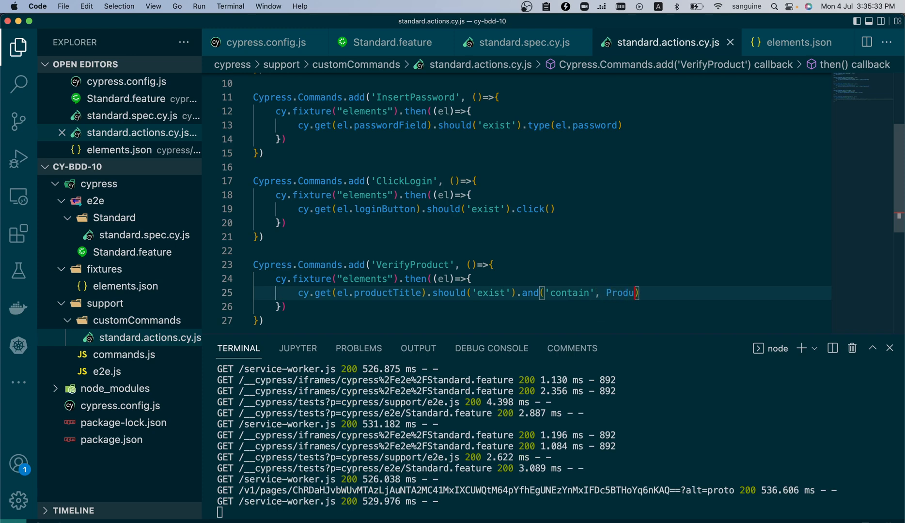
type("ts")
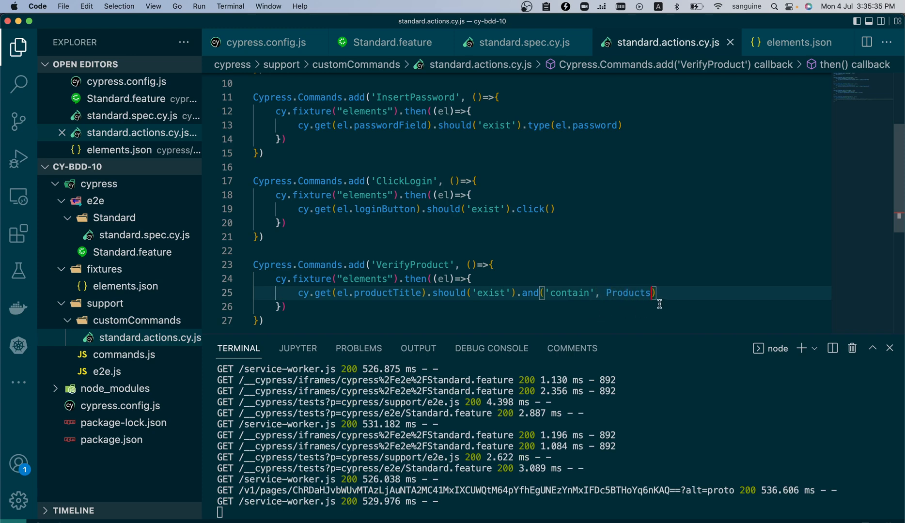
double_click(627, 293)
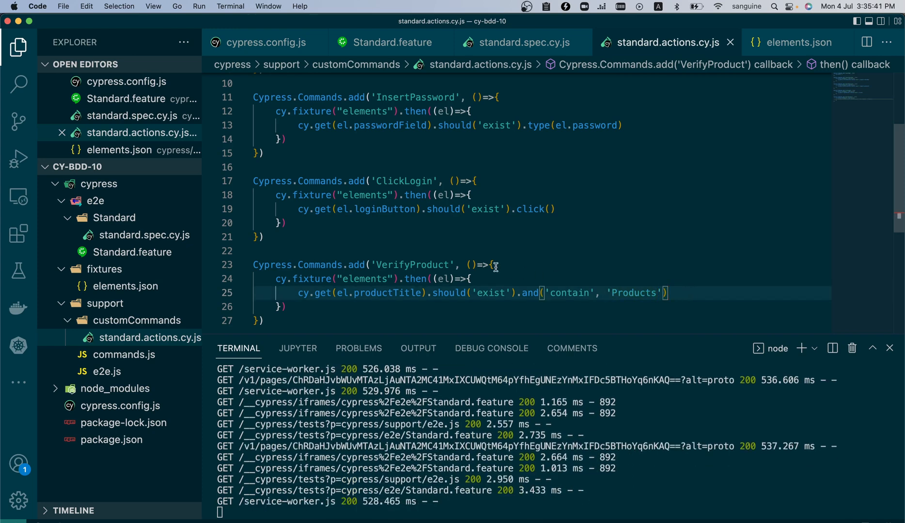
mouse_move(407, 265)
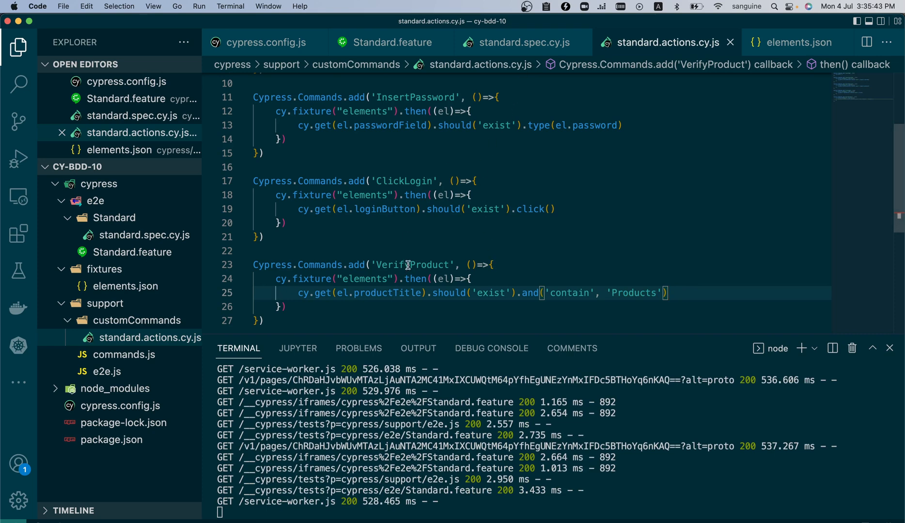
double_click(413, 265)
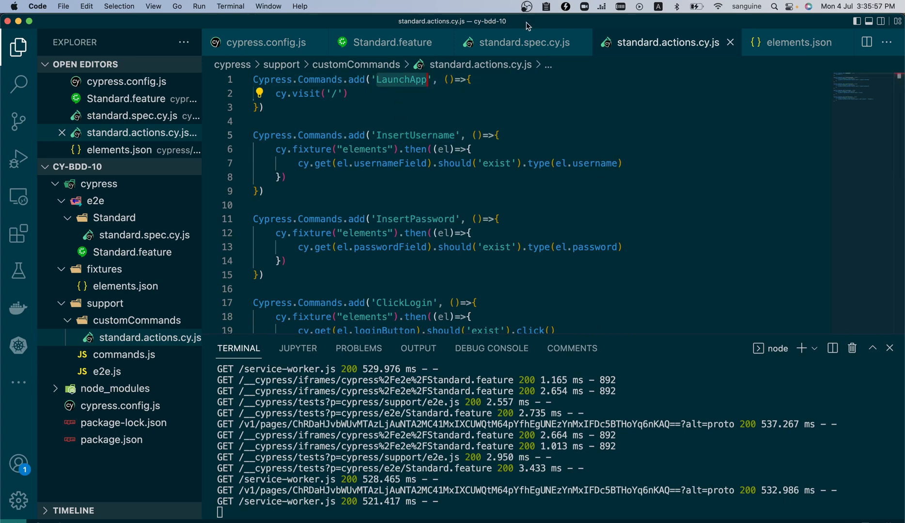
mouse_move(523, 42)
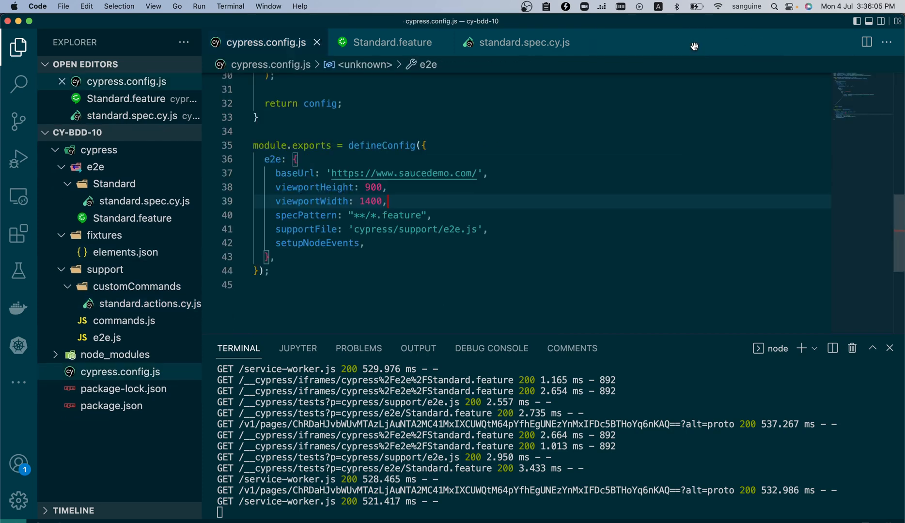
Step: Review the Standard.feature login scenario, then return to standard.spec.cy.js
left_click(106, 337)
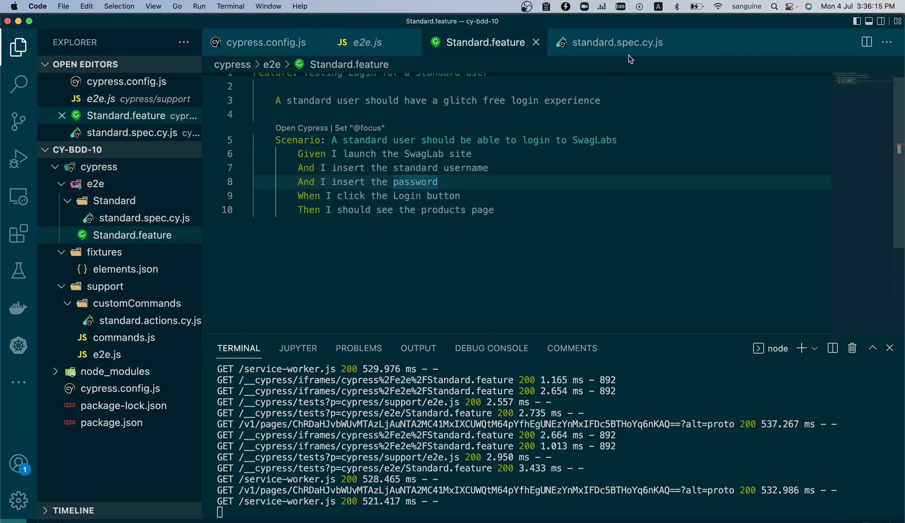
left_click(617, 42)
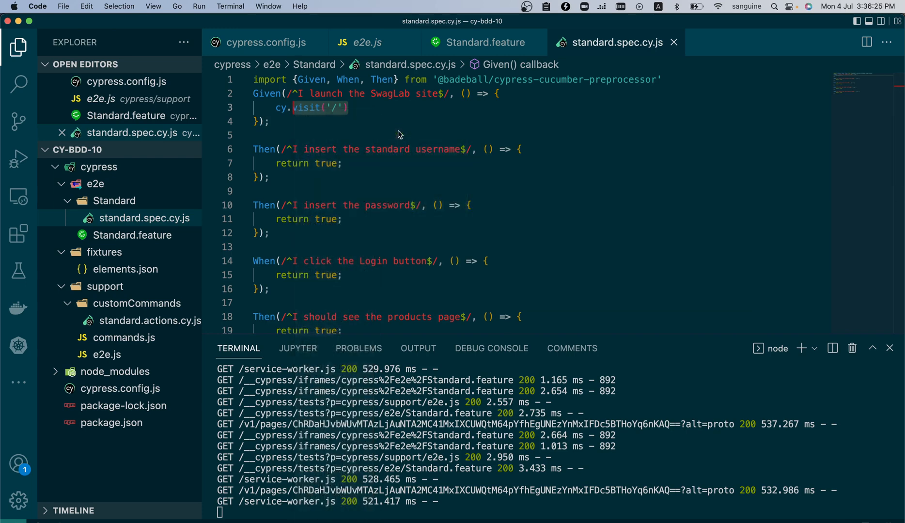
Step: Make the launch and username steps call cy.LaunchApp() and cy.InsertUsername(), starting cy. for the password step
type("LaunchApp()")
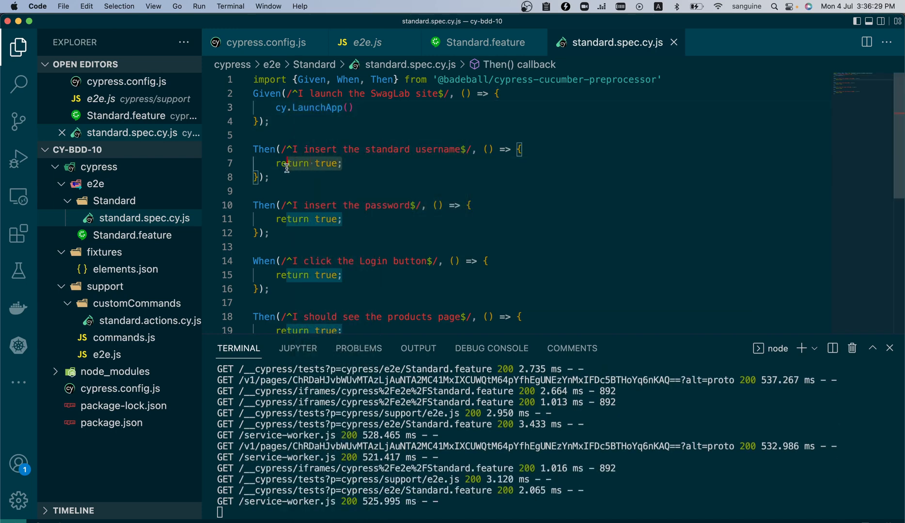
type("cy")
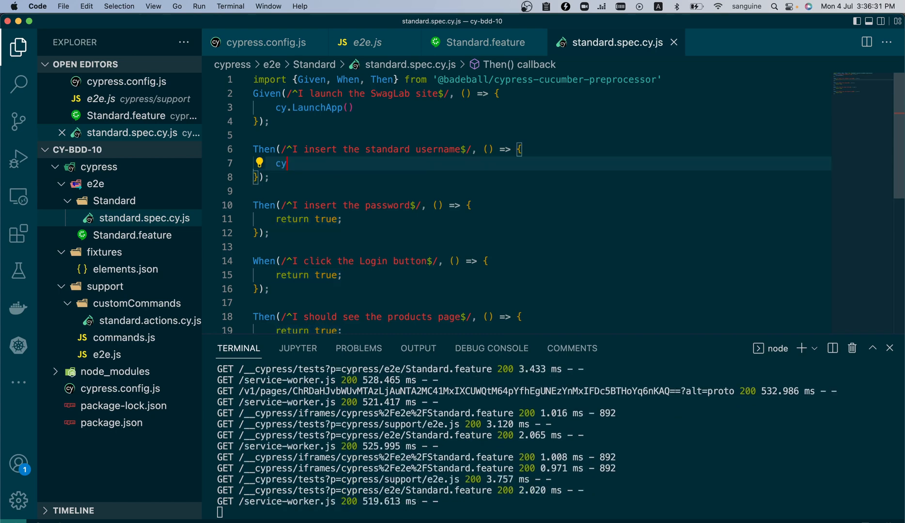
type(".")
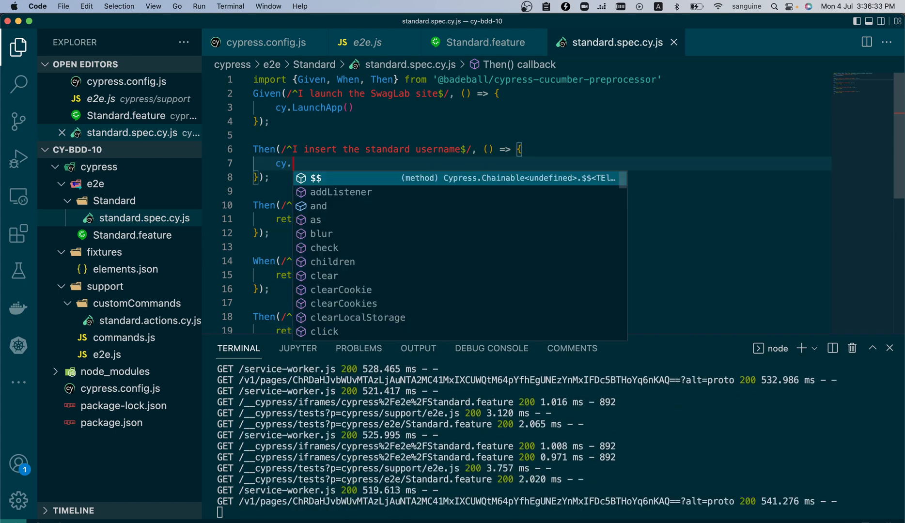
type("inser")
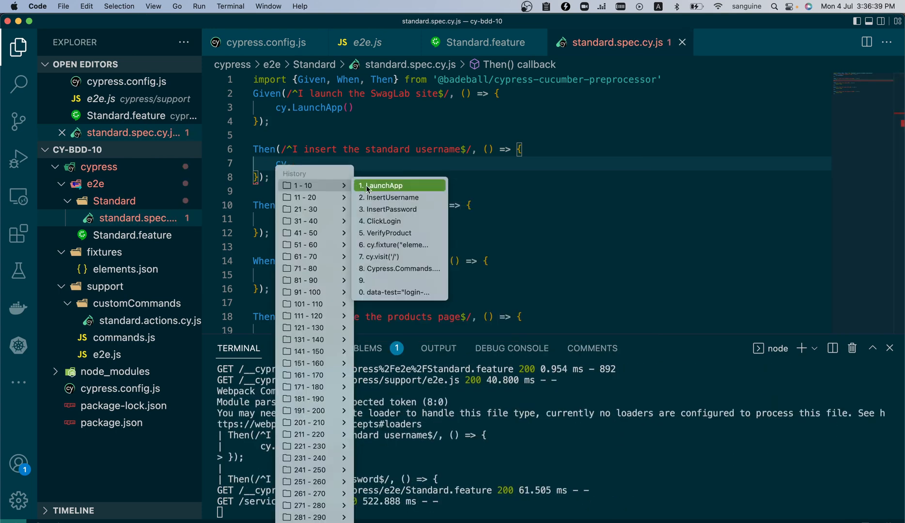
left_click(392, 197)
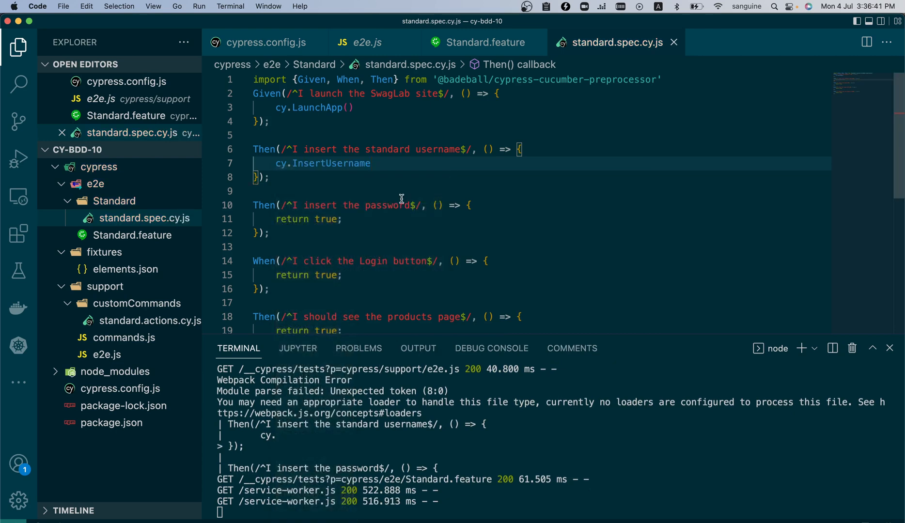
type("()")
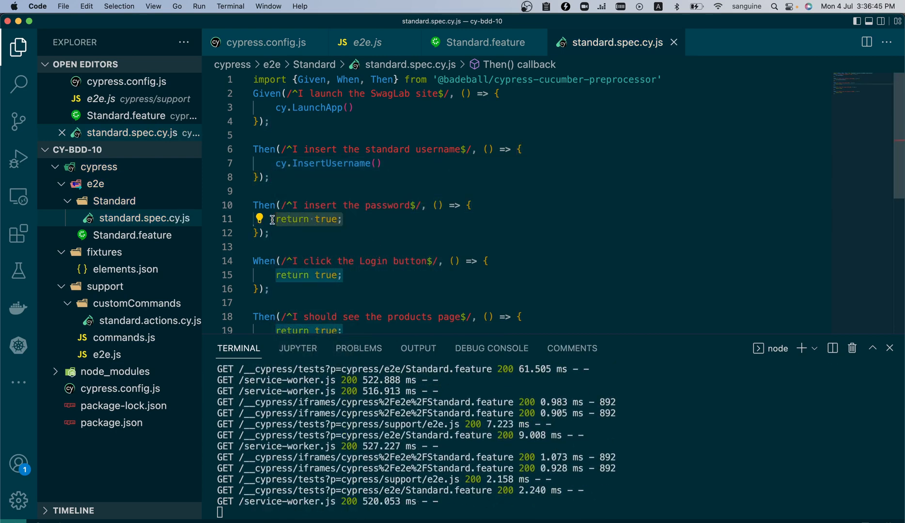
type("cy.")
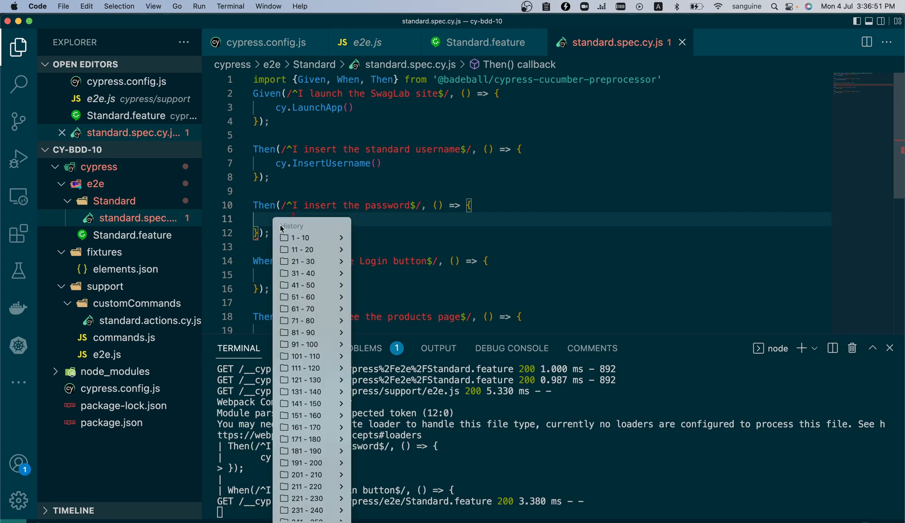
mouse_move(300, 238)
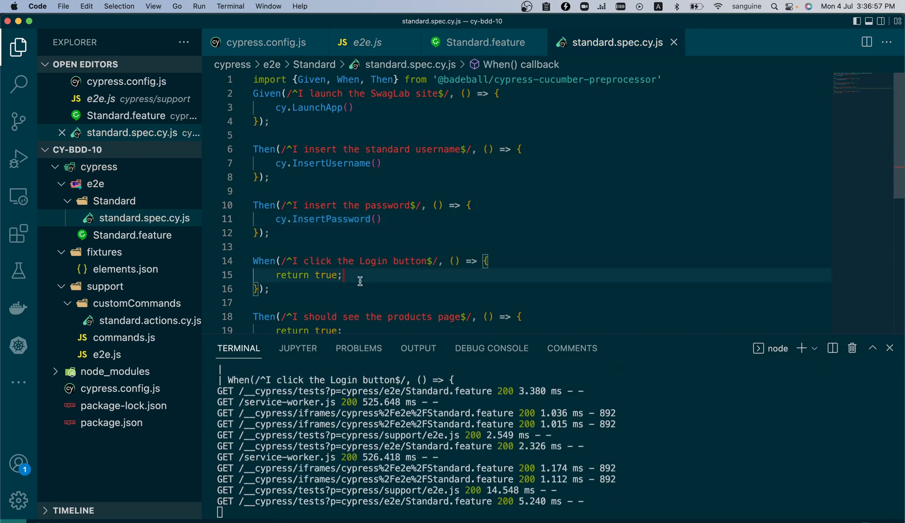
Step: Make the login and verification steps call cy.ClickLogin() and cy.VerifyProduct()
type("cy")
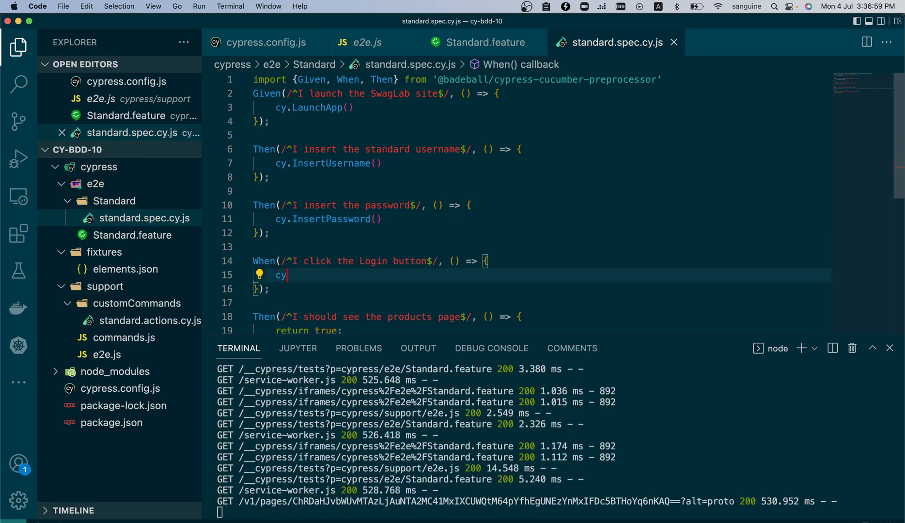
type(".")
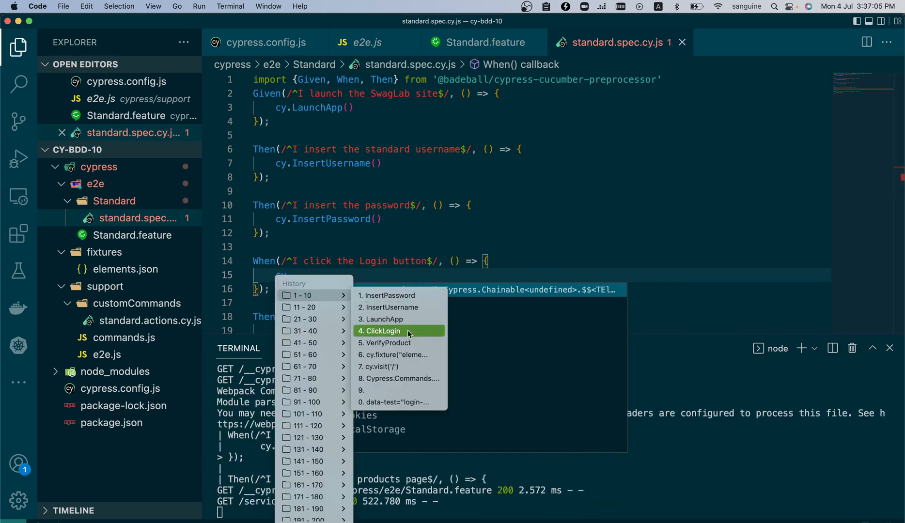
left_click(381, 331)
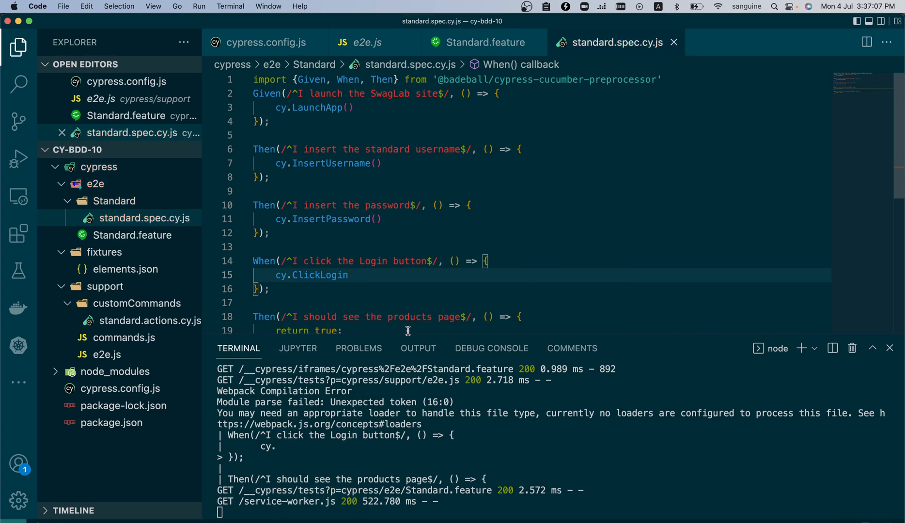
type("()")
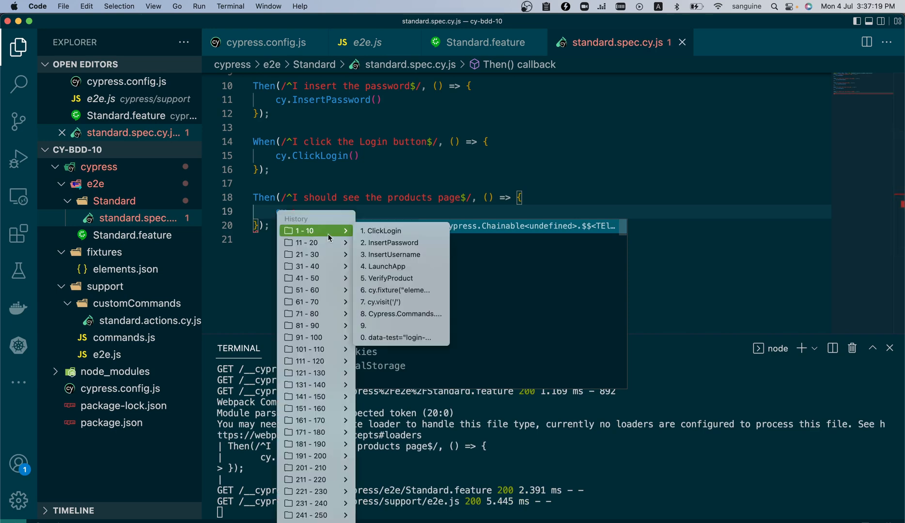
left_click(392, 278)
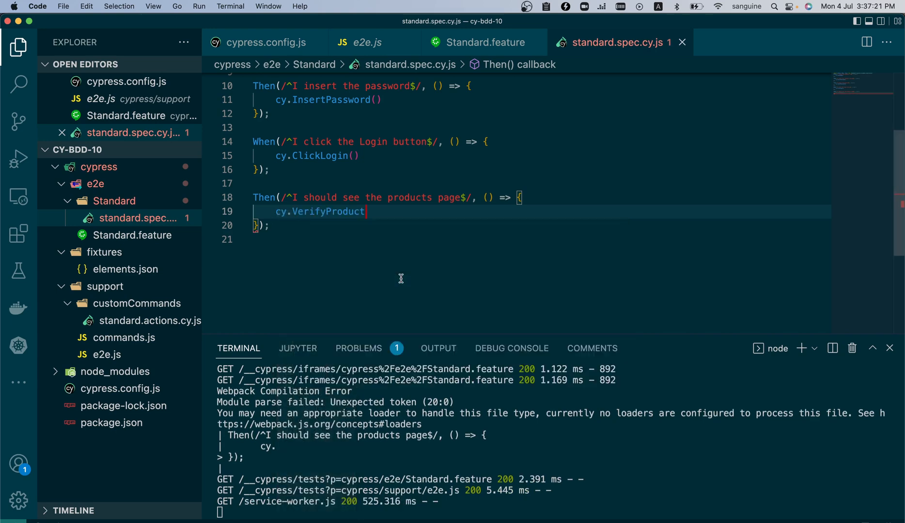
type("()")
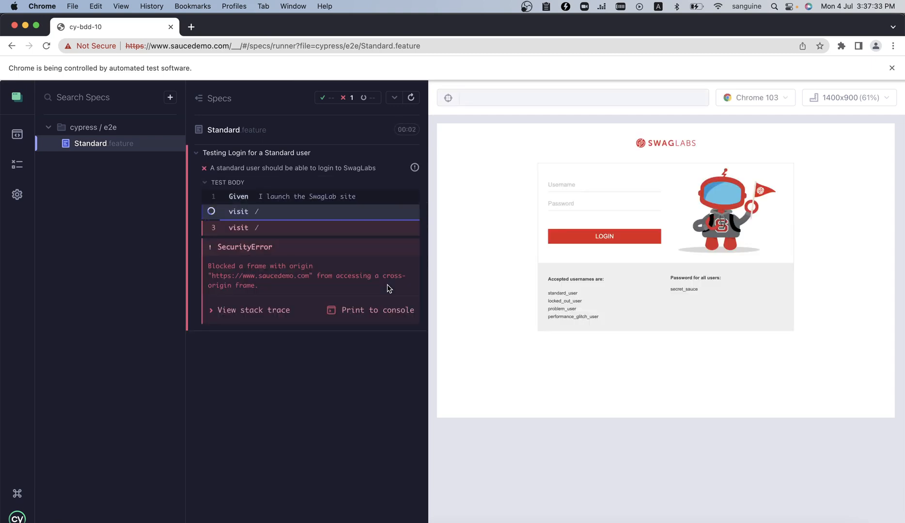
mouse_move(324, 288)
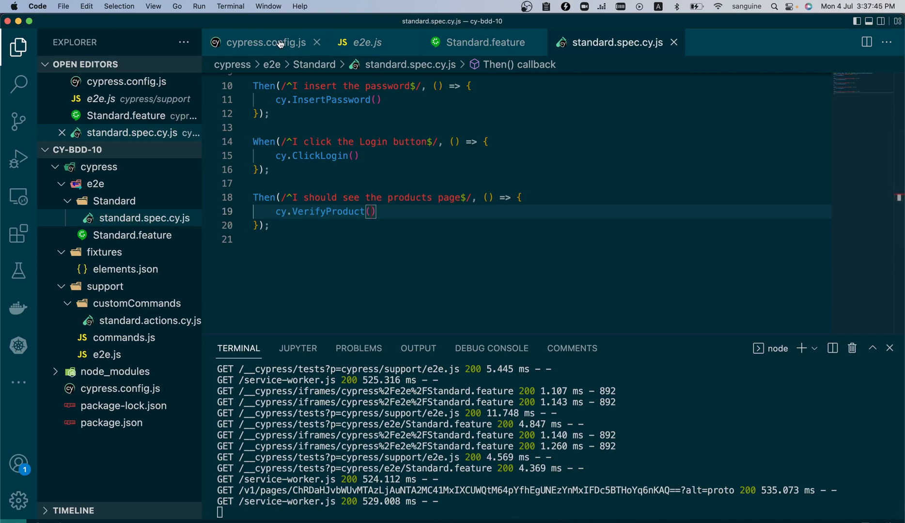
Step: Add chromeWebSecurity: false after viewportWidth in the e2e settings of cypress.config.js
left_click(265, 42)
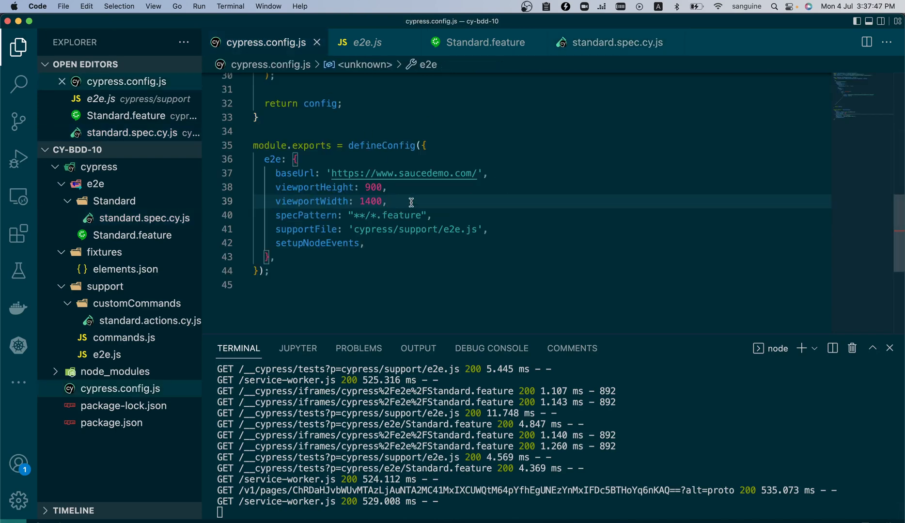
key("Enter")
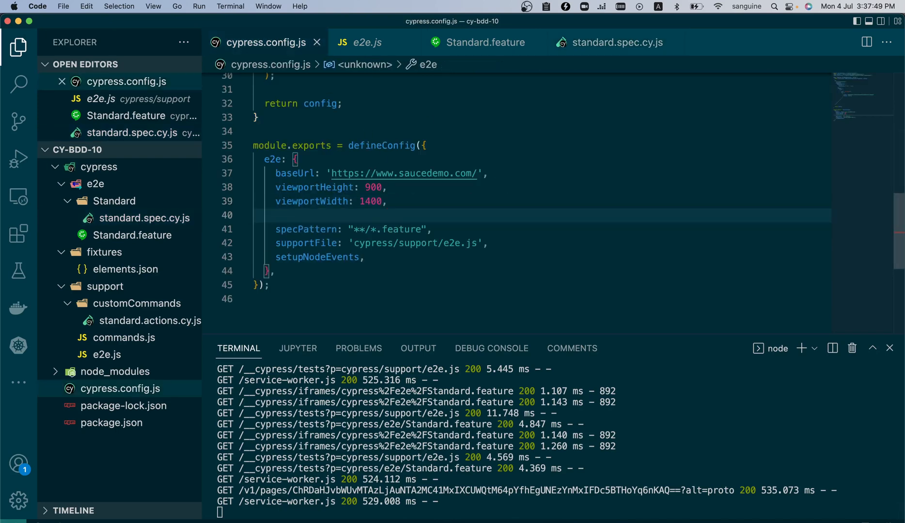
type("chrome")
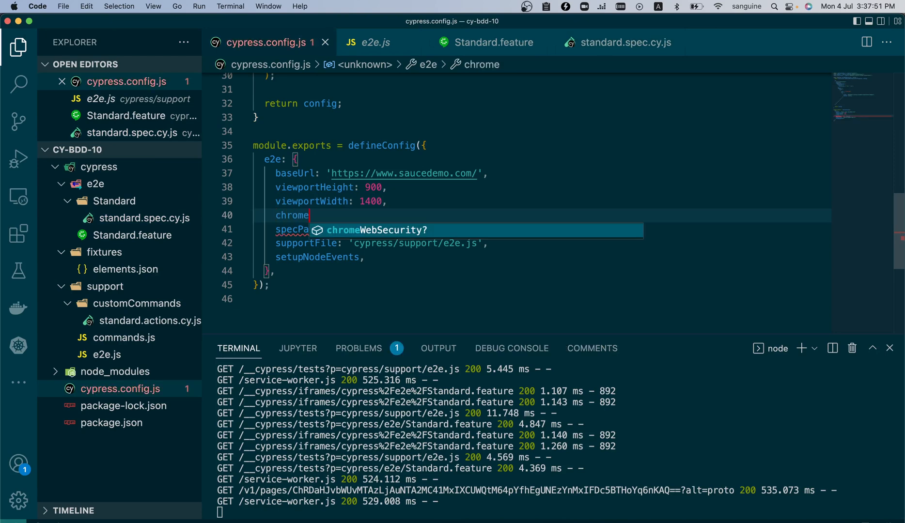
type("WebSecurity")
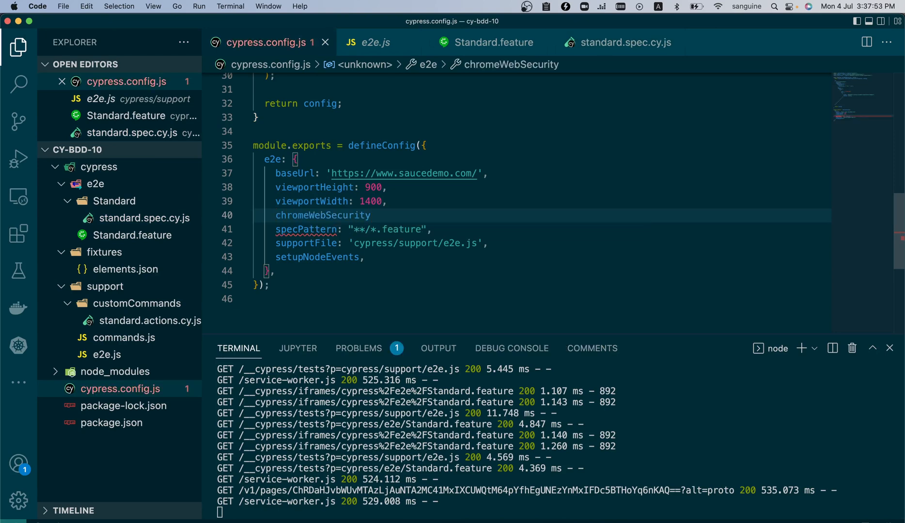
type(":")
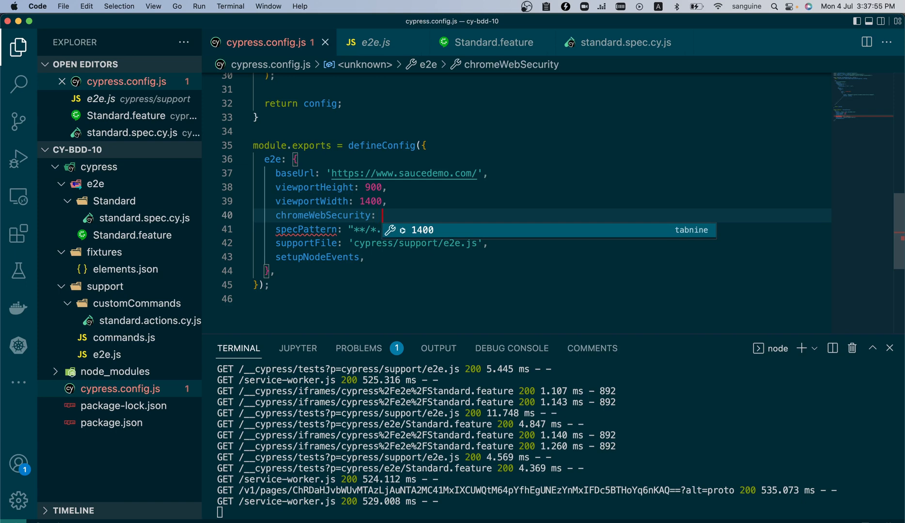
type("false")
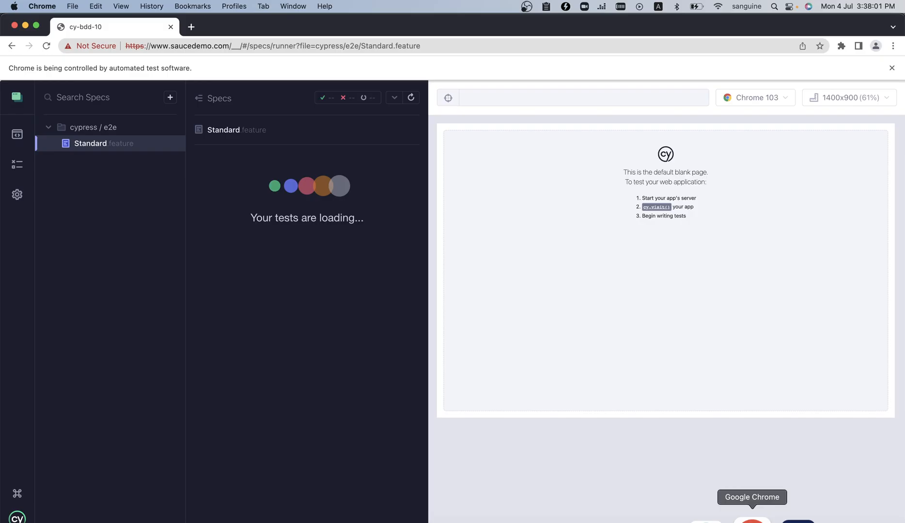
mouse_move(501, 311)
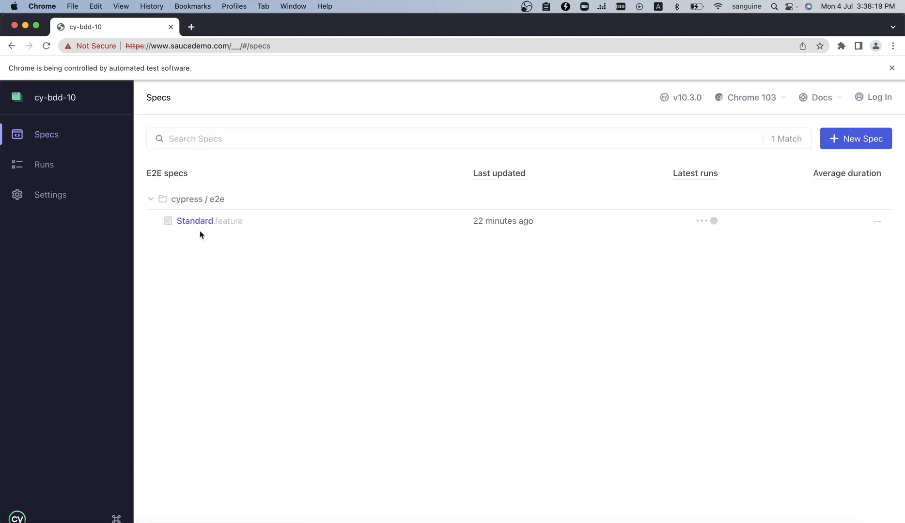
Step: Rerun the Standard feature from the Cypress Specs list
left_click(194, 221)
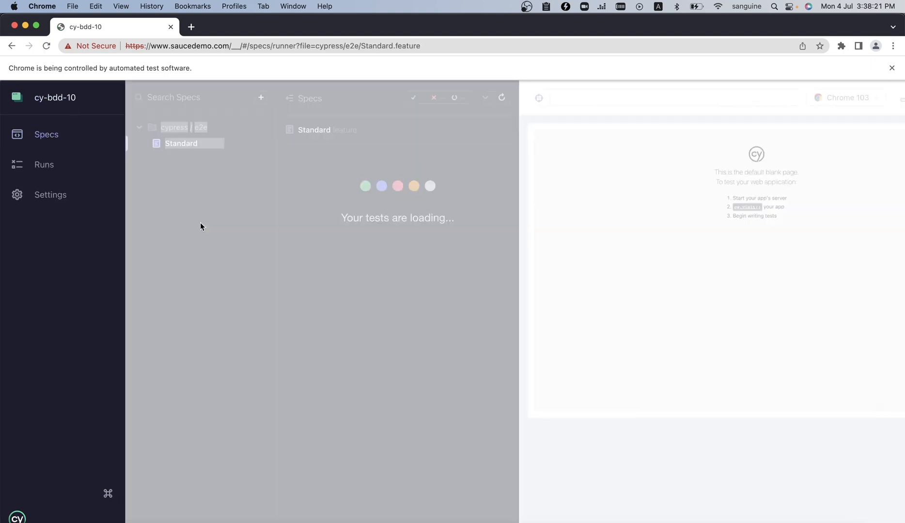